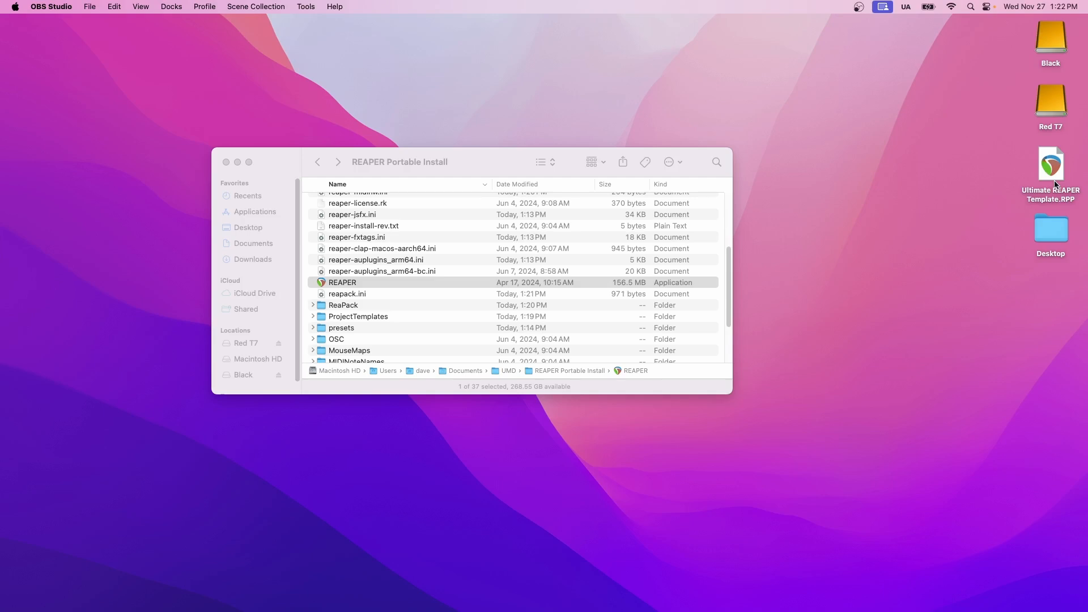
Launch portable REAPER and reveal its resource folder, REAPER Portable Install, in Finder.
double_click(342, 282)
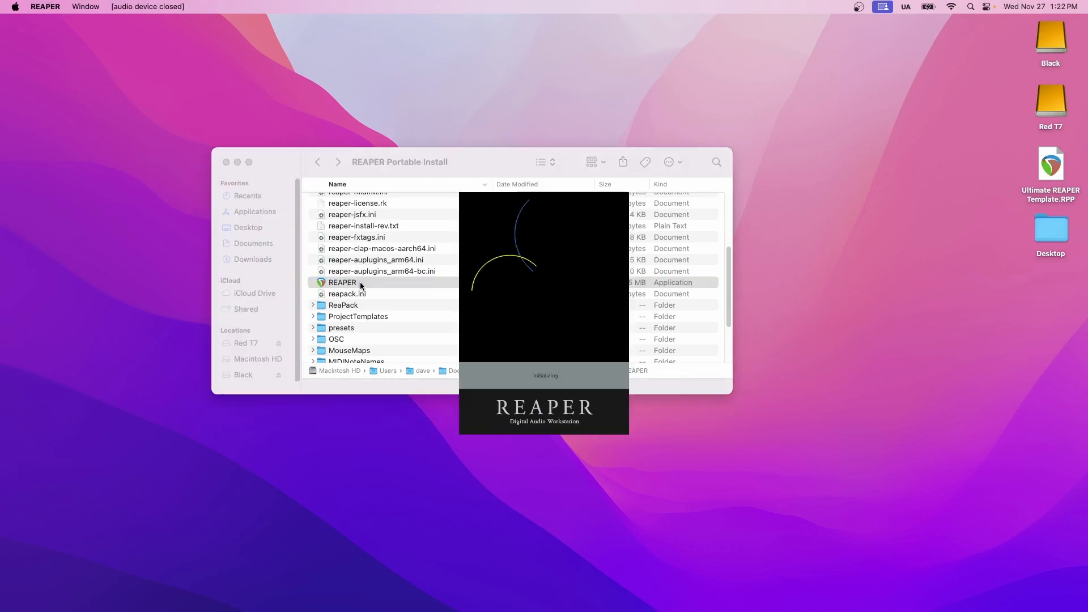
double_click(341, 282)
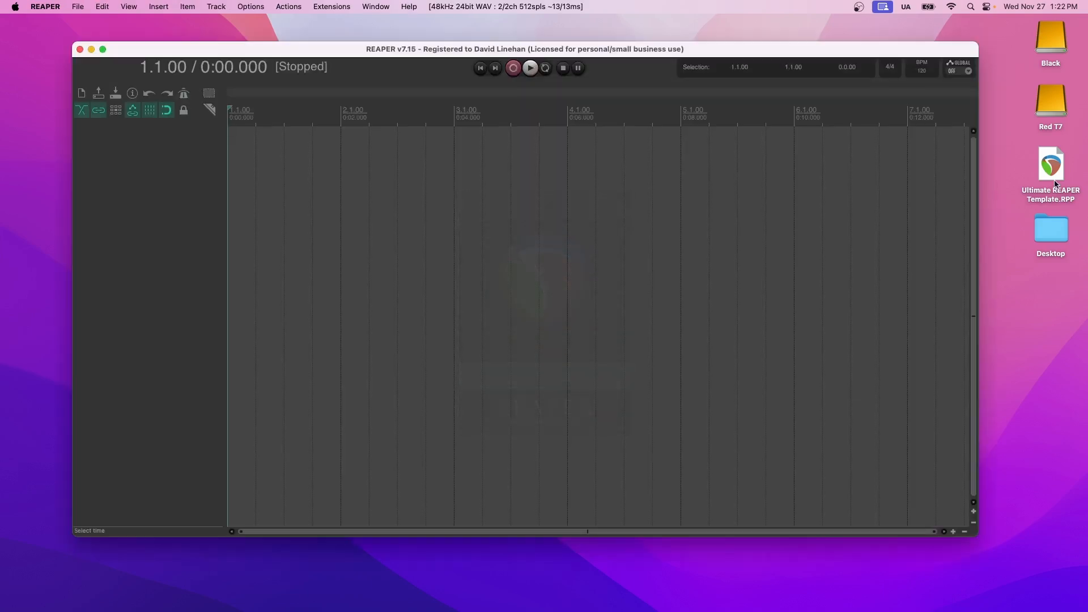
left_click(250, 7)
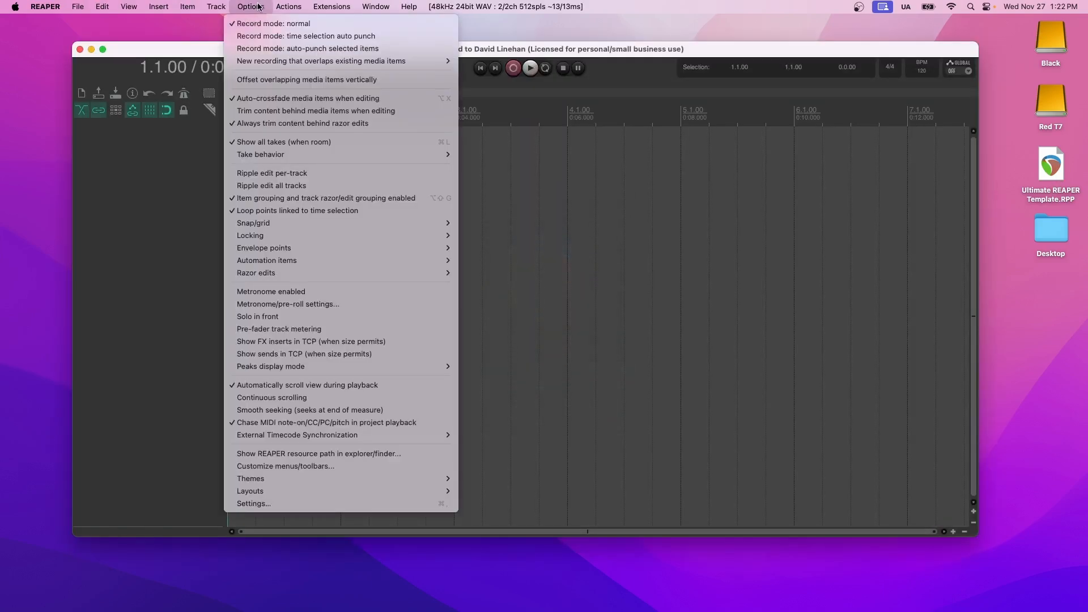
mouse_move(319, 453)
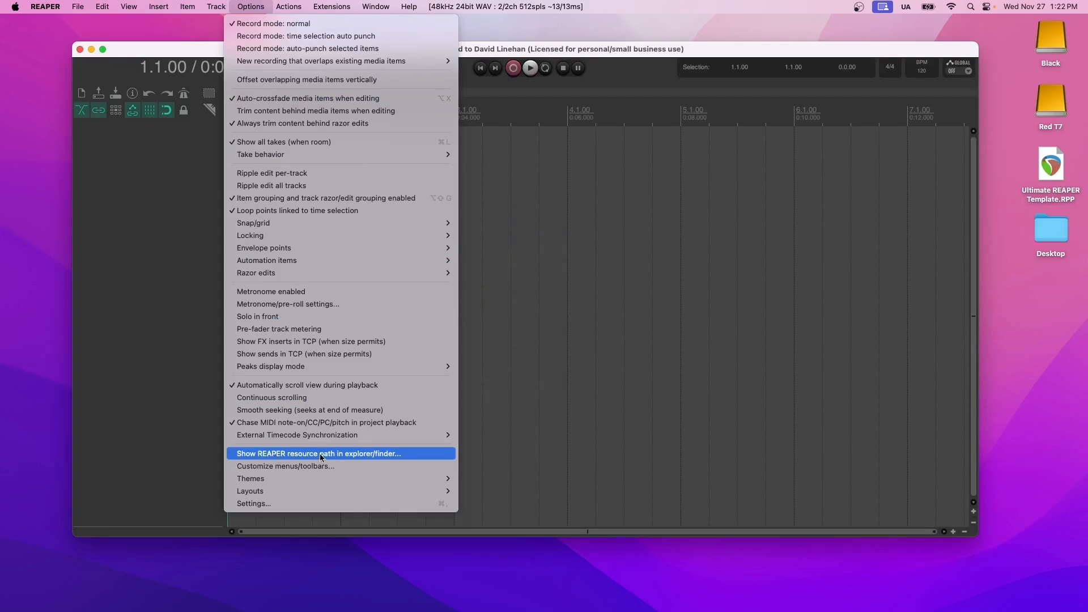
left_click(320, 453)
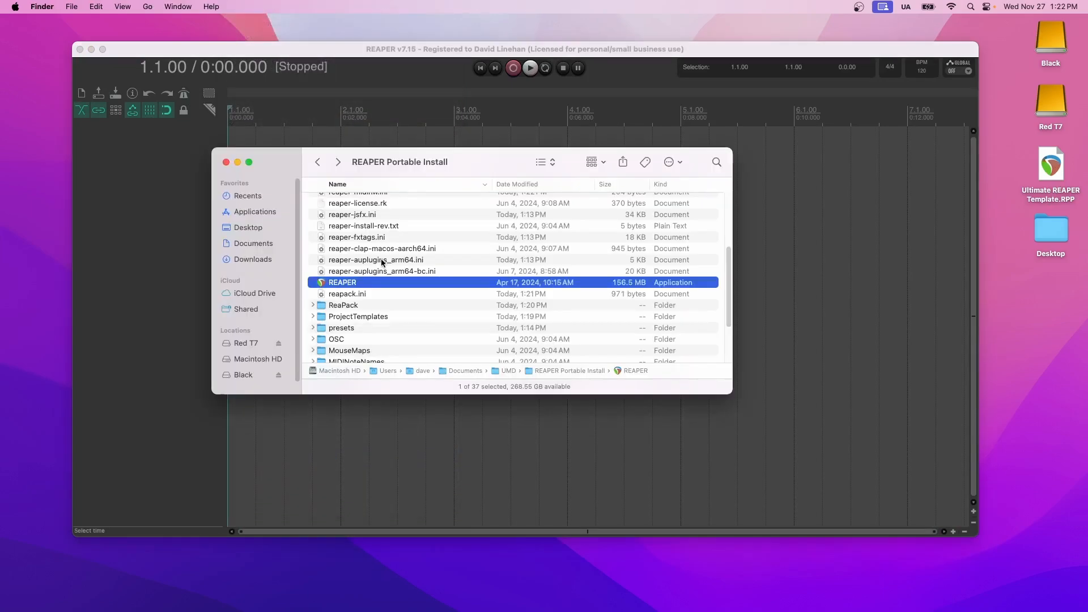
mouse_move(383, 316)
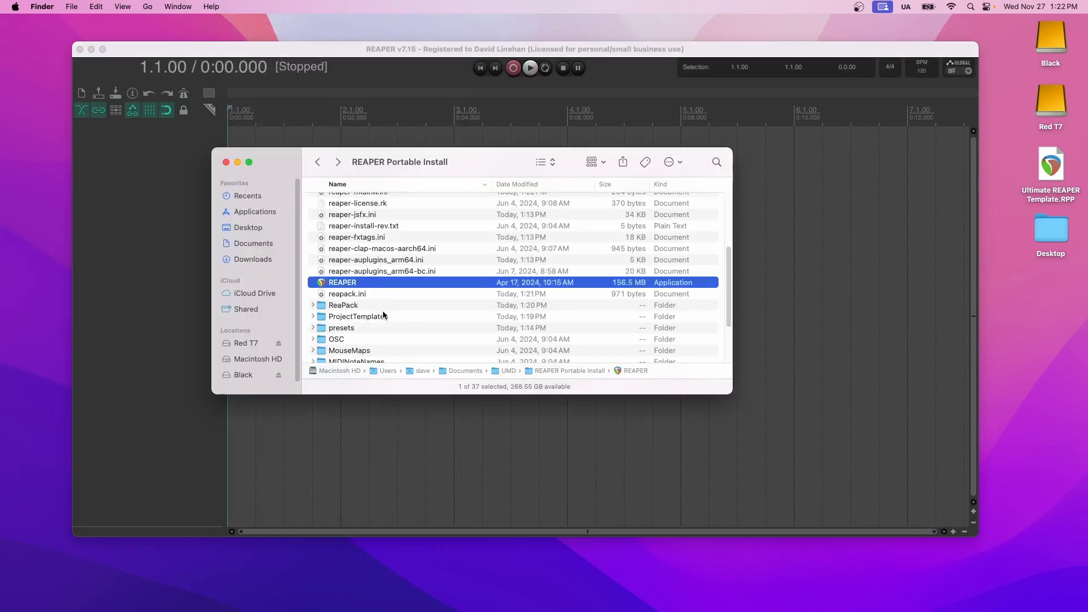
Move Ultimate REAPER Template.RPP into the ProjectTemplates folder.
double_click(353, 316)
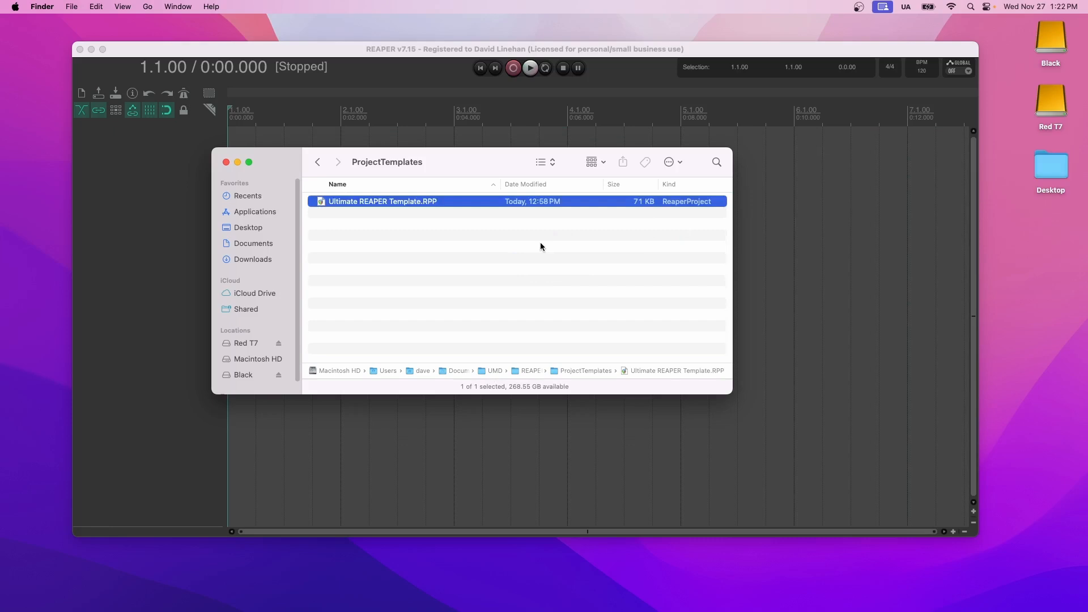
double_click(382, 201)
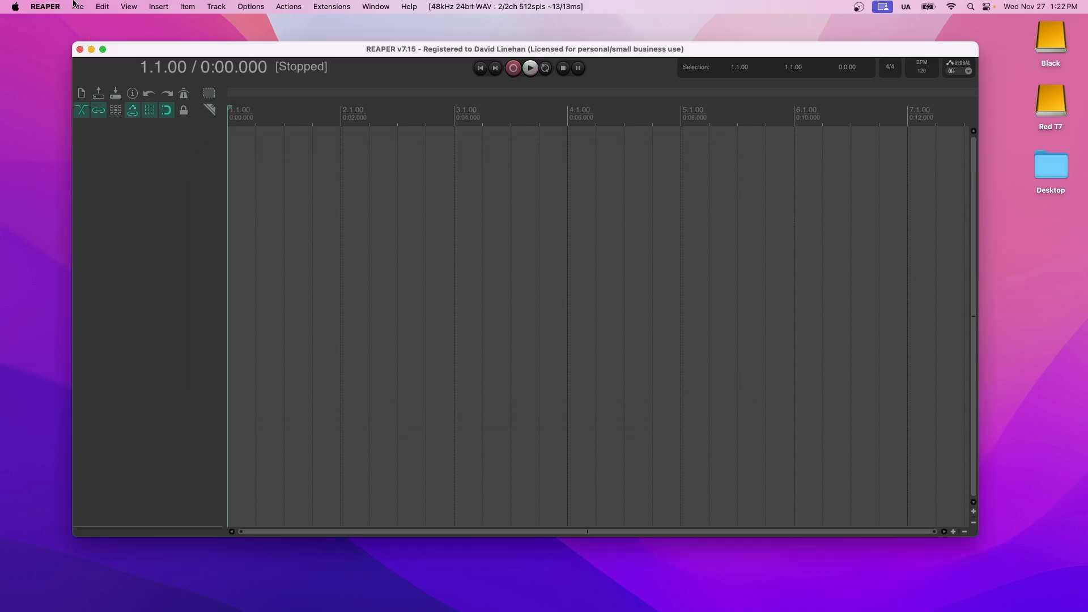
Create a project from Ultimate REAPER Template, dismissing the missing ReEQ warning.
left_click(78, 6)
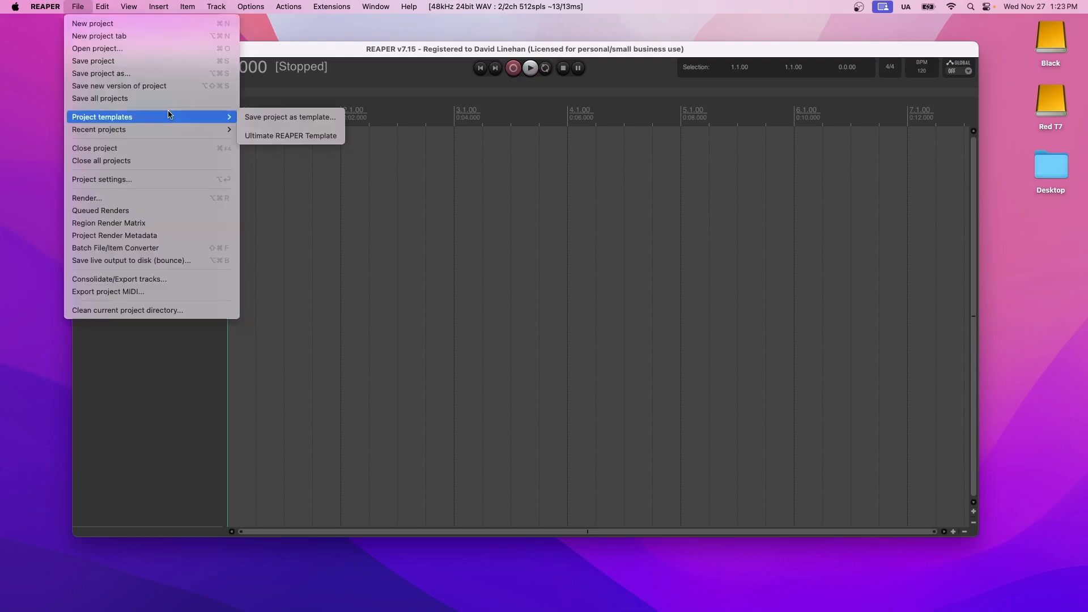
mouse_move(290, 135)
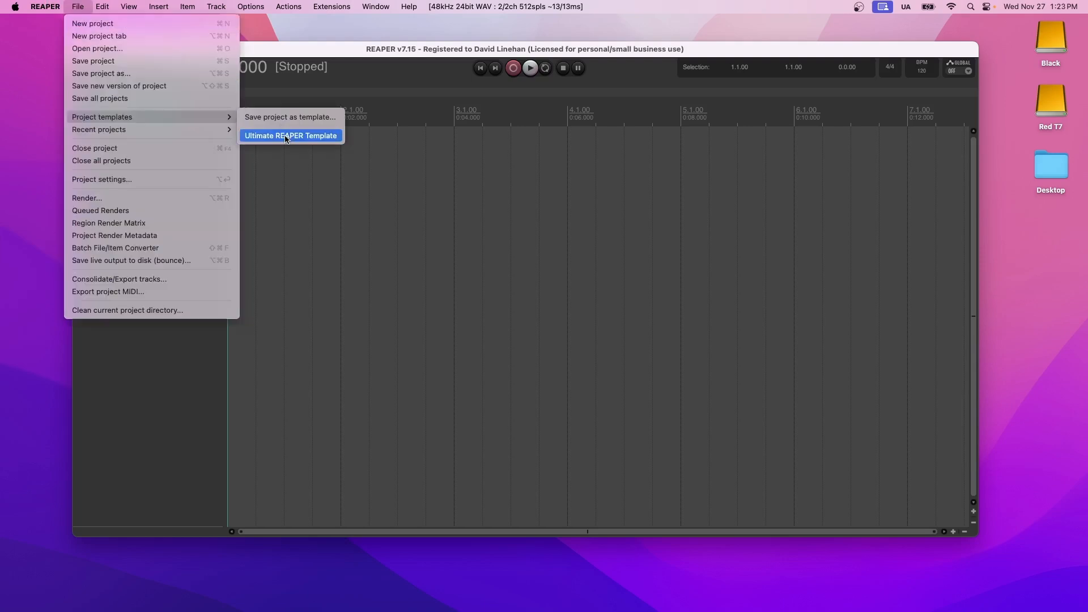
left_click(290, 135)
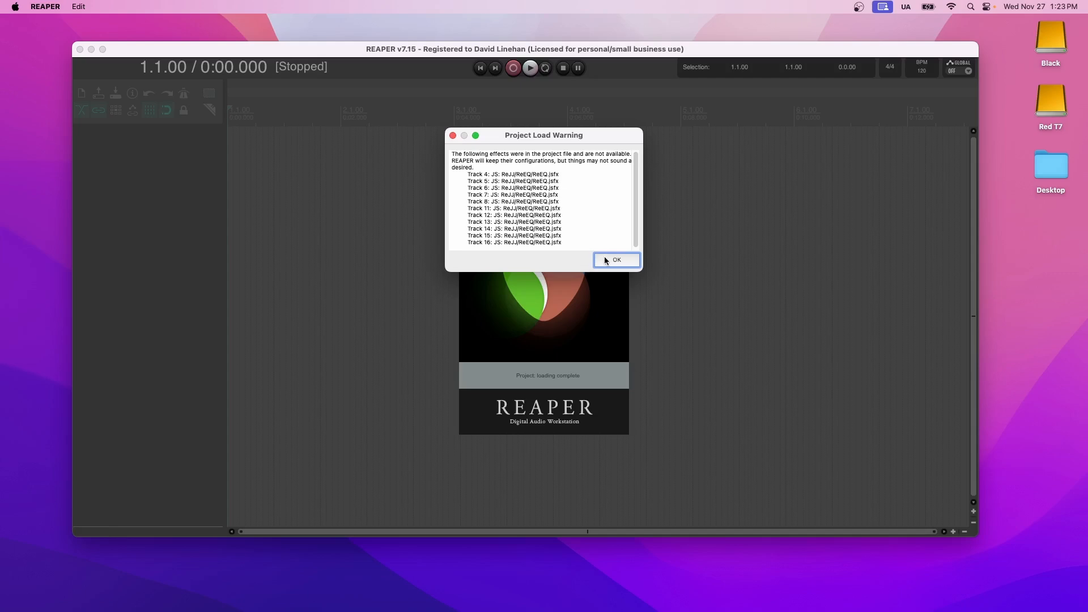
left_click(614, 260)
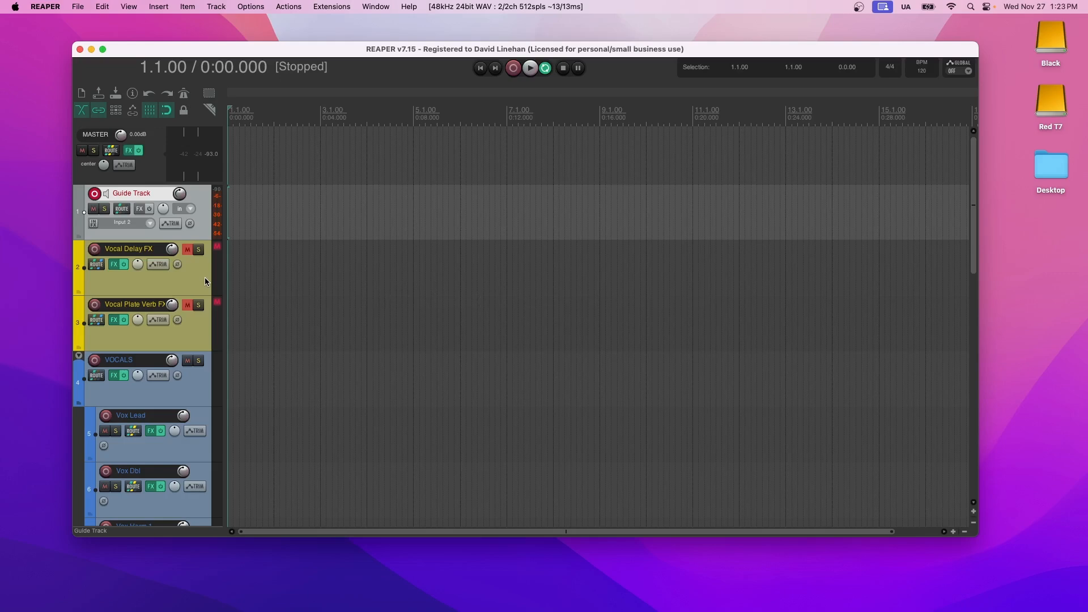
scroll("down", 3)
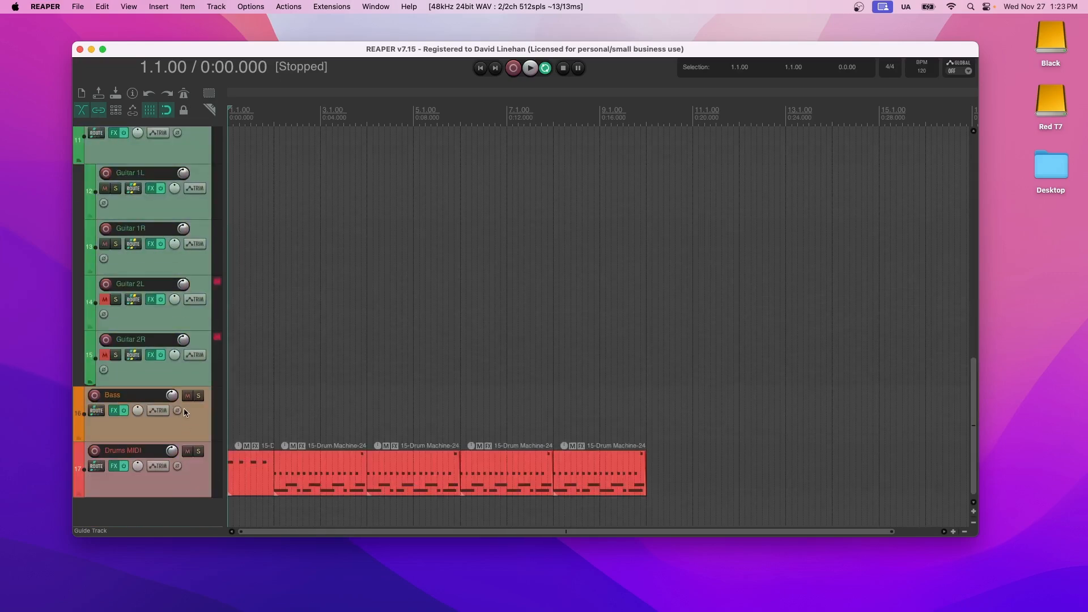
mouse_move(198, 396)
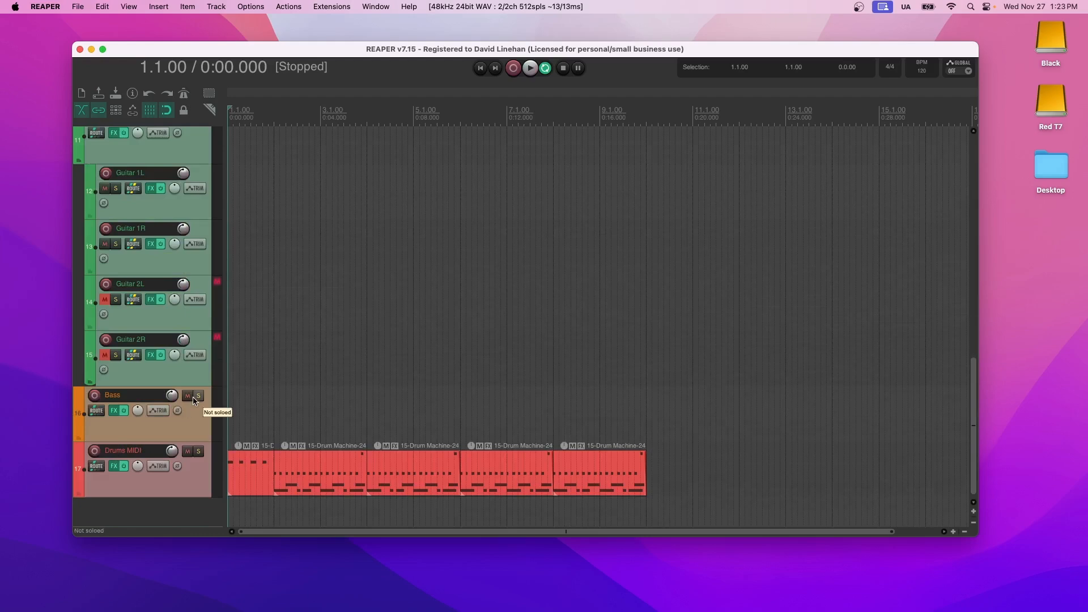
scroll("up", 3)
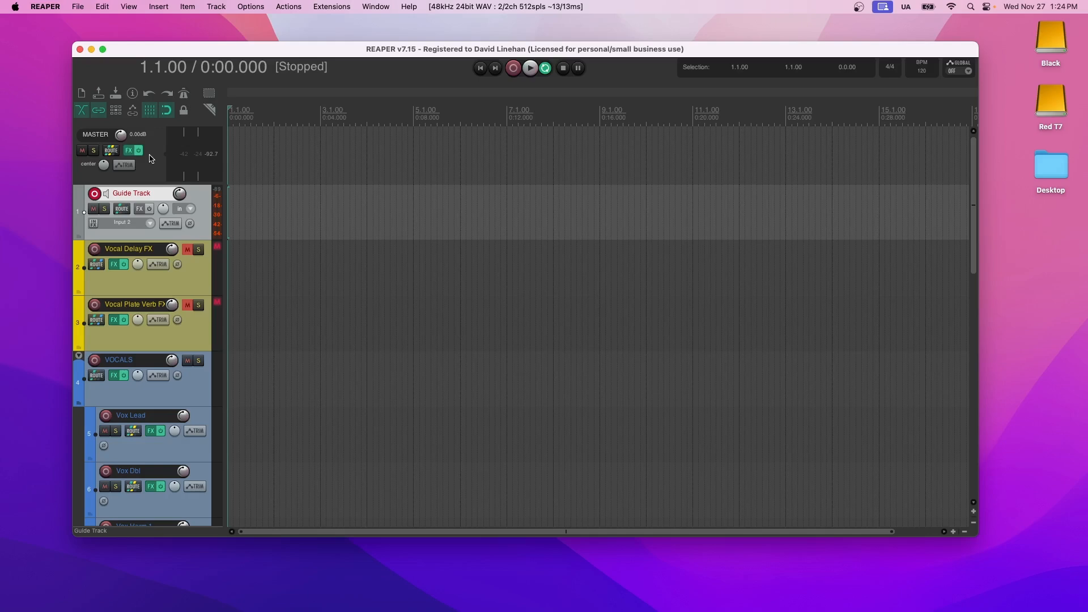
mouse_move(131, 192)
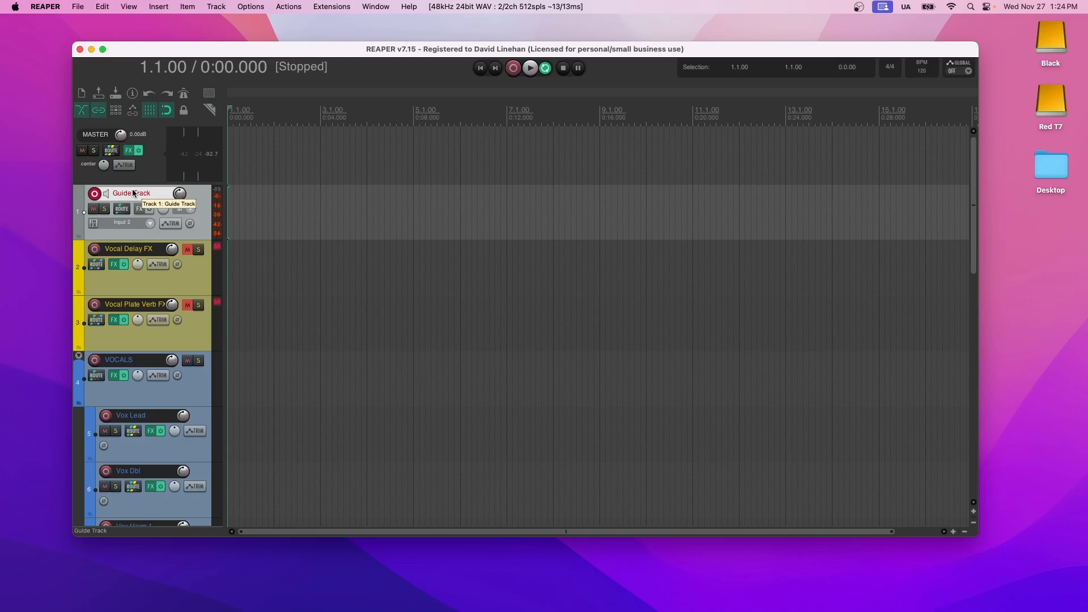
mouse_move(140, 209)
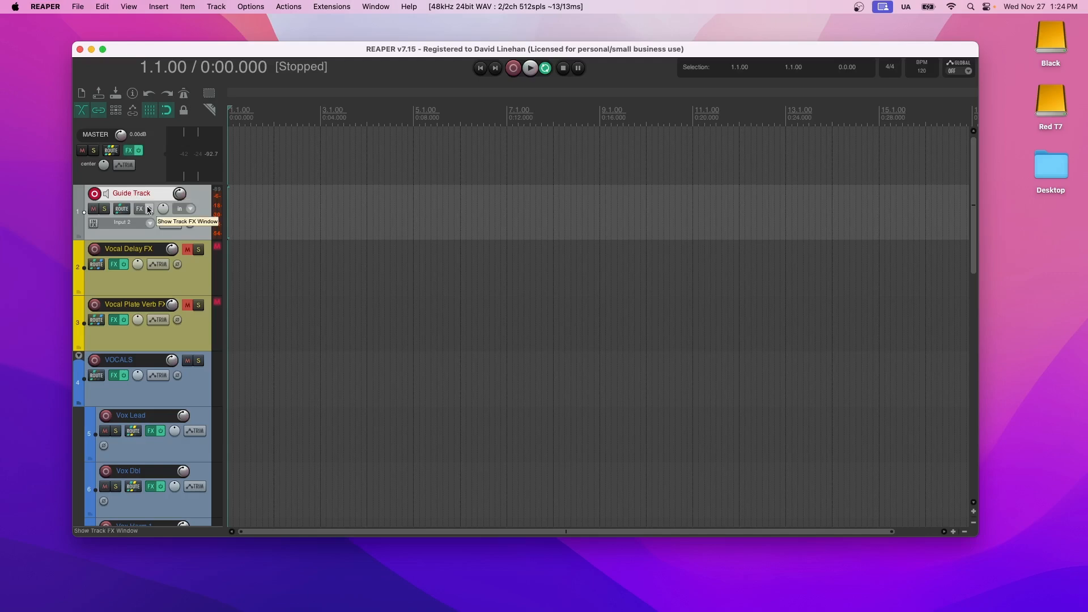
scroll("up", 3)
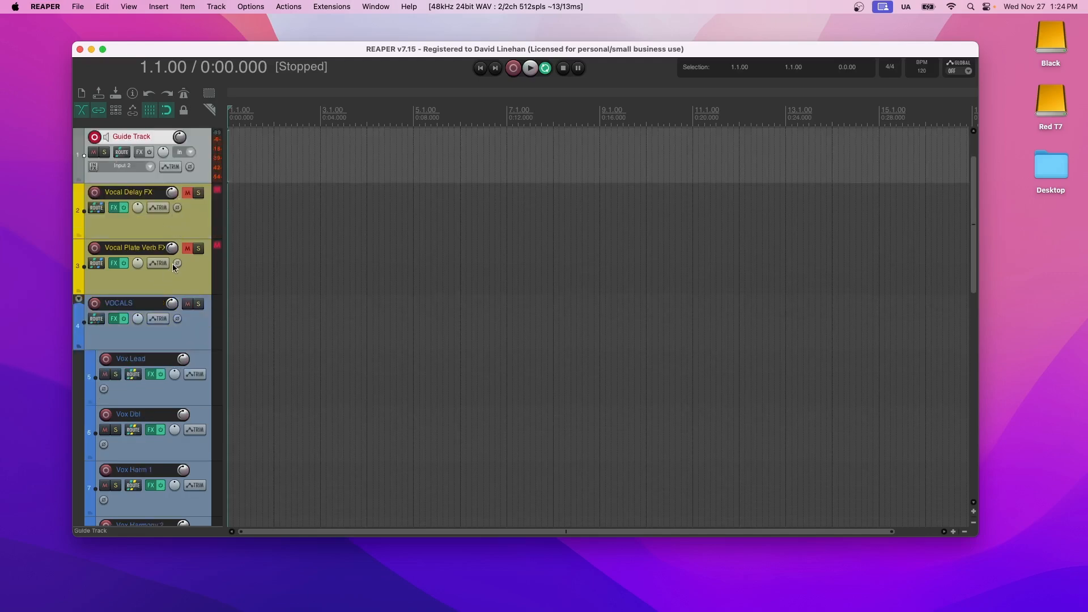
mouse_move(177, 263)
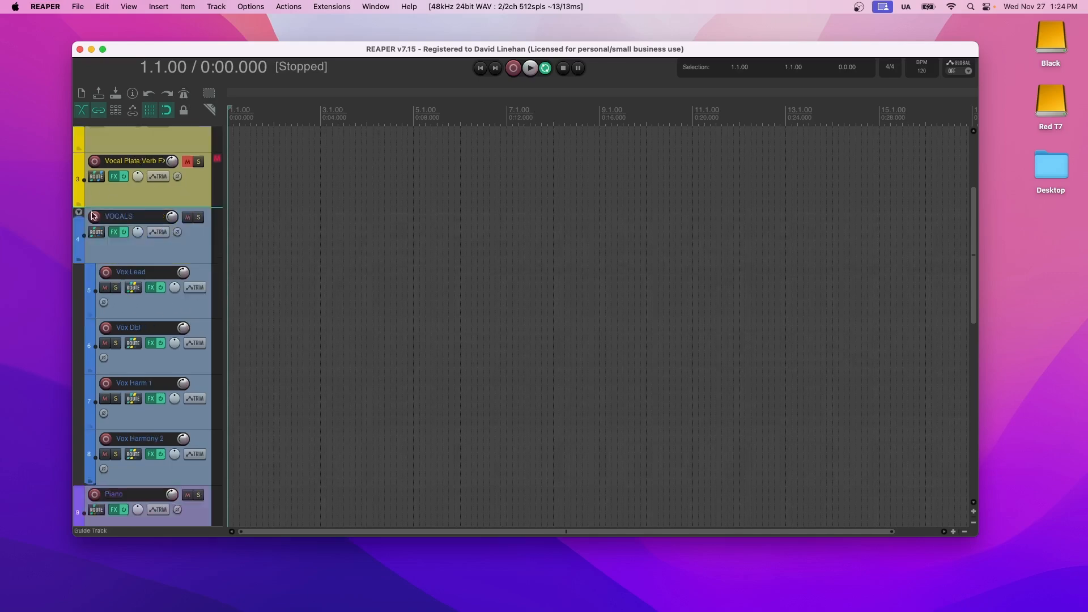
mouse_move(138, 231)
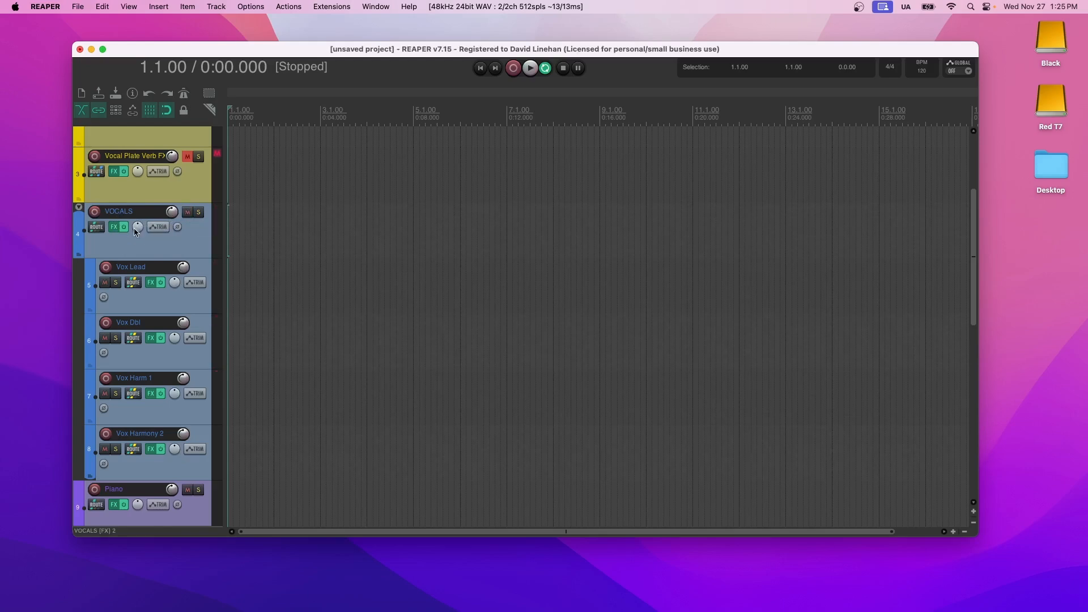
mouse_move(114, 226)
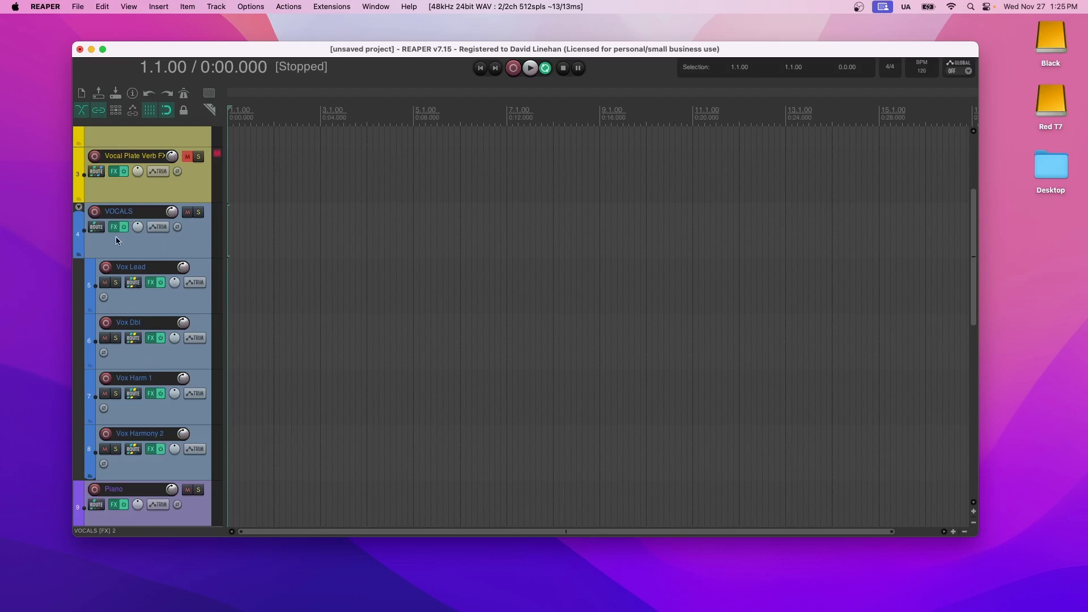
mouse_move(155, 244)
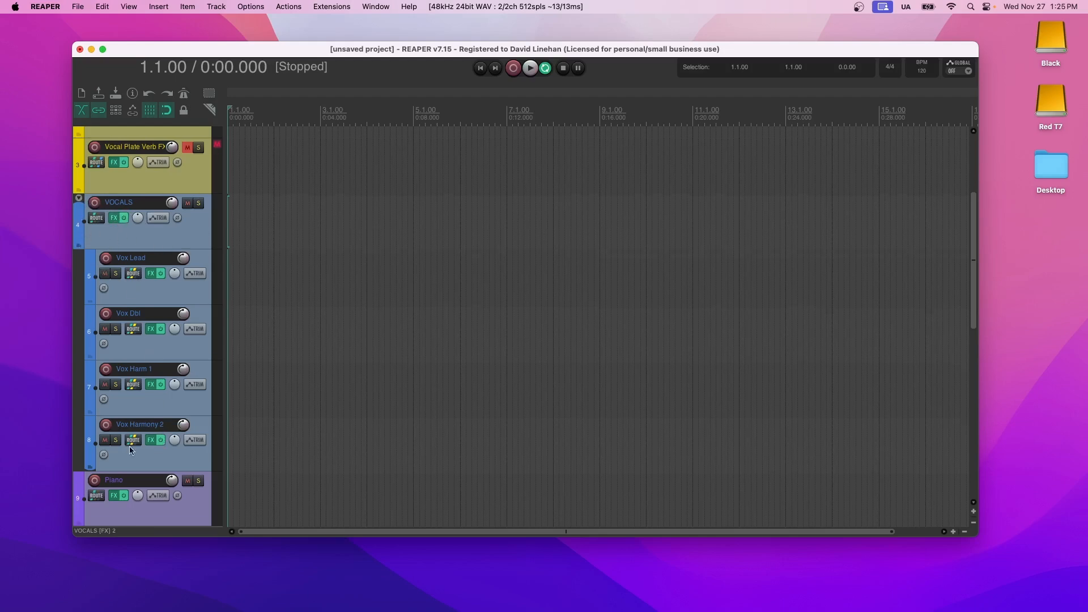
Scroll past Piano to show GUITAR FX, the GUITARS folder and Guitar 1L–2R.
scroll("down", 3)
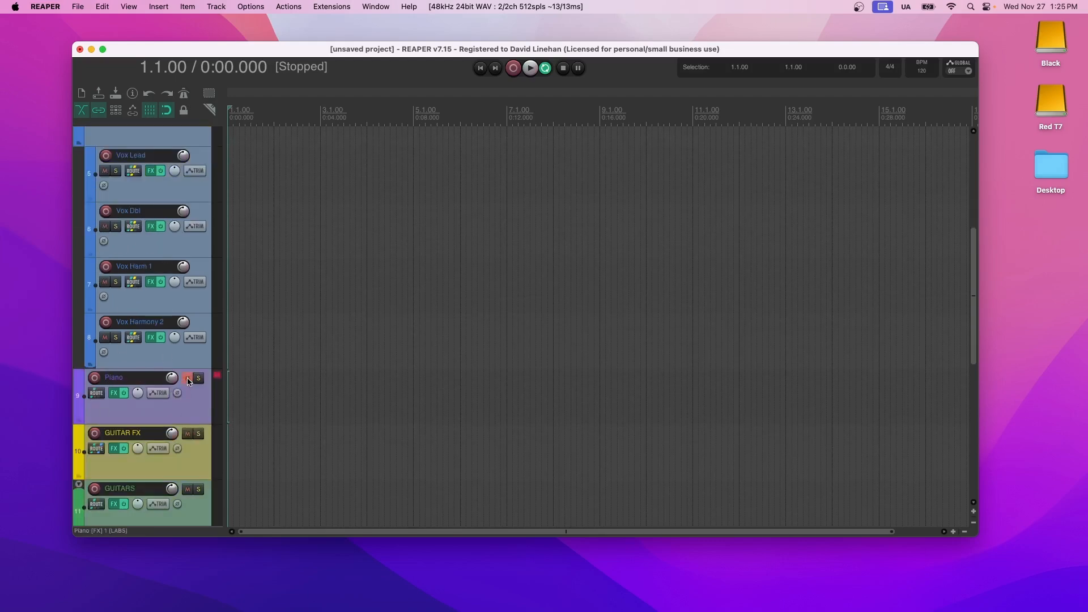
left_click(186, 377)
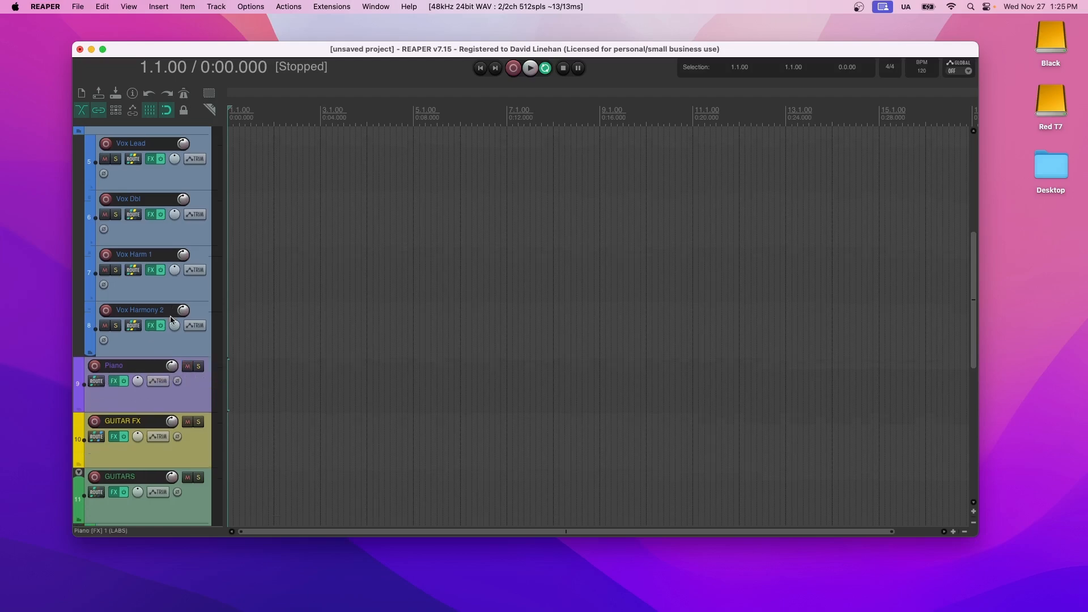
scroll("down", 3)
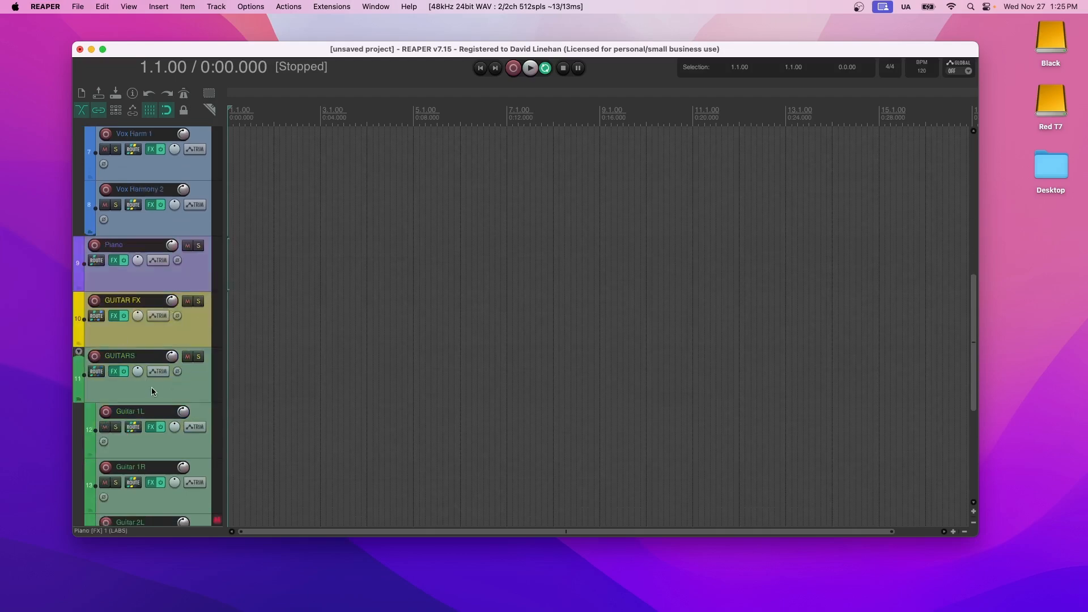
scroll("down", 3)
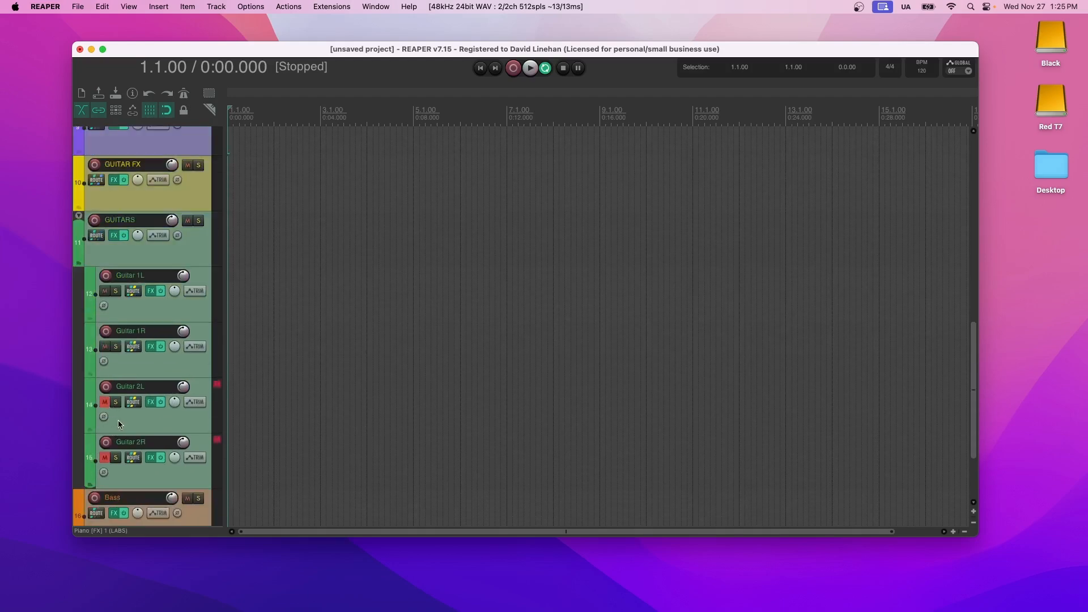
mouse_move(155, 396)
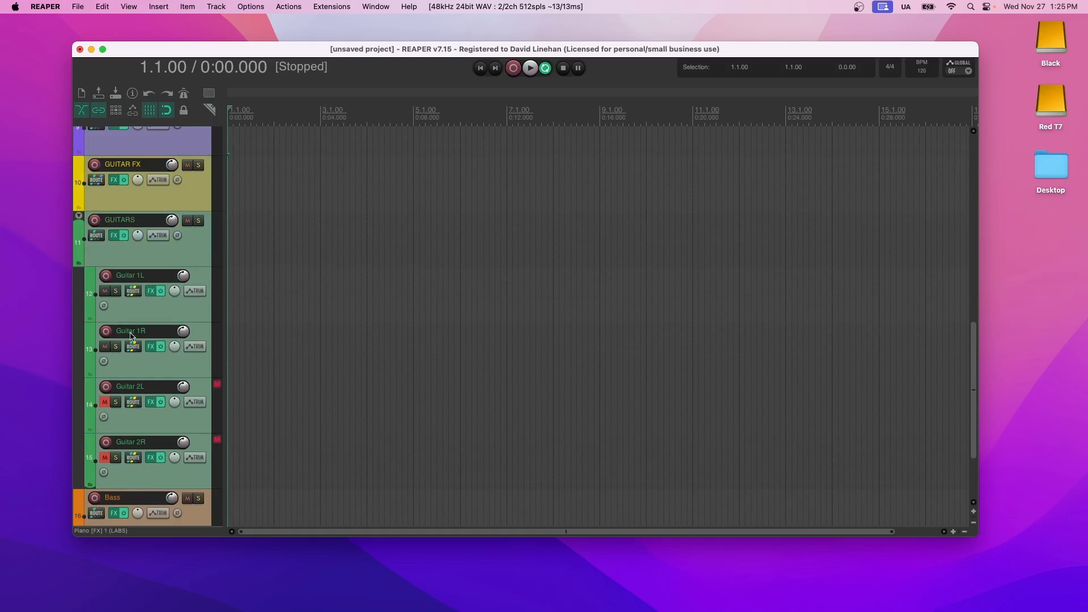
mouse_move(130, 338)
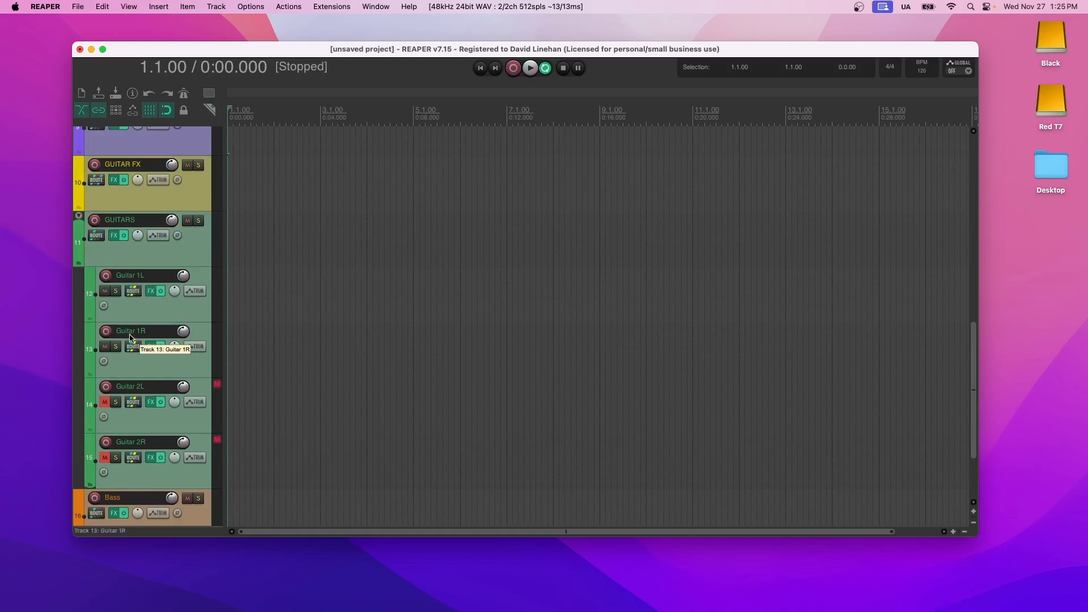
mouse_move(153, 317)
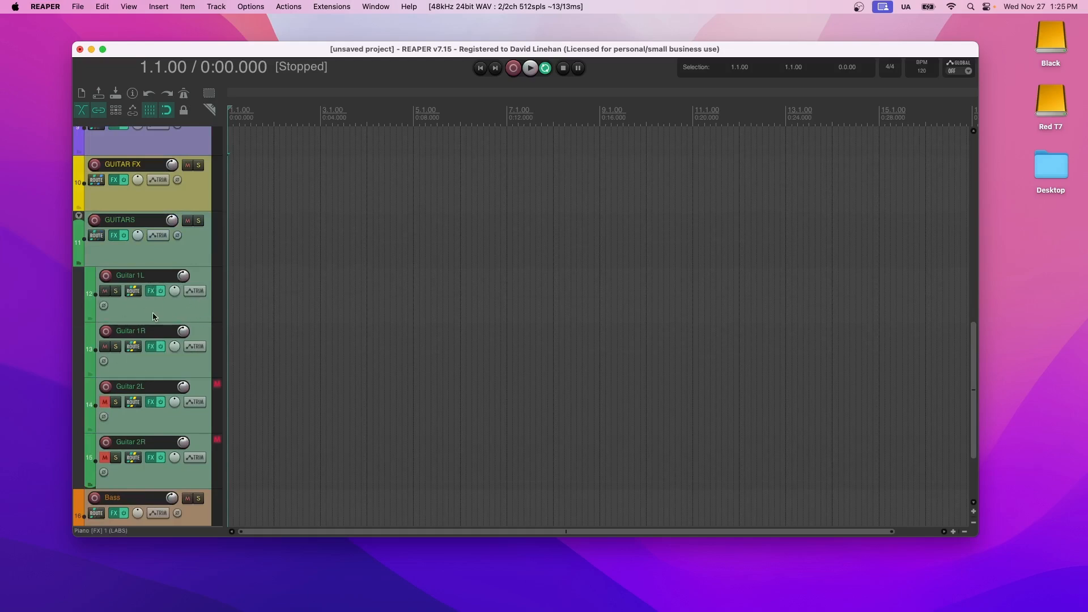
mouse_move(147, 284)
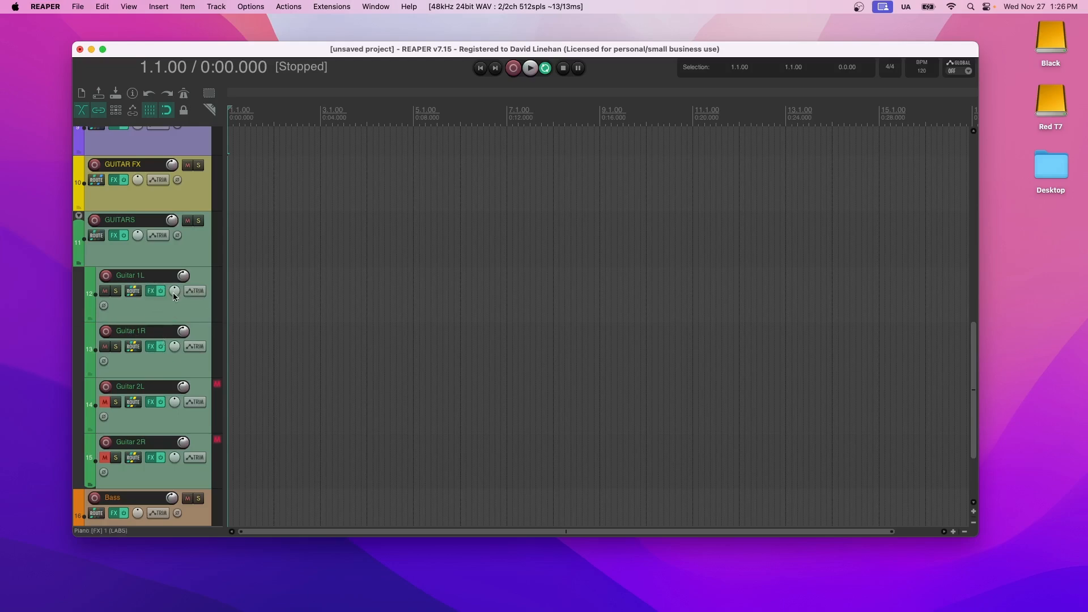
scroll("down", 3)
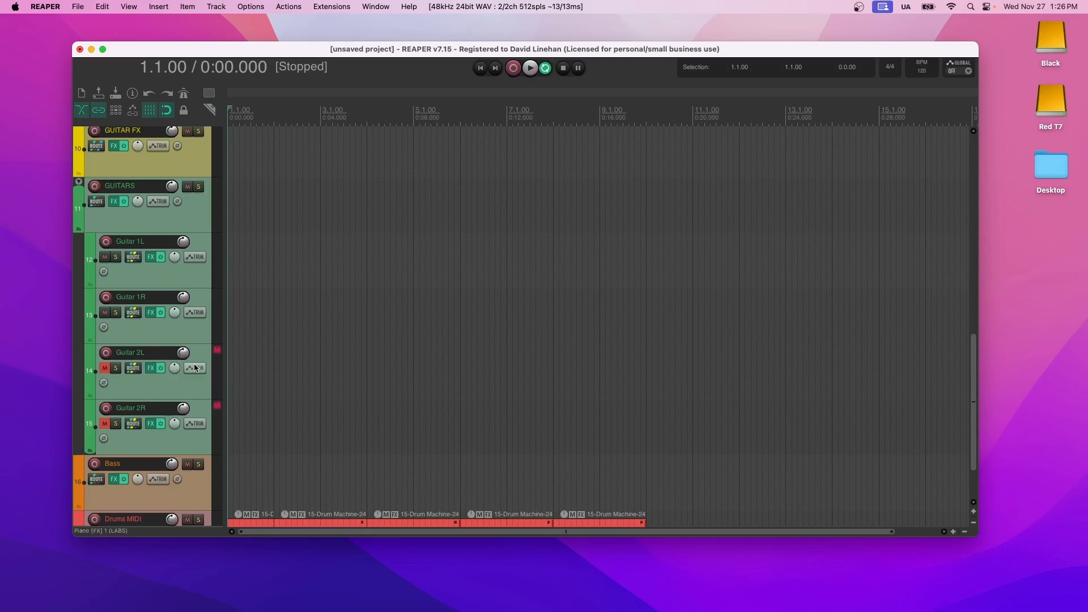
Scroll down to Bass and Drums MIDI, then back up to Guide Track.
scroll("down", 3)
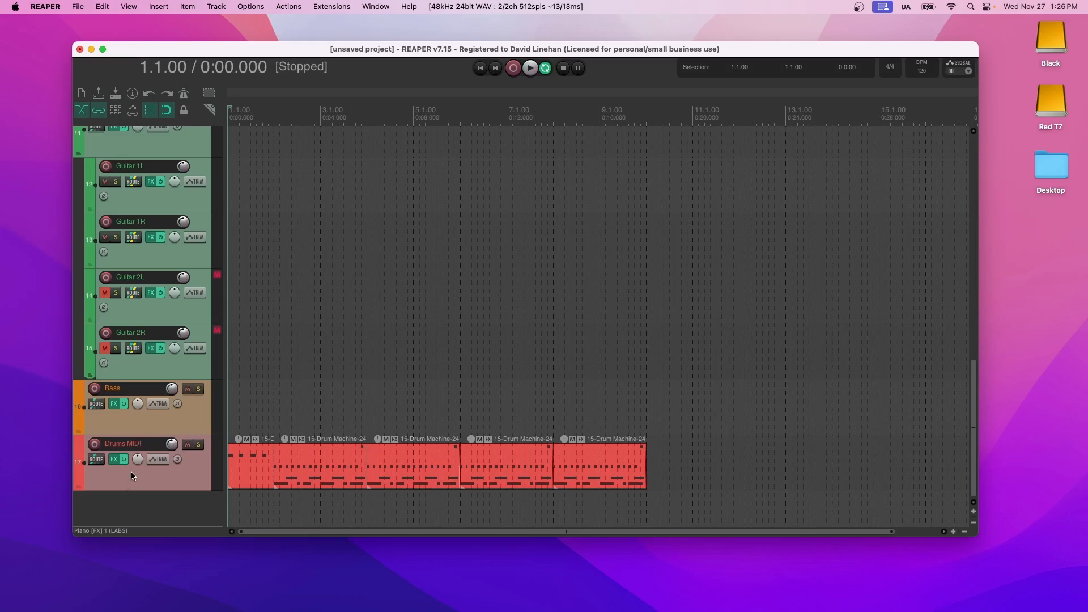
mouse_move(143, 460)
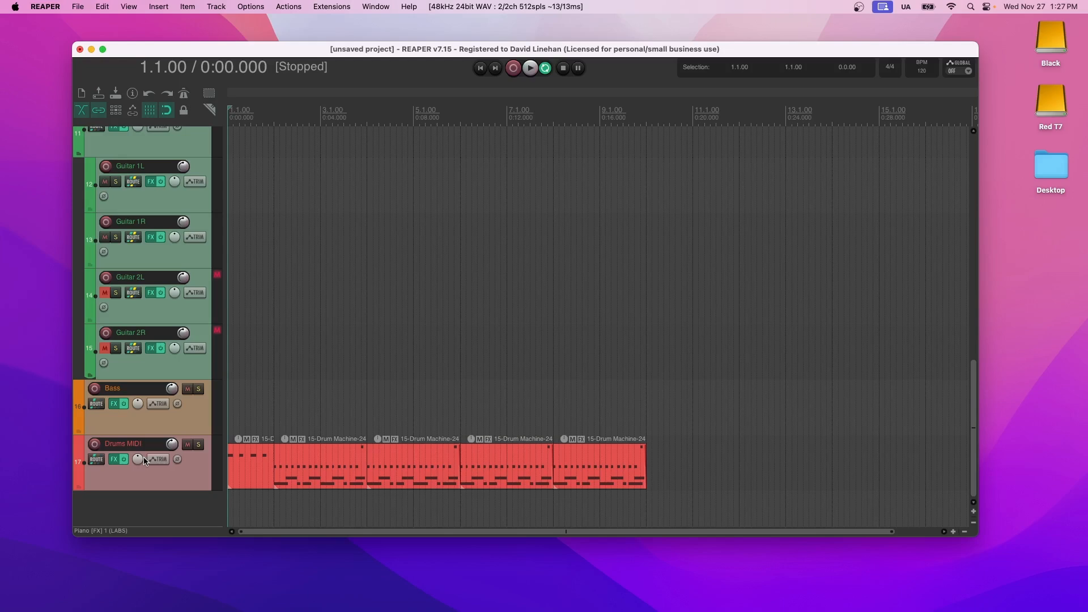
scroll("up", 3)
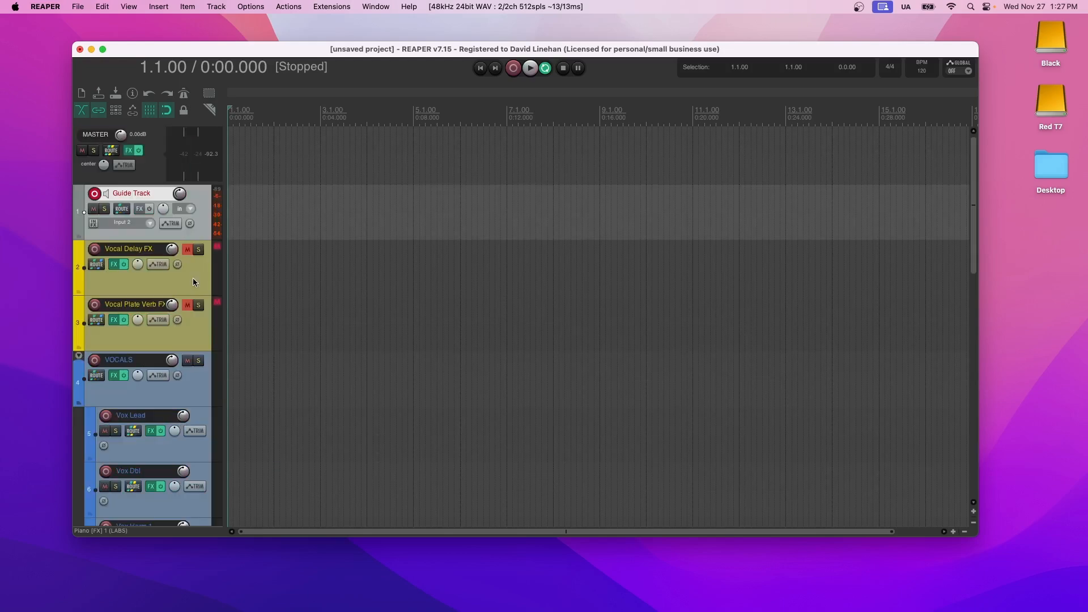
scroll("down", 3)
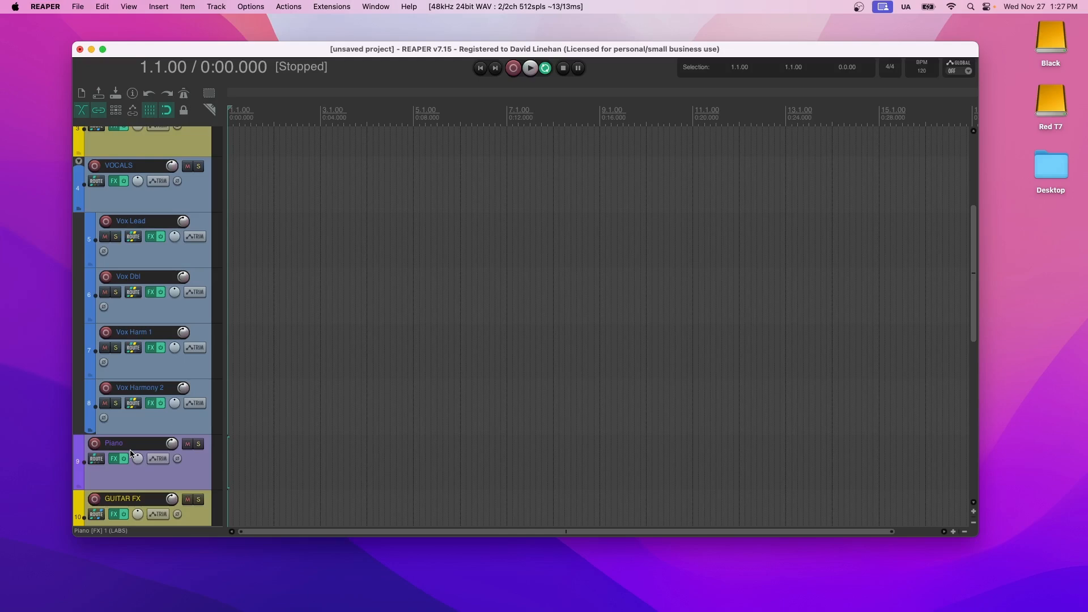
scroll("up", 3)
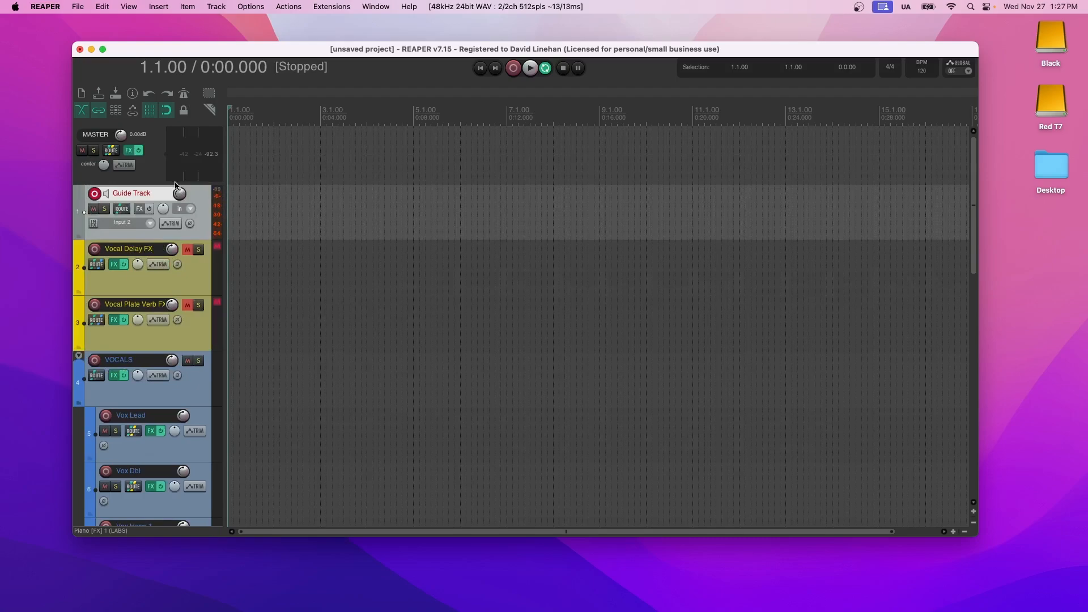
Change the project sample rate from 44100 to 48000 Hz in Project Settings.
left_click(77, 6)
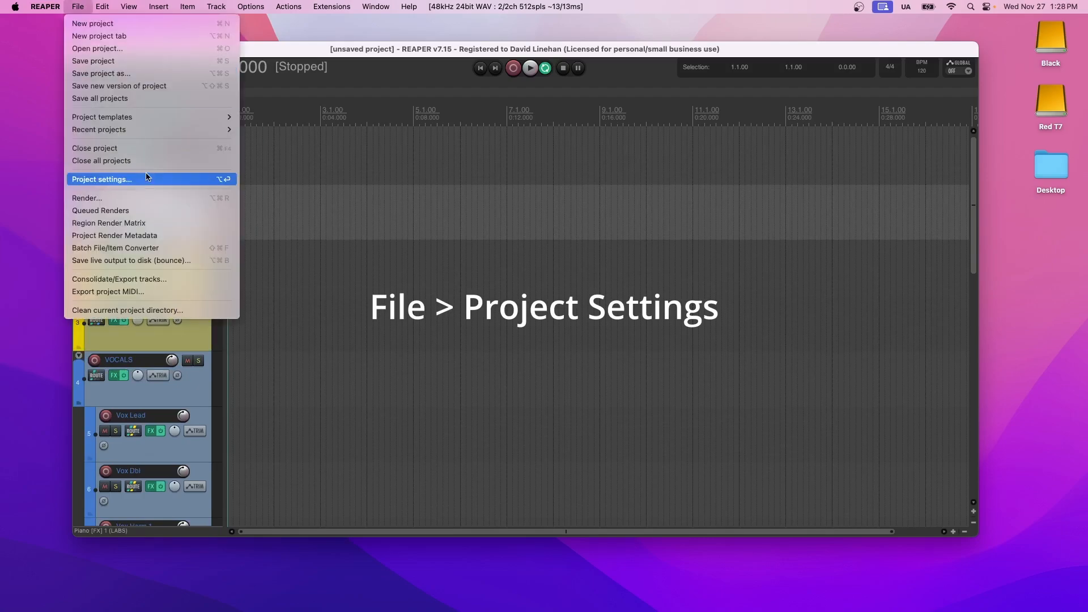
left_click(102, 179)
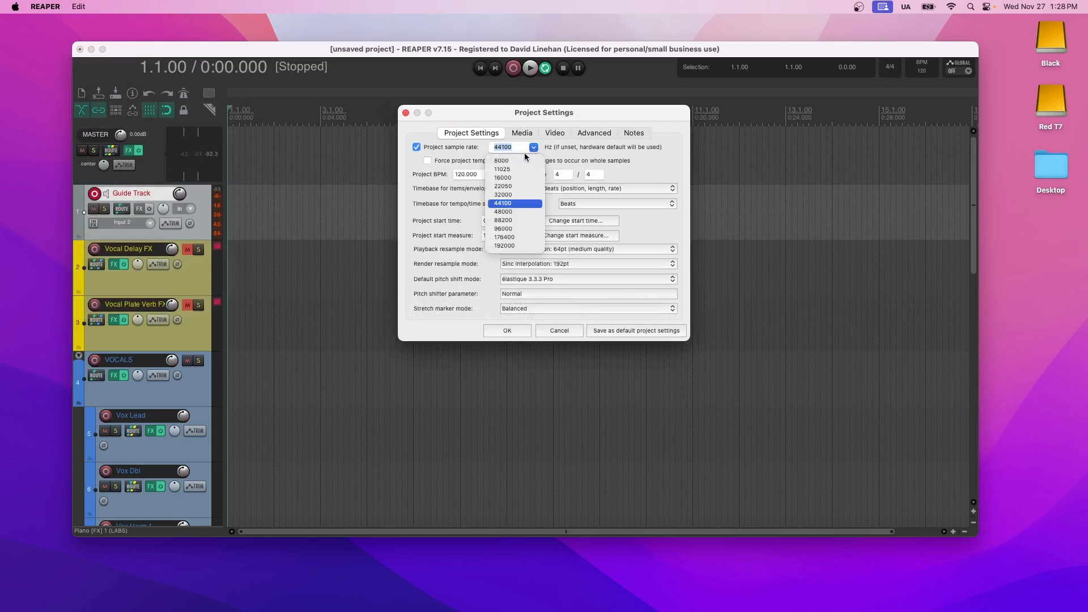
left_click(503, 212)
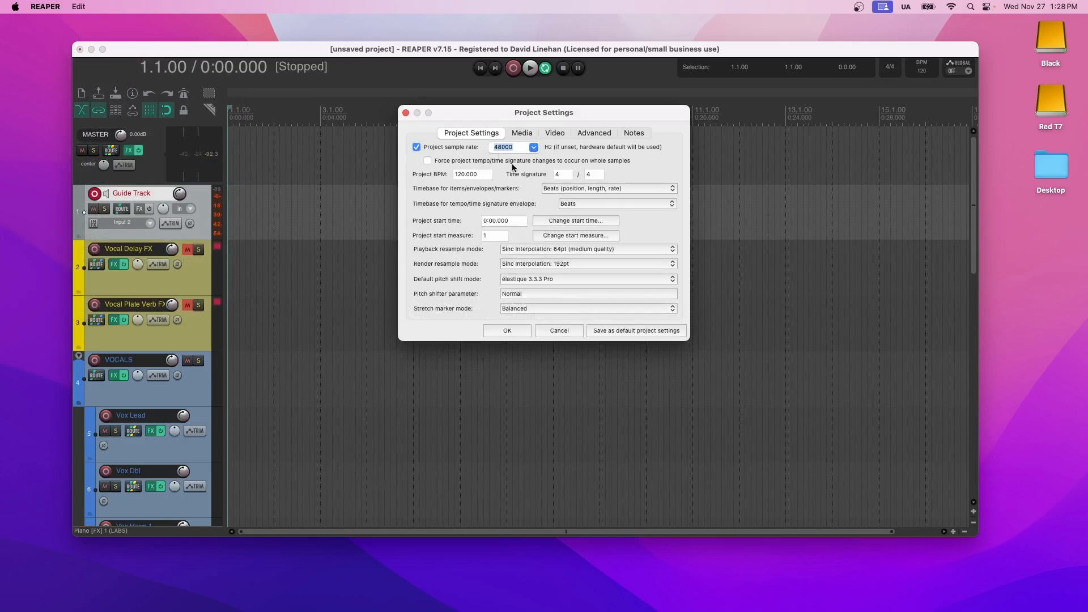
mouse_move(472, 160)
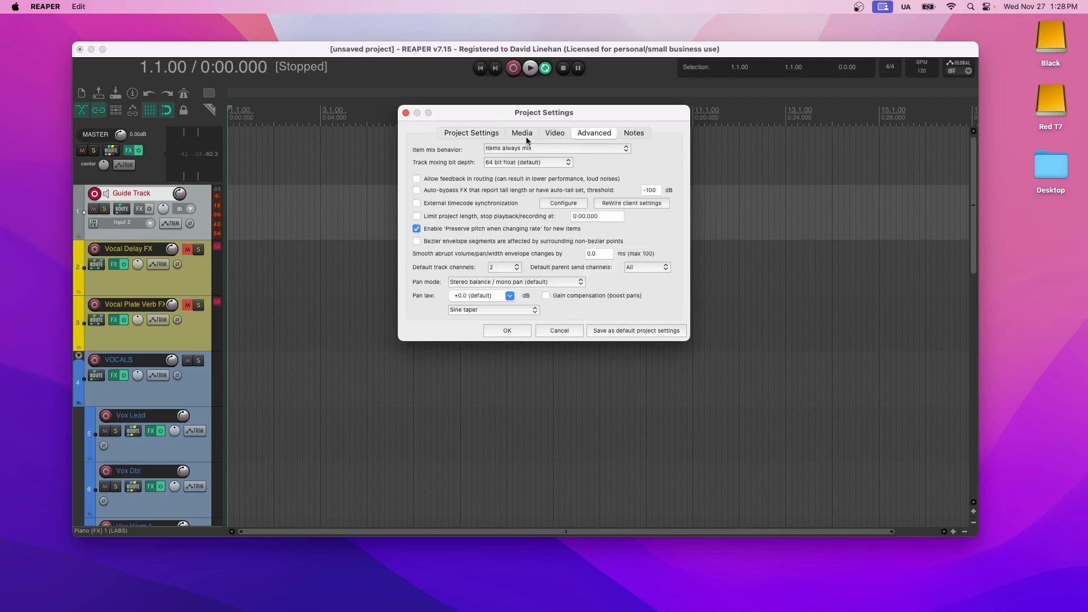
Request a 48000 Hz sample rate and 128-sample block size in audio device preferences.
left_click(44, 6)
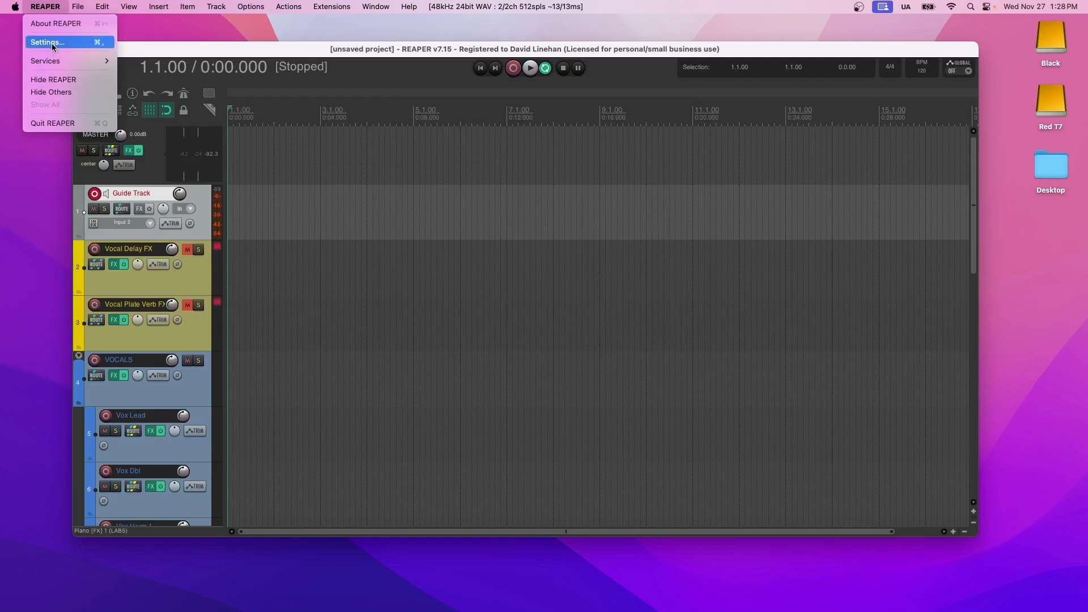
left_click(47, 43)
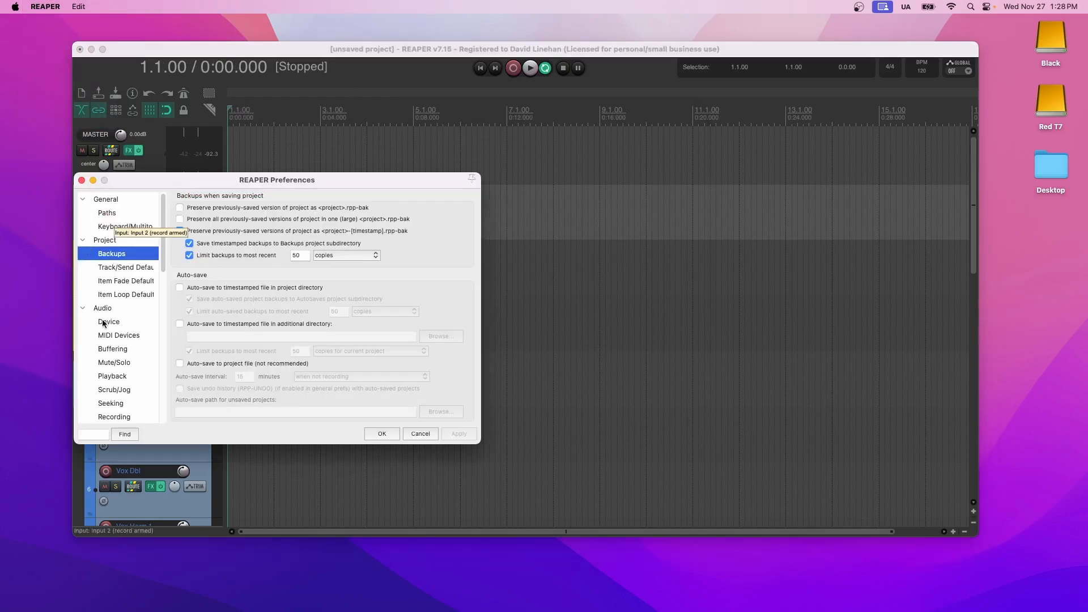
left_click(108, 321)
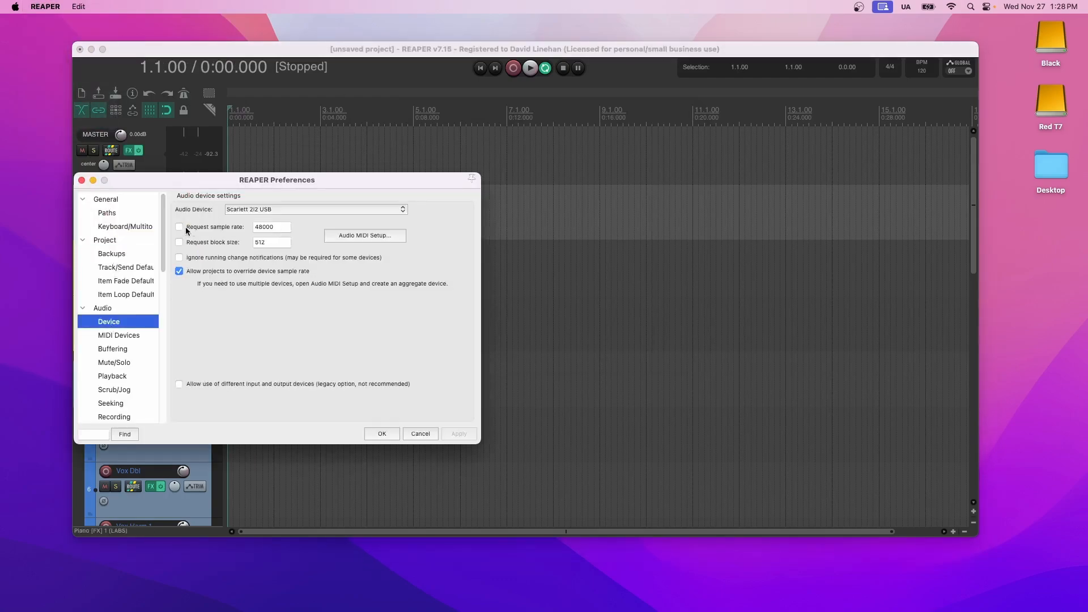
left_click(179, 227)
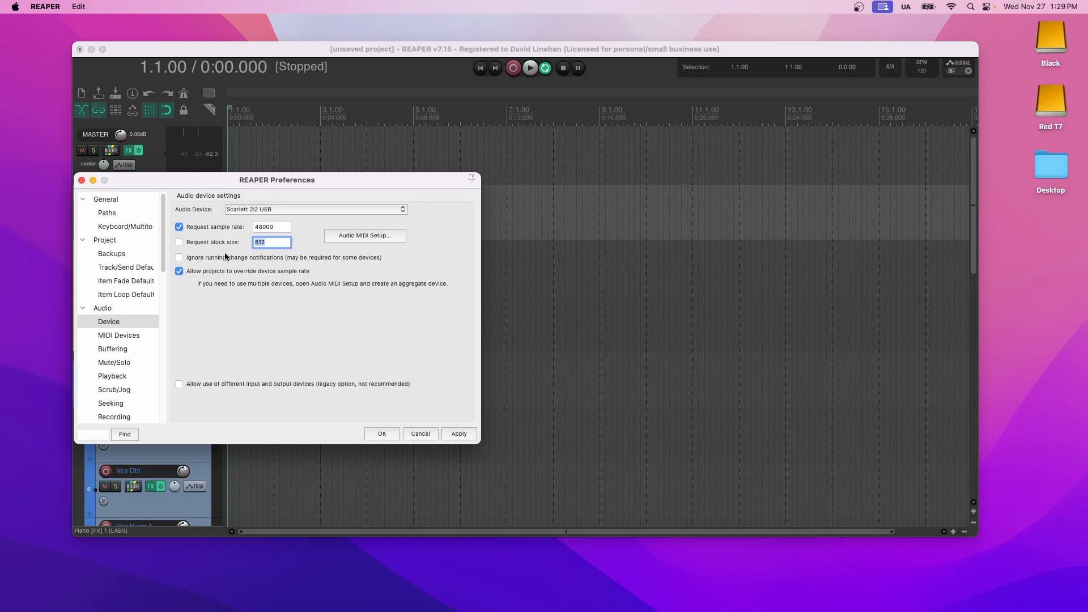
left_click(179, 242)
type("128")
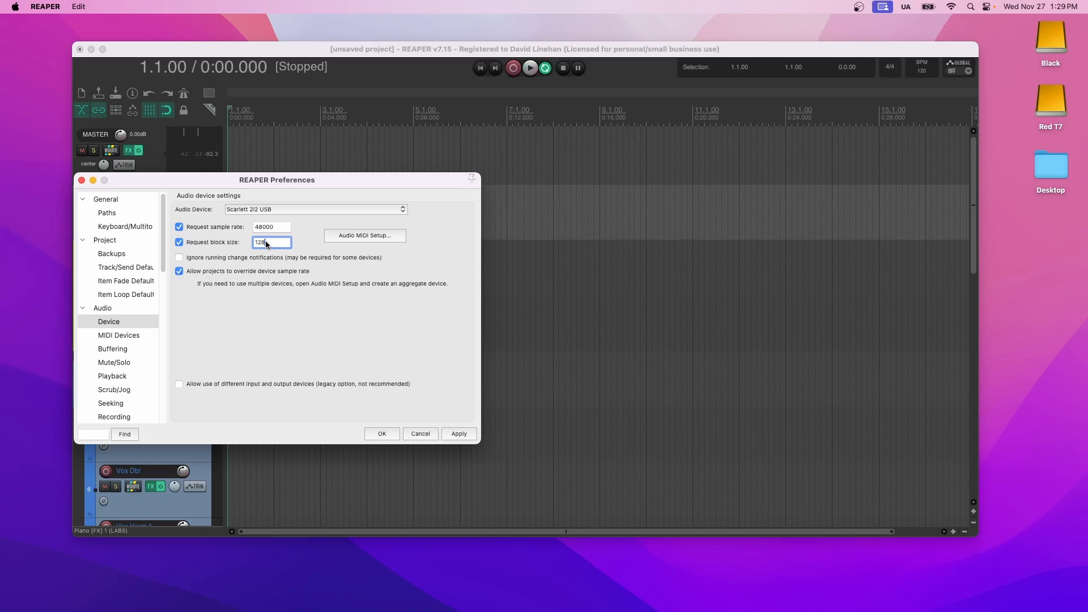
left_click(381, 433)
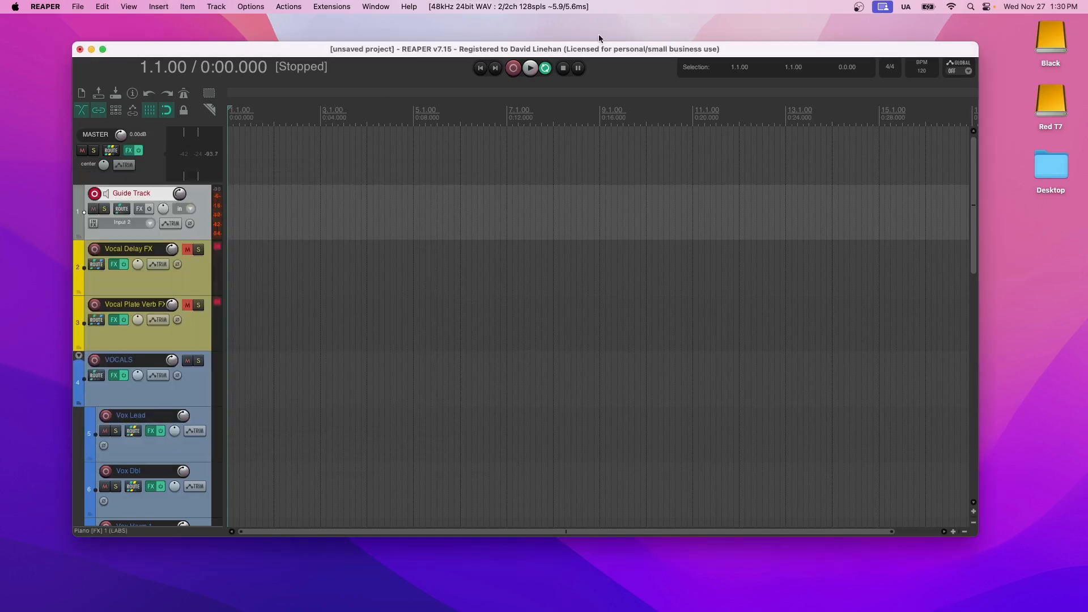
mouse_move(683, 56)
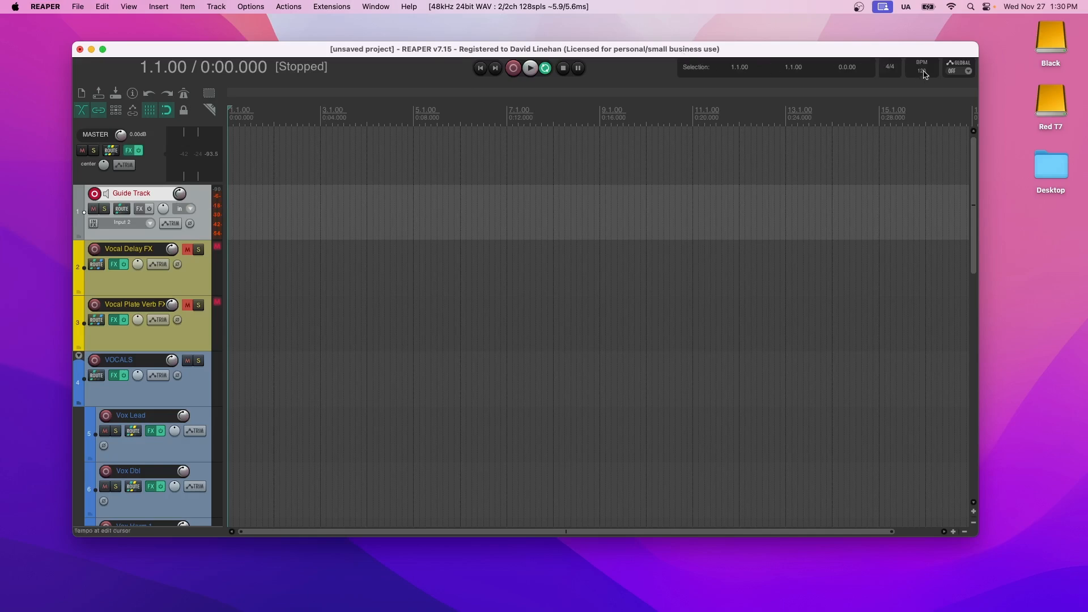
mouse_move(924, 74)
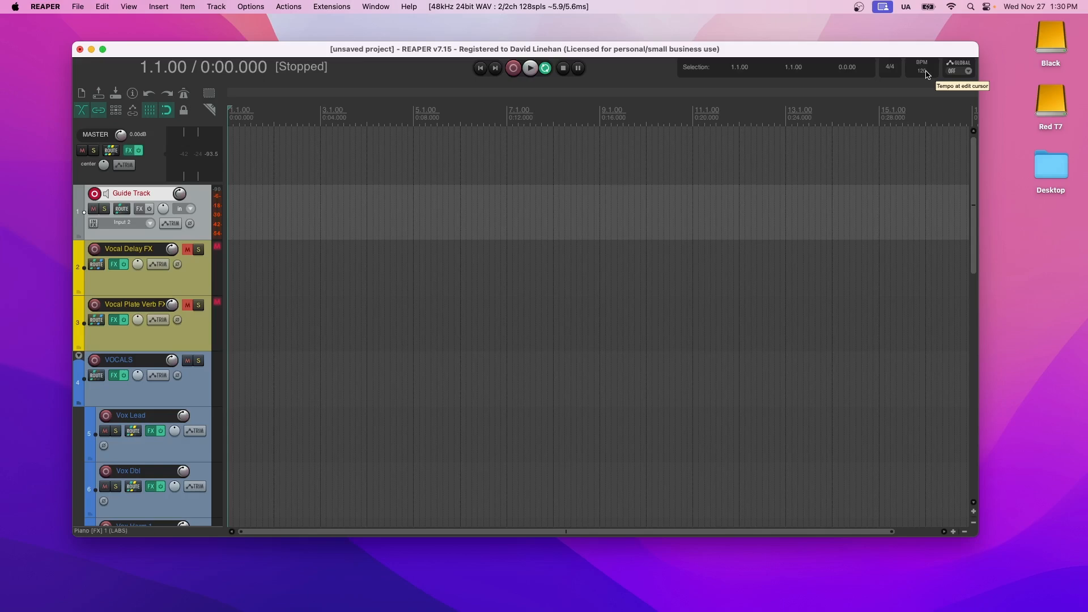
mouse_move(926, 72)
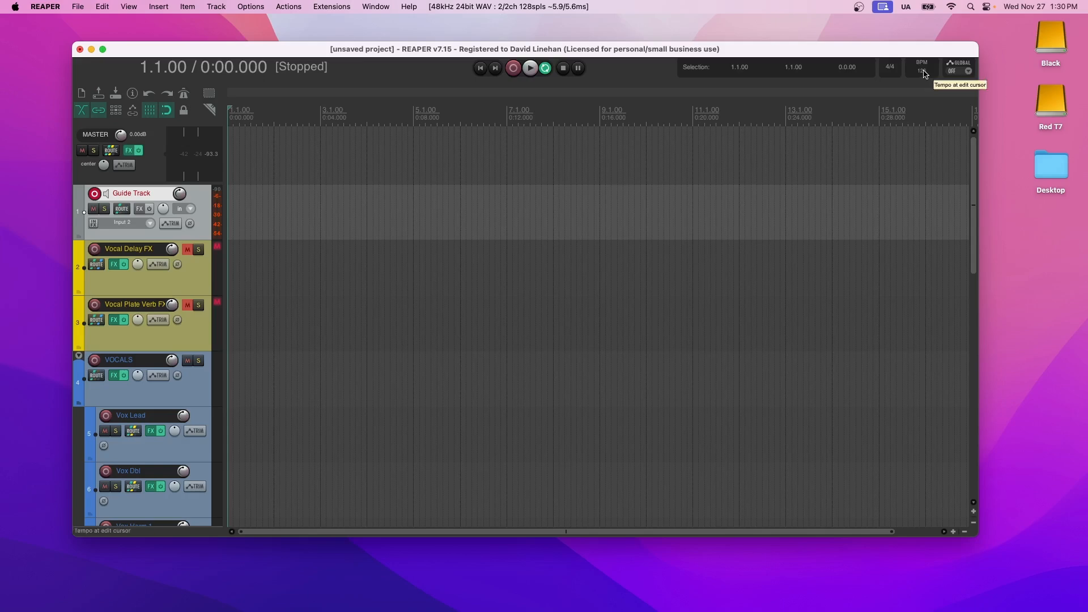
mouse_move(606, 108)
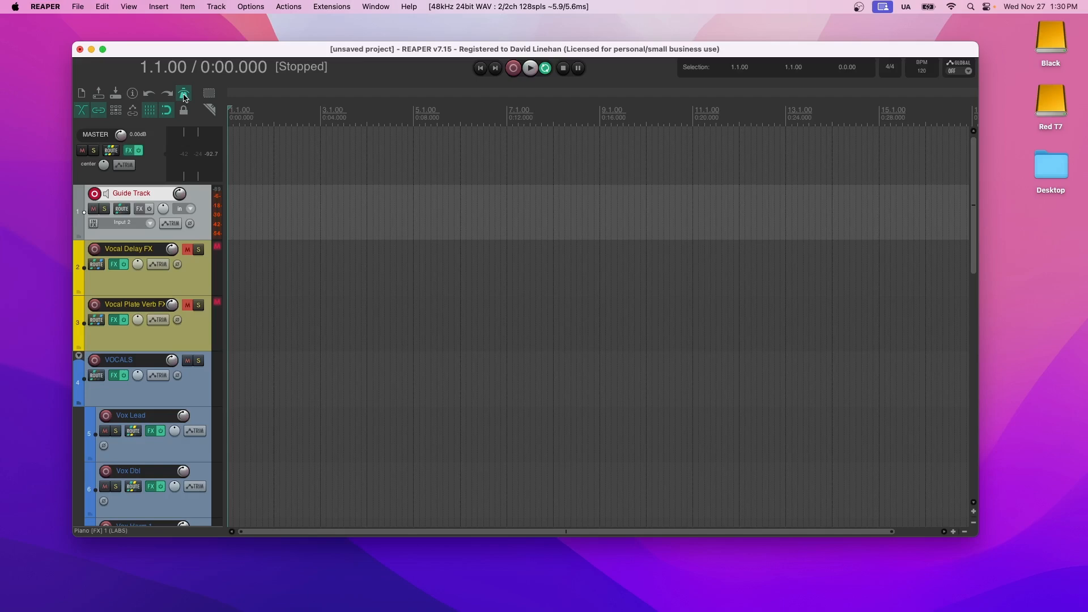
mouse_move(192, 89)
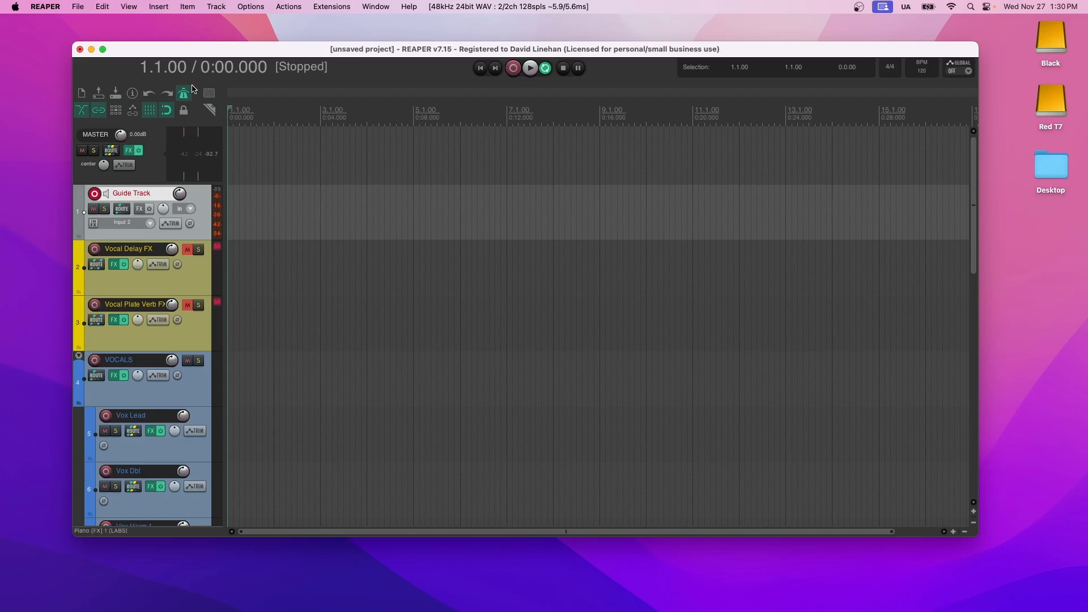
mouse_move(201, 79)
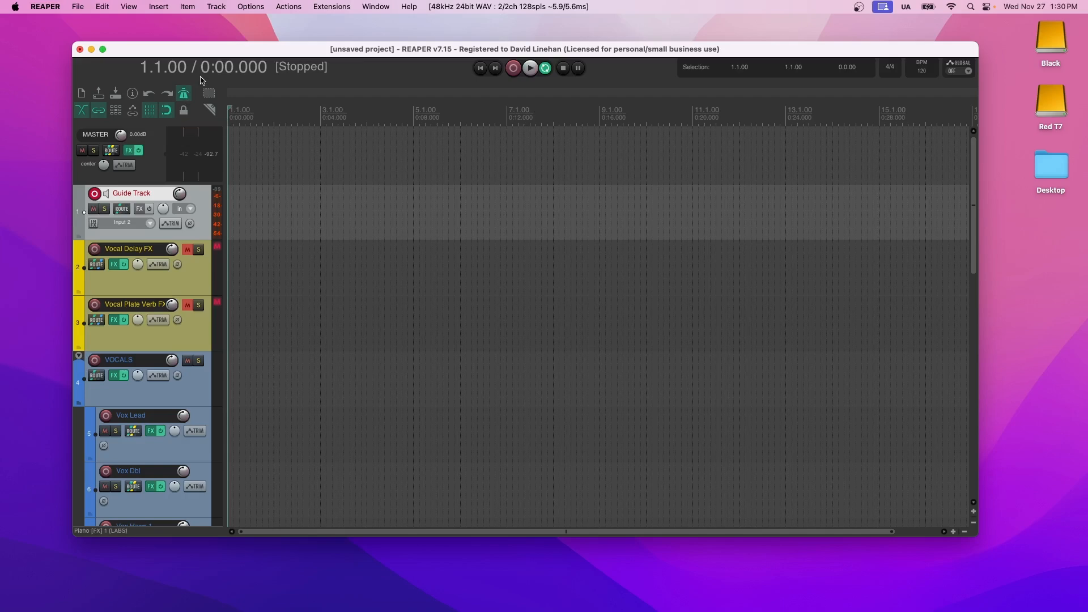
mouse_move(923, 68)
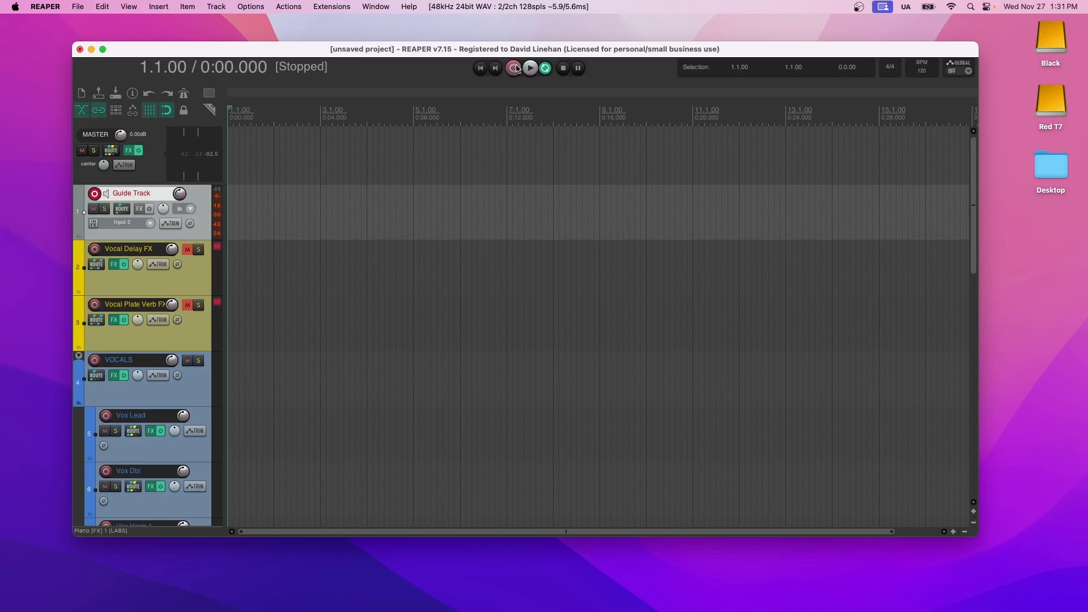
mouse_move(516, 67)
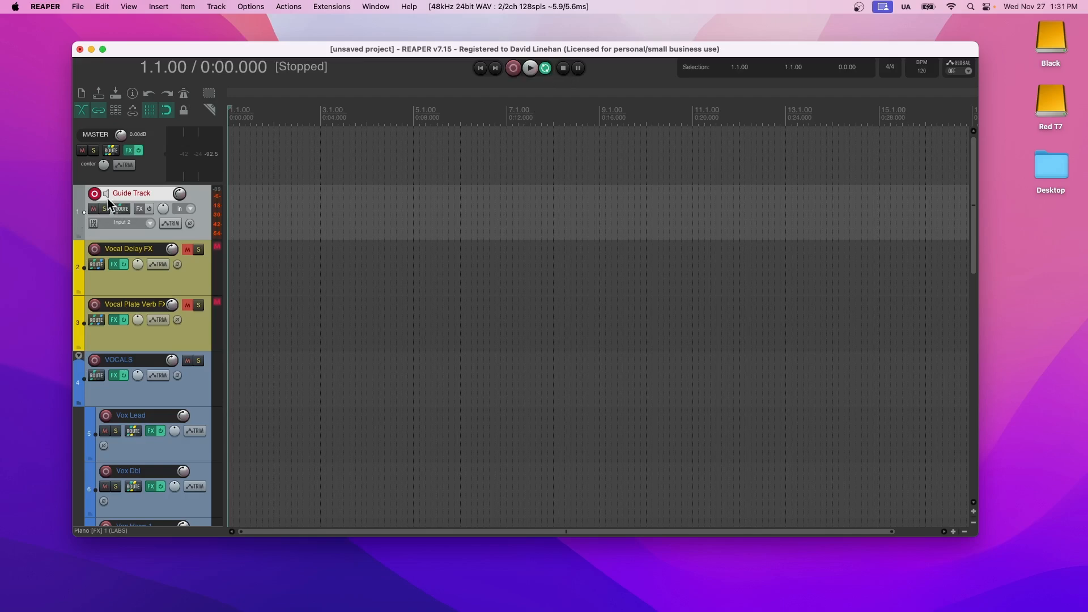
left_click(104, 208)
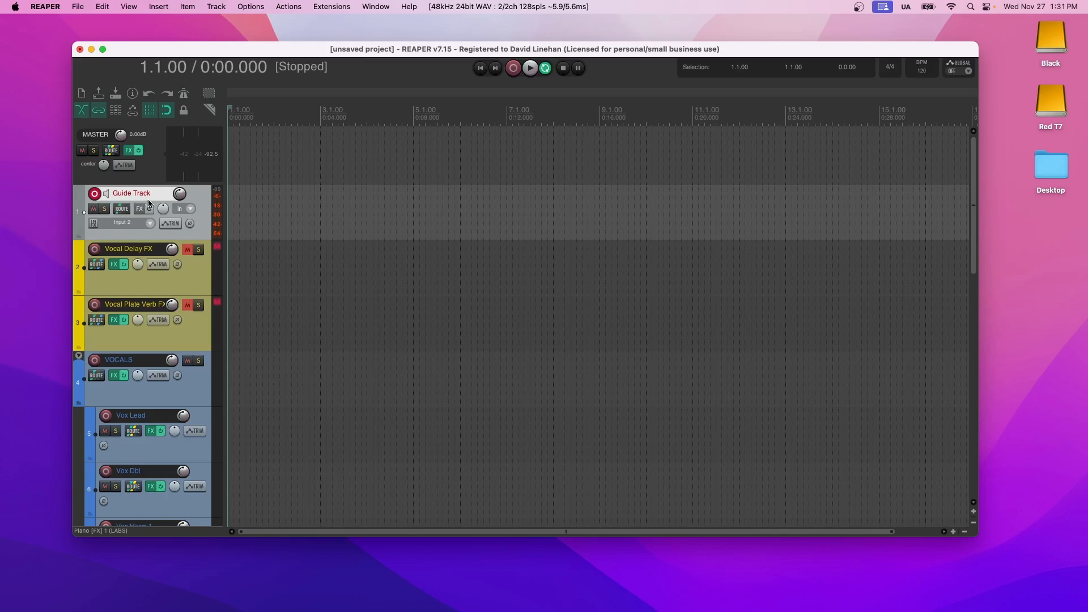
mouse_move(191, 197)
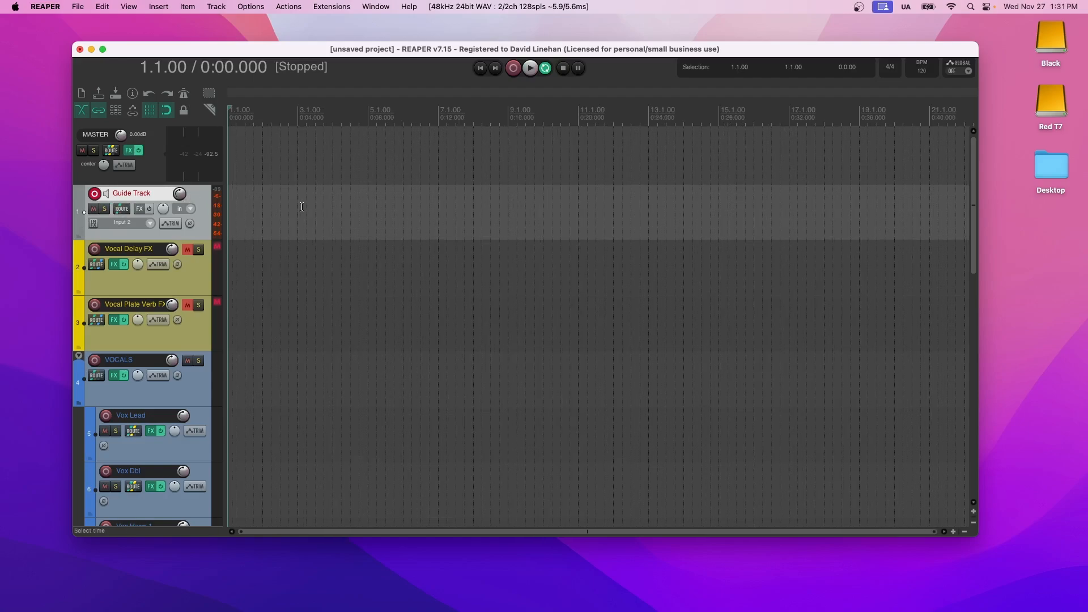
Scroll down to the Guitar, Bass and Drums MIDI tracks.
scroll("down", 3)
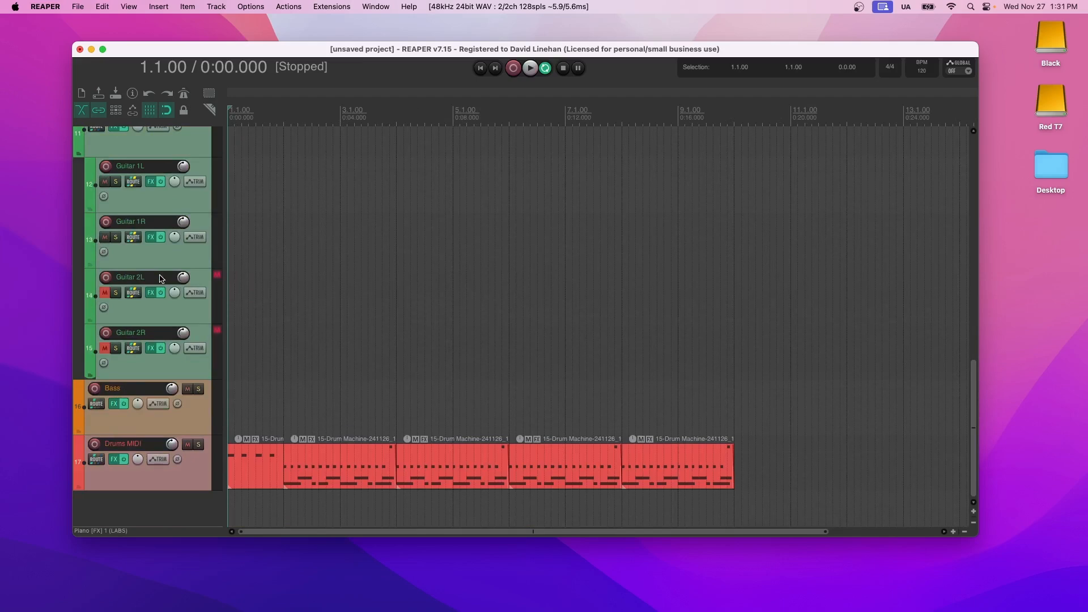
mouse_move(127, 443)
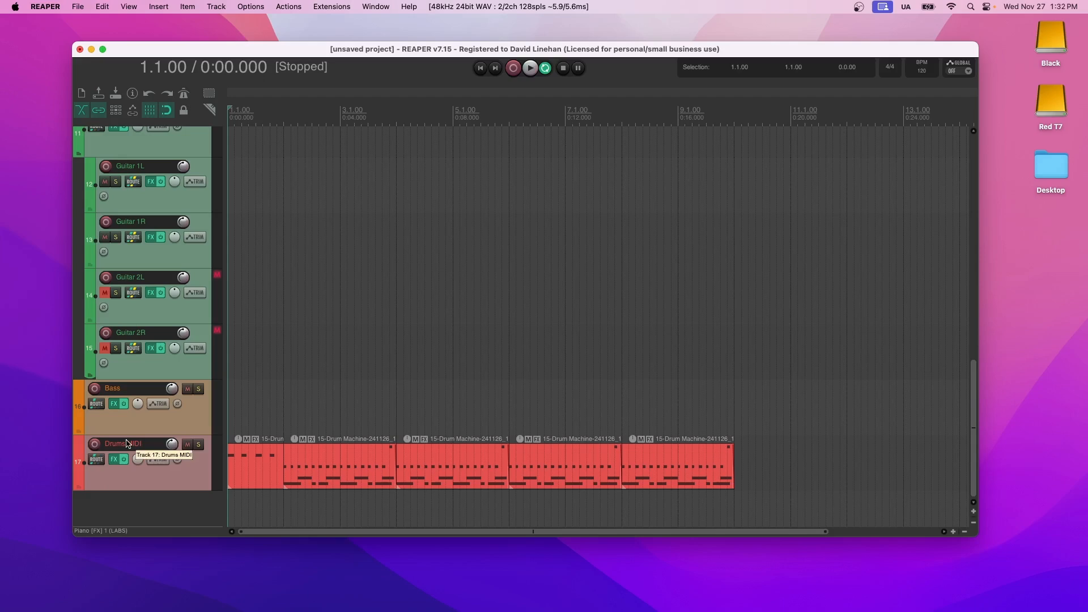
mouse_move(158, 458)
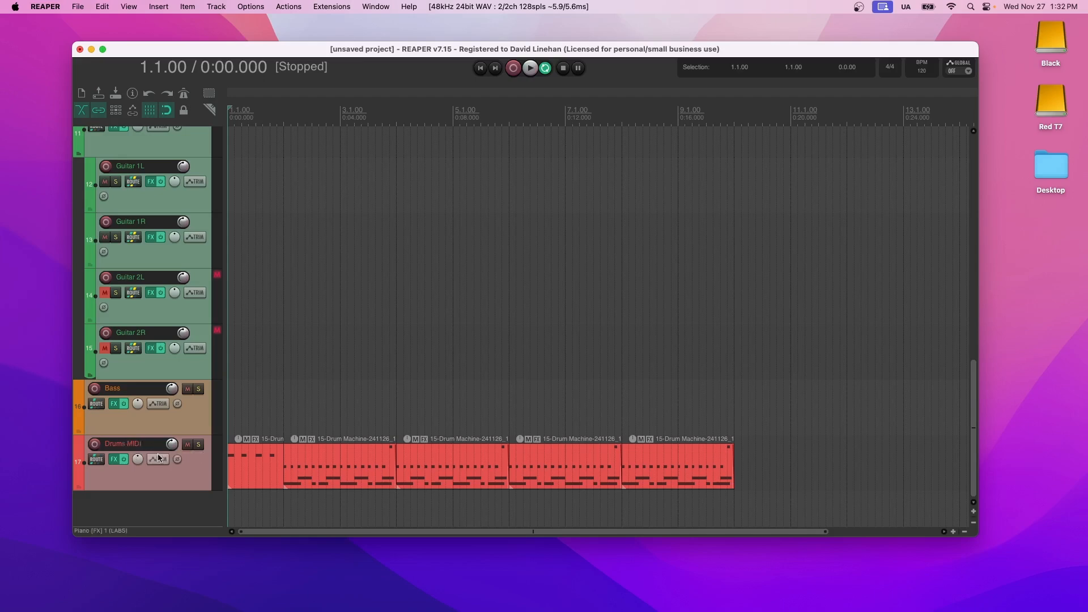
Open the Drums MIDI FX chain (MT-PowerDrumKit, ReaEQ, ReaVerbate), then close it.
left_click(113, 458)
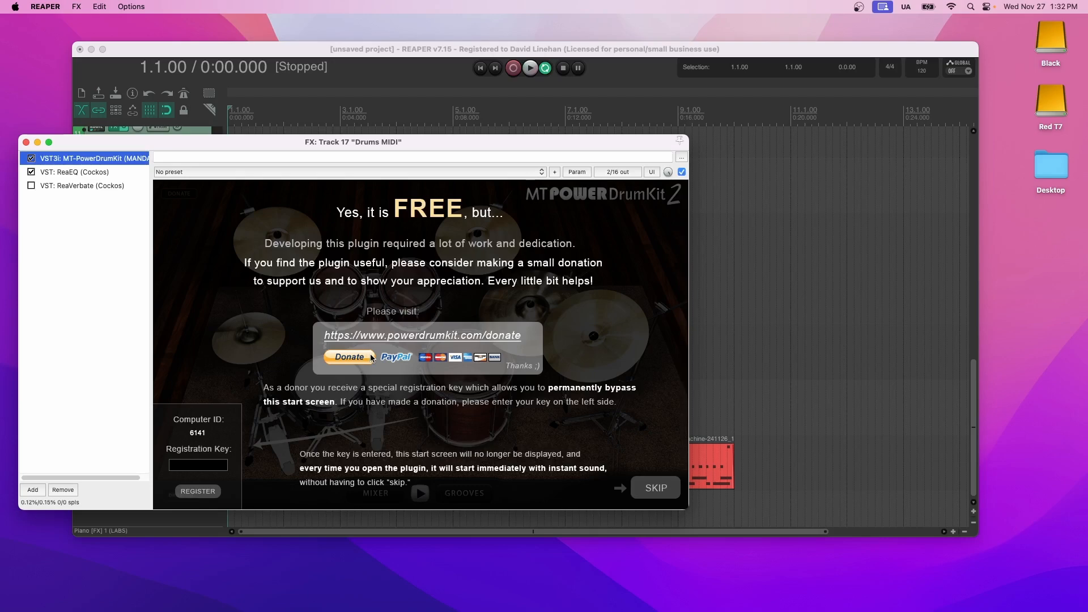
mouse_move(605, 208)
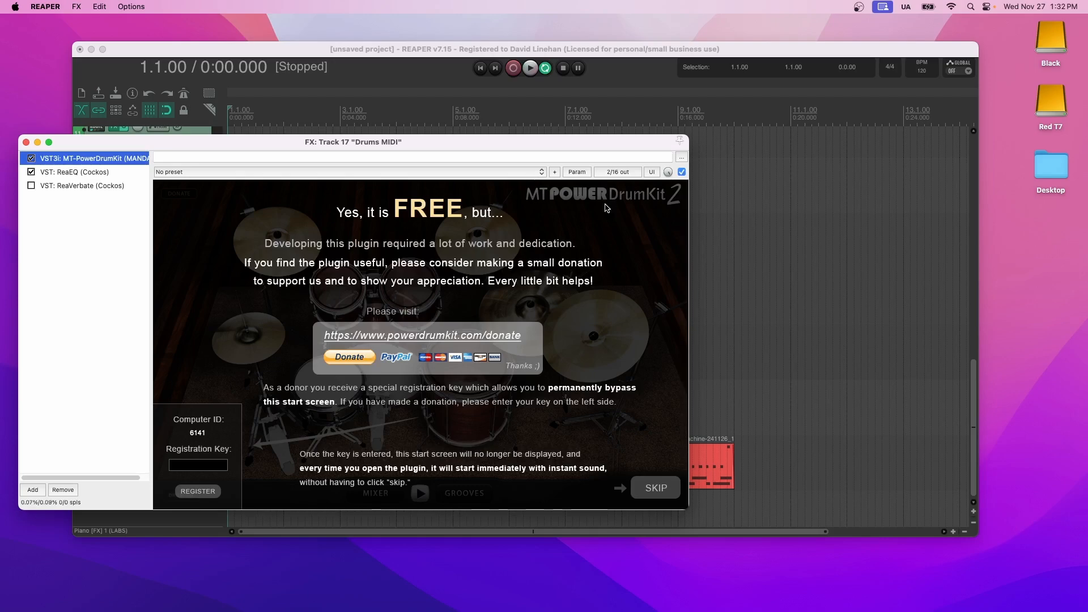
left_click(653, 487)
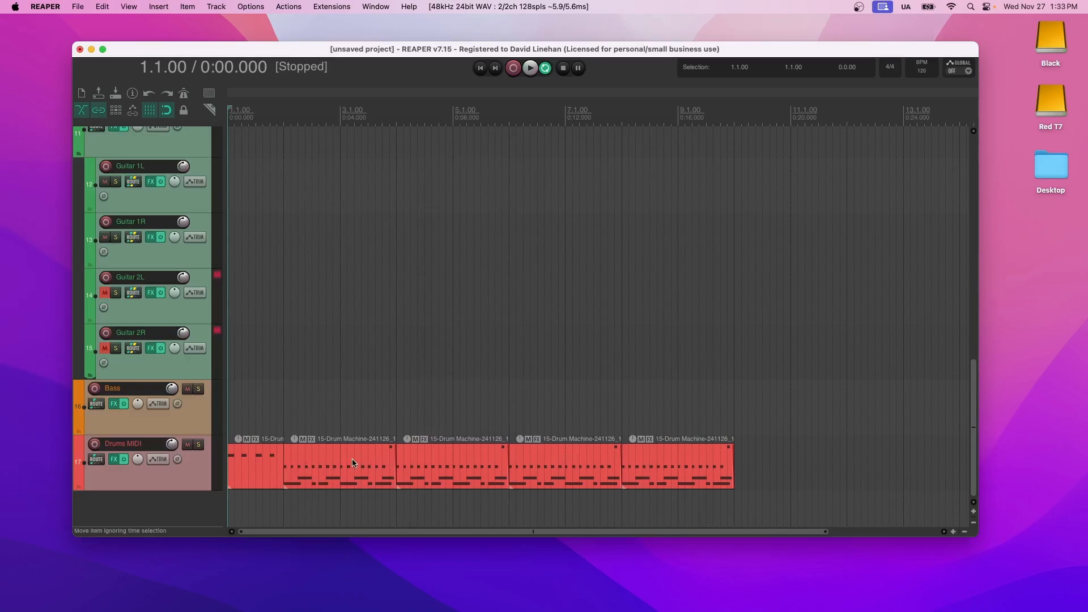
mouse_move(227, 395)
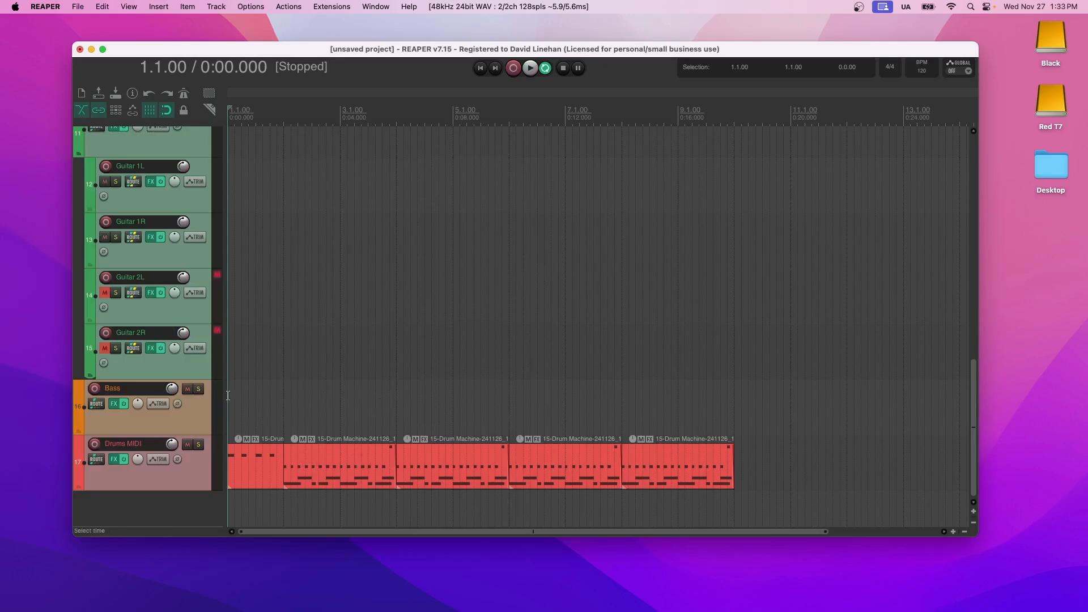
left_click(529, 68)
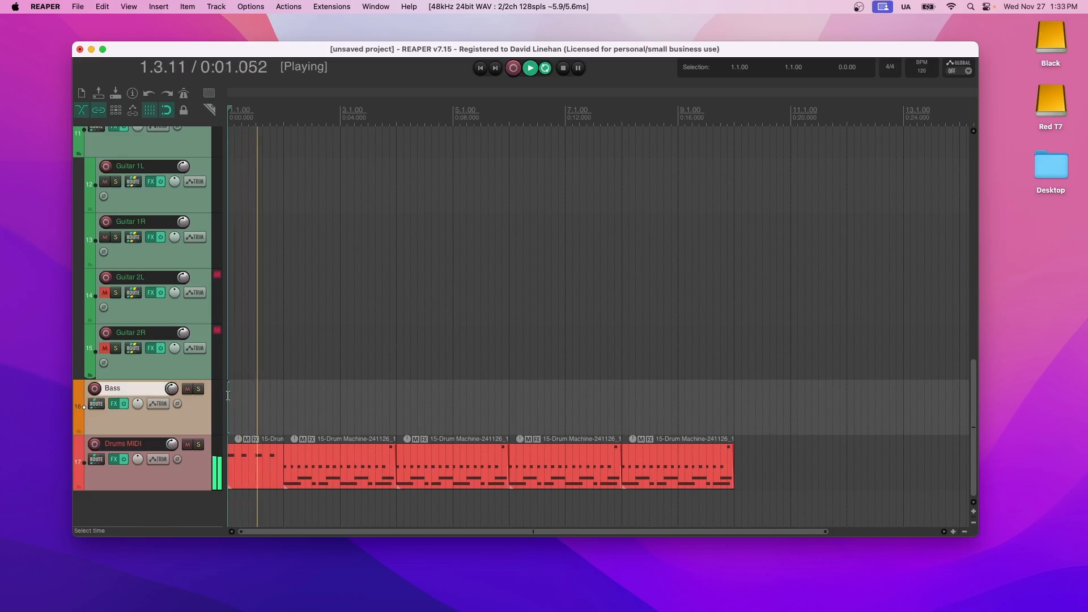
left_click(563, 67)
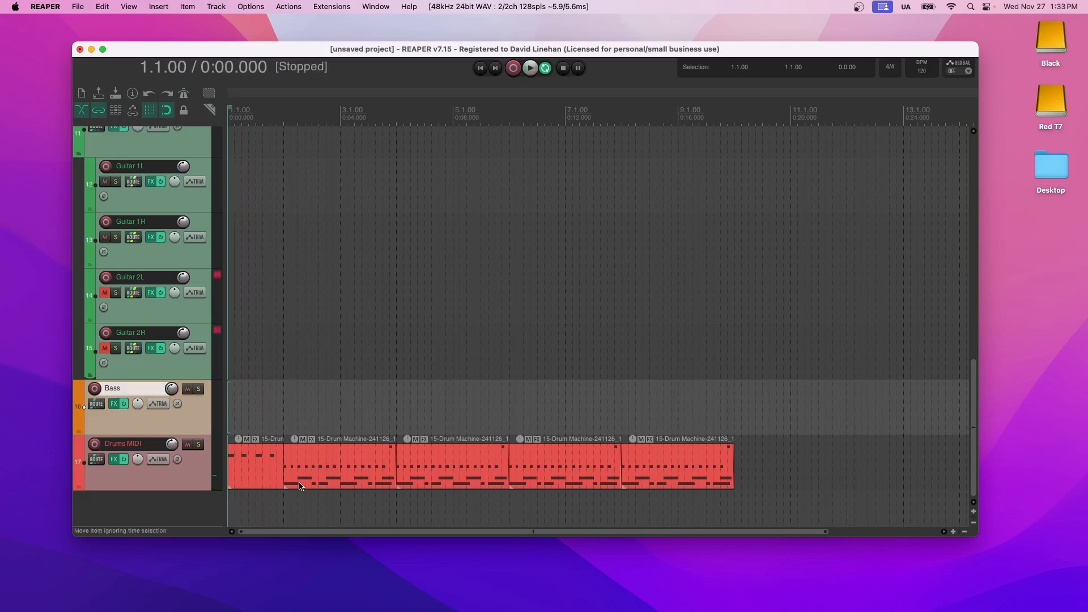
mouse_move(410, 476)
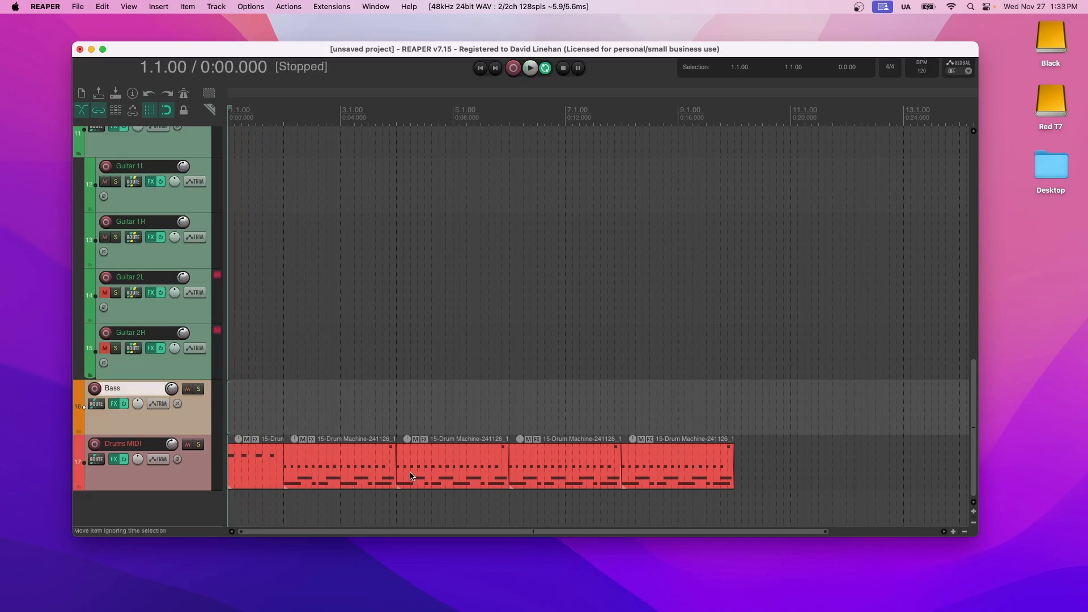
mouse_move(340, 457)
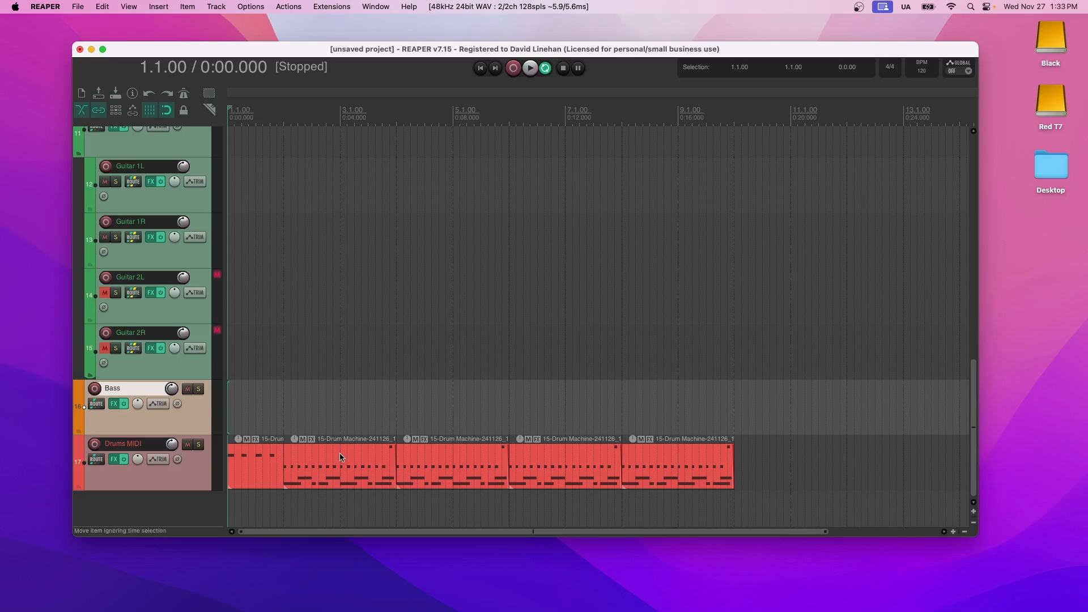
double_click(340, 462)
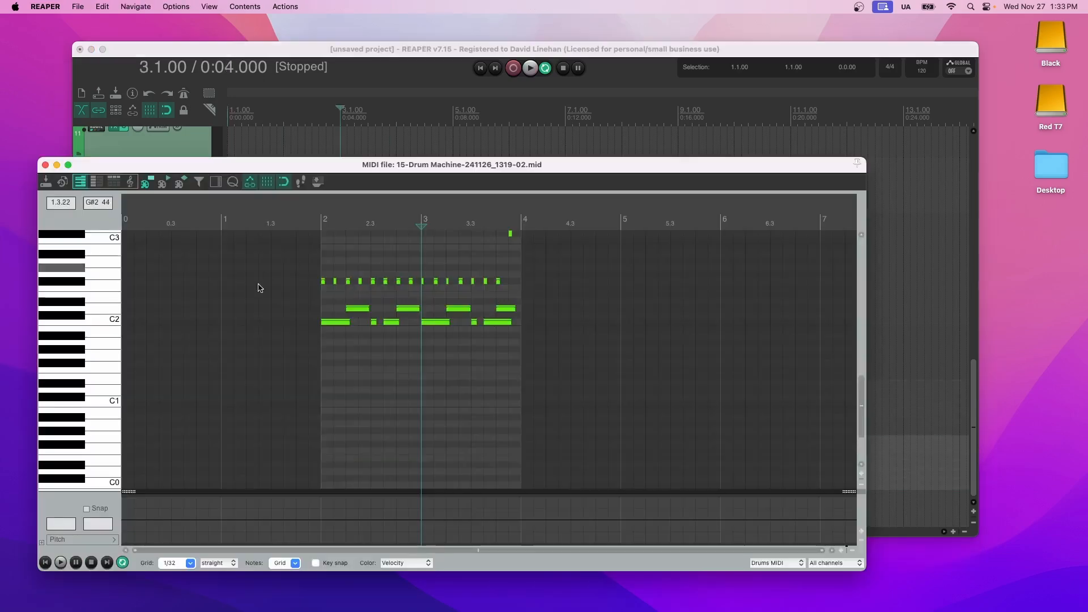
mouse_move(111, 308)
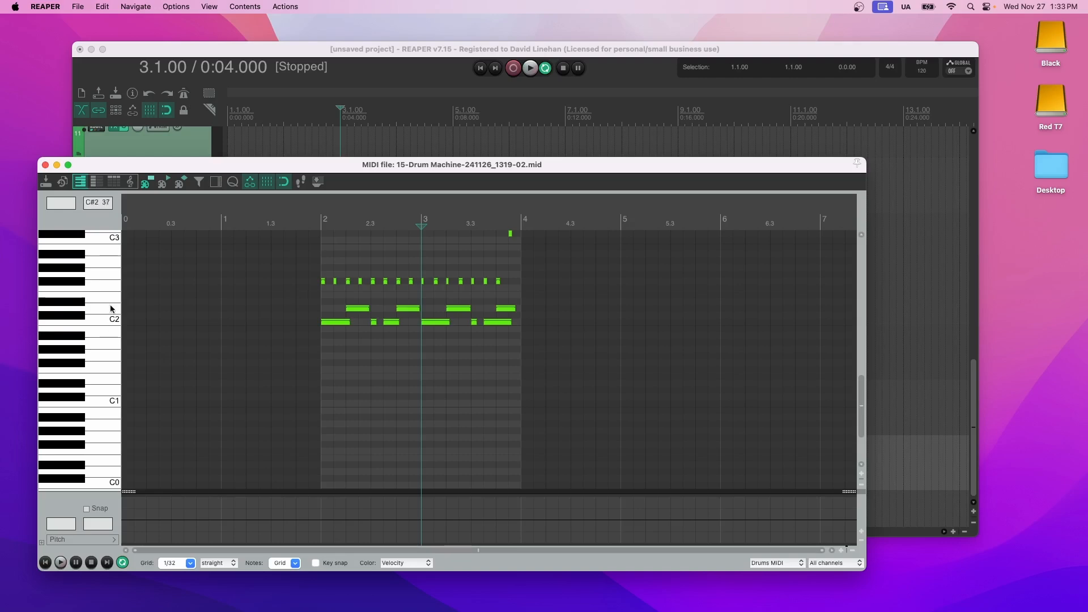
mouse_move(113, 273)
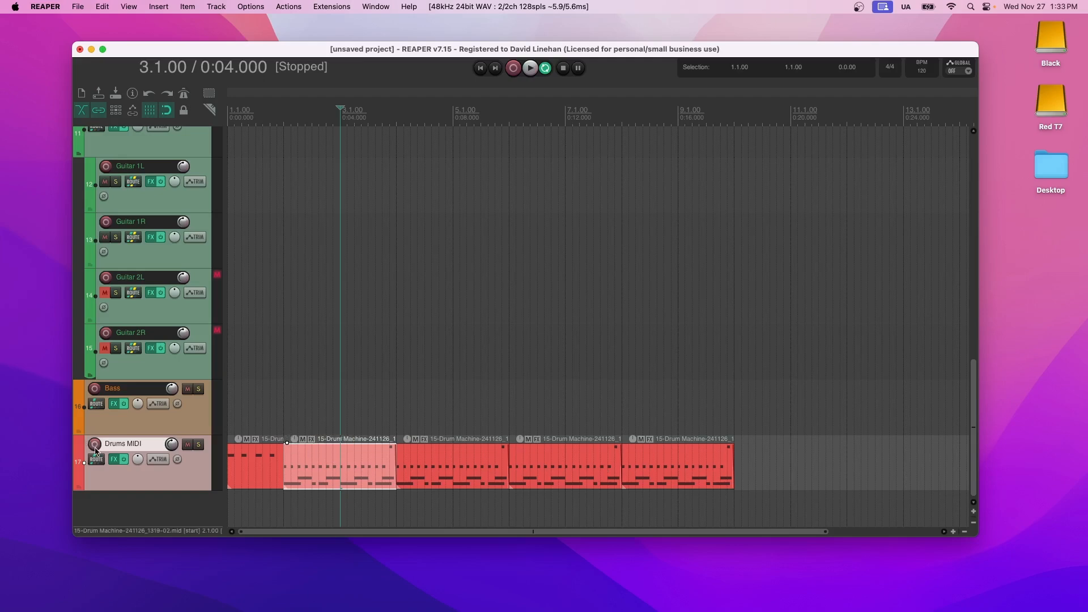
scroll("up", 3)
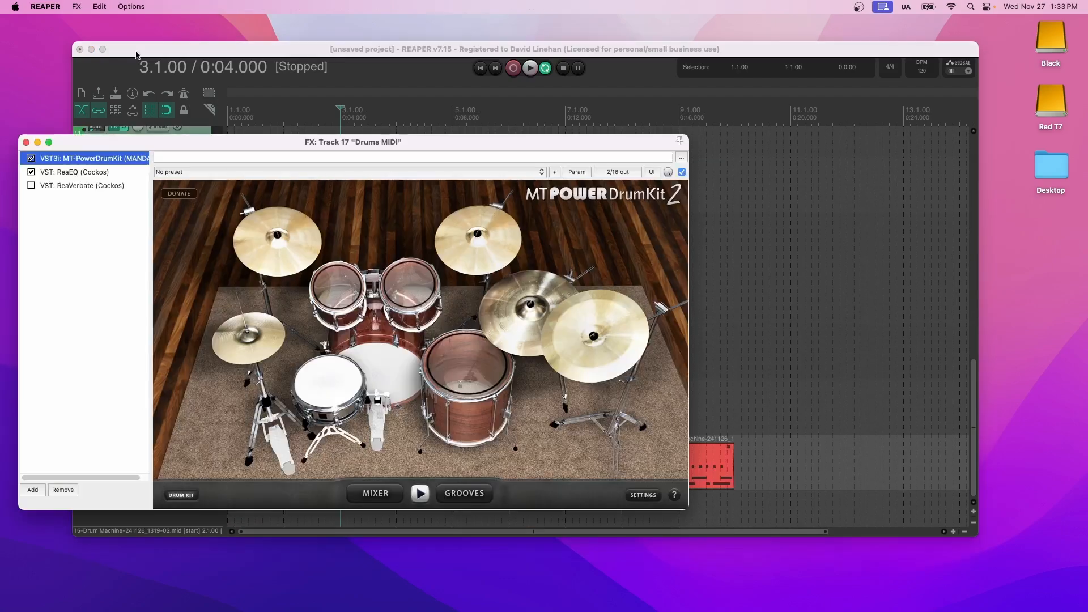
mouse_move(81, 174)
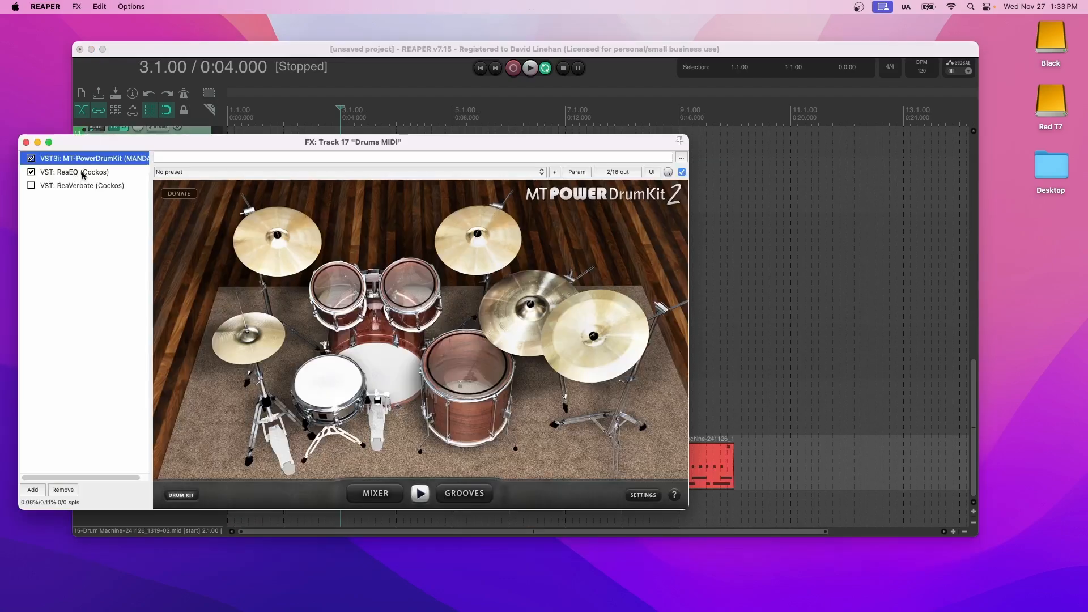
left_click(75, 172)
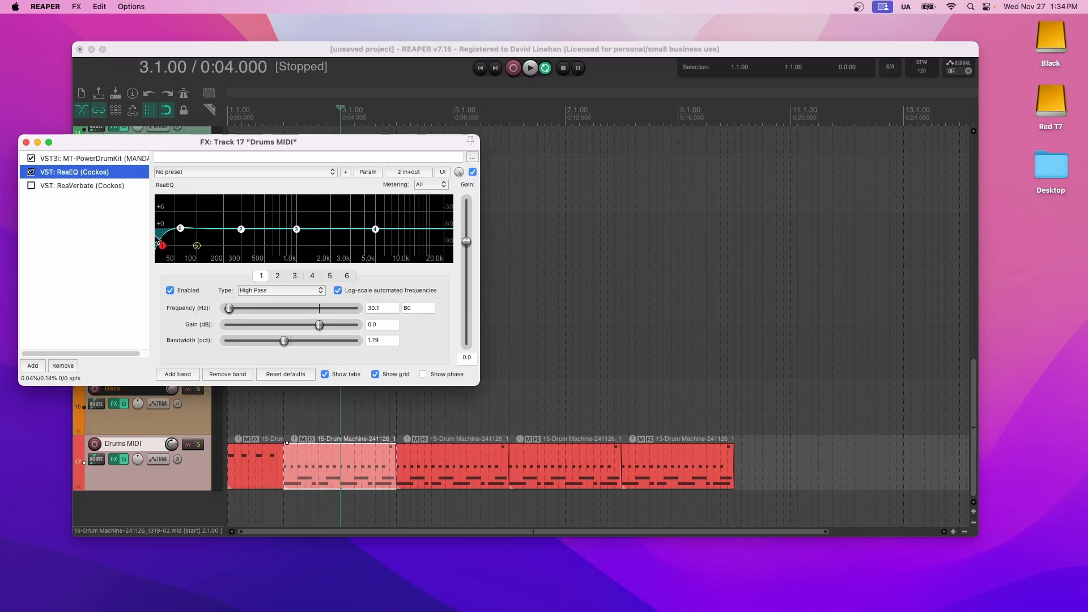
mouse_move(179, 229)
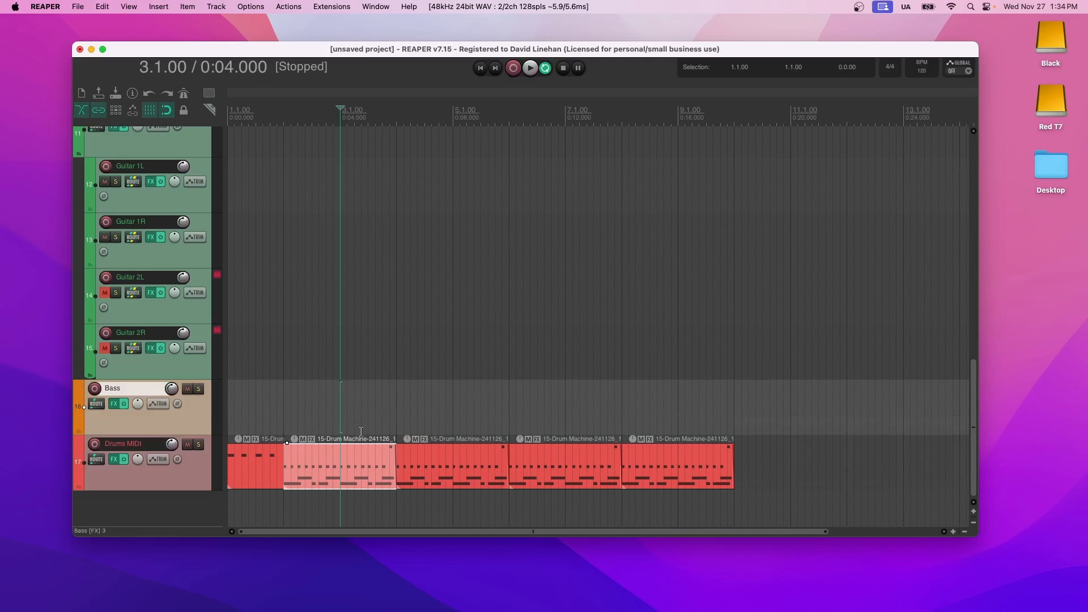
mouse_move(275, 405)
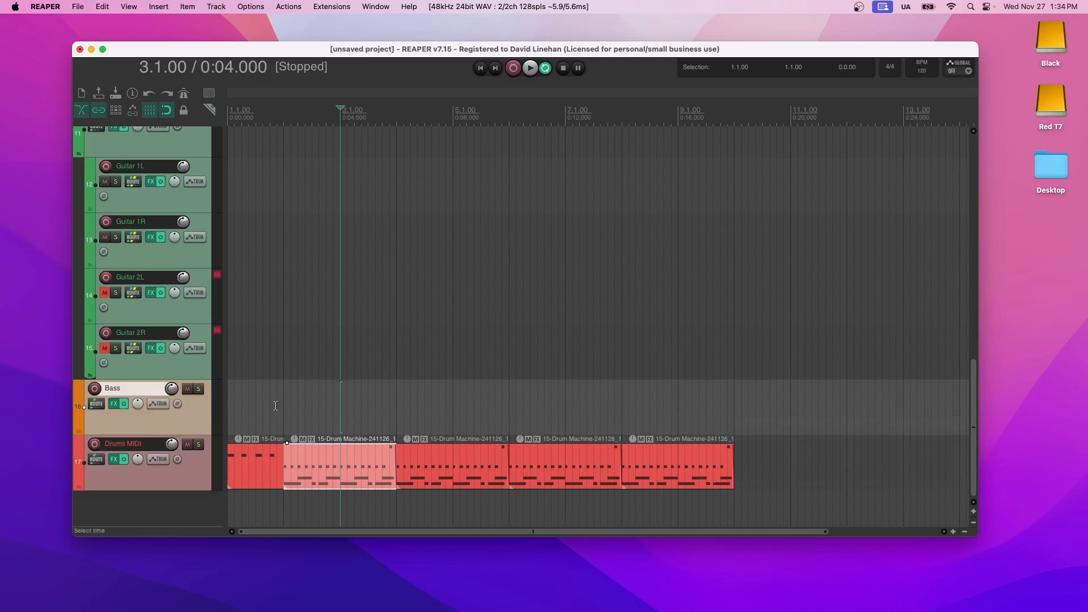
Open the Bass track FX chain and select the unloadable JS: ReJJ/ReEQ plugin.
left_click(118, 403)
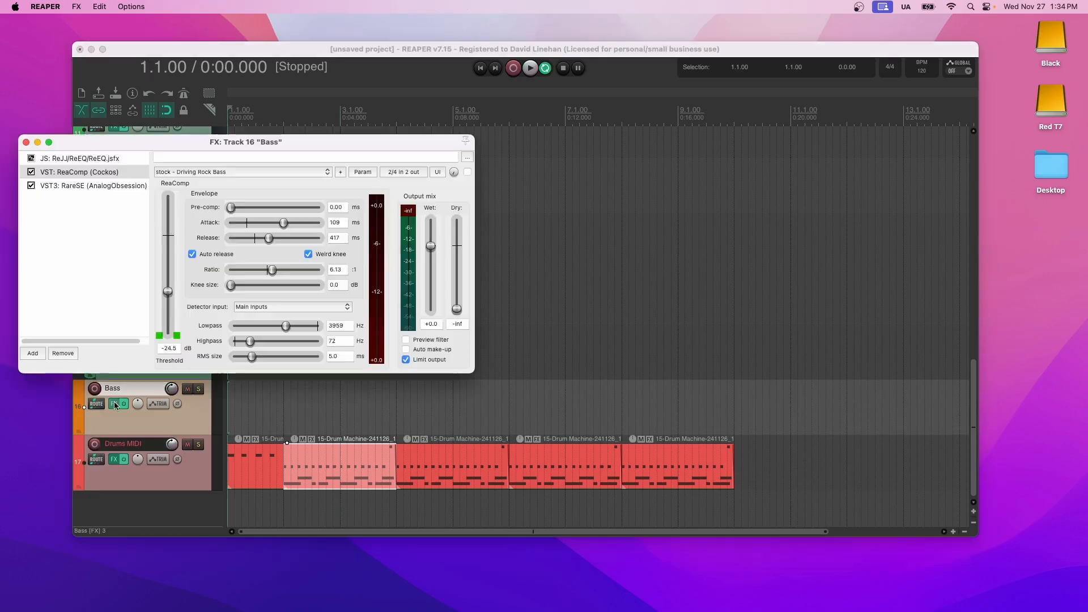
left_click(78, 158)
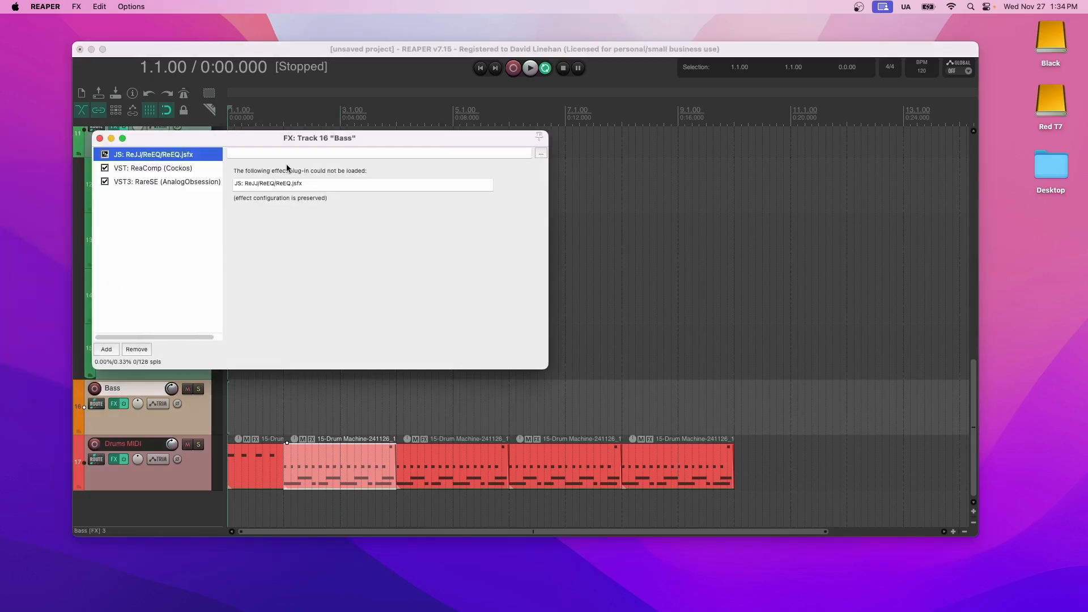
mouse_move(268, 215)
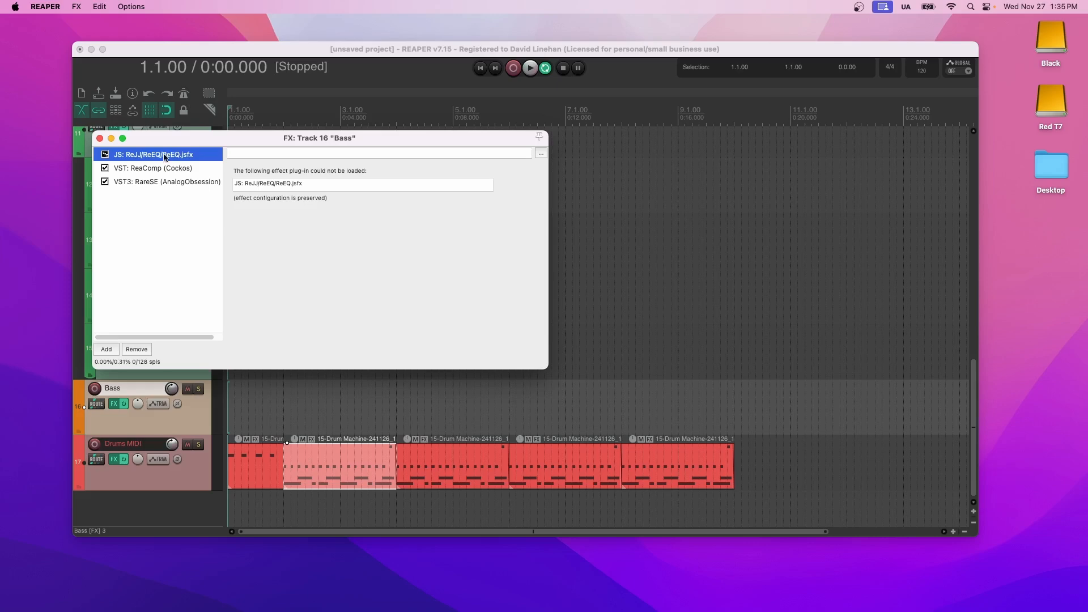
Replace the unloadable ReEQ on Bass, filtering the plugin list for 're' to pick ReaEQ.
right_click(154, 154)
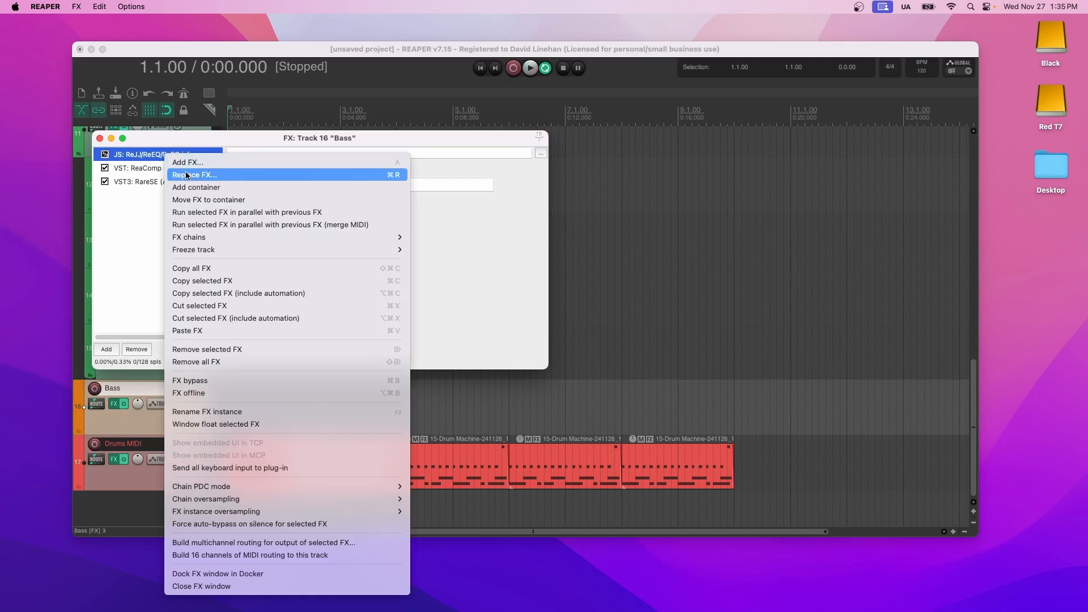
left_click(195, 174)
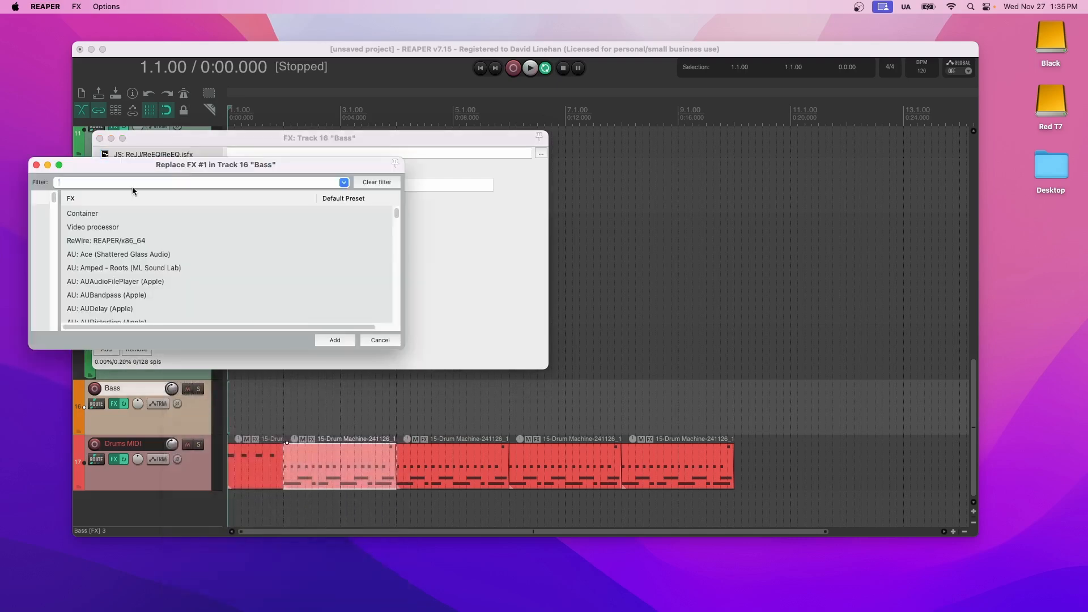
type("re")
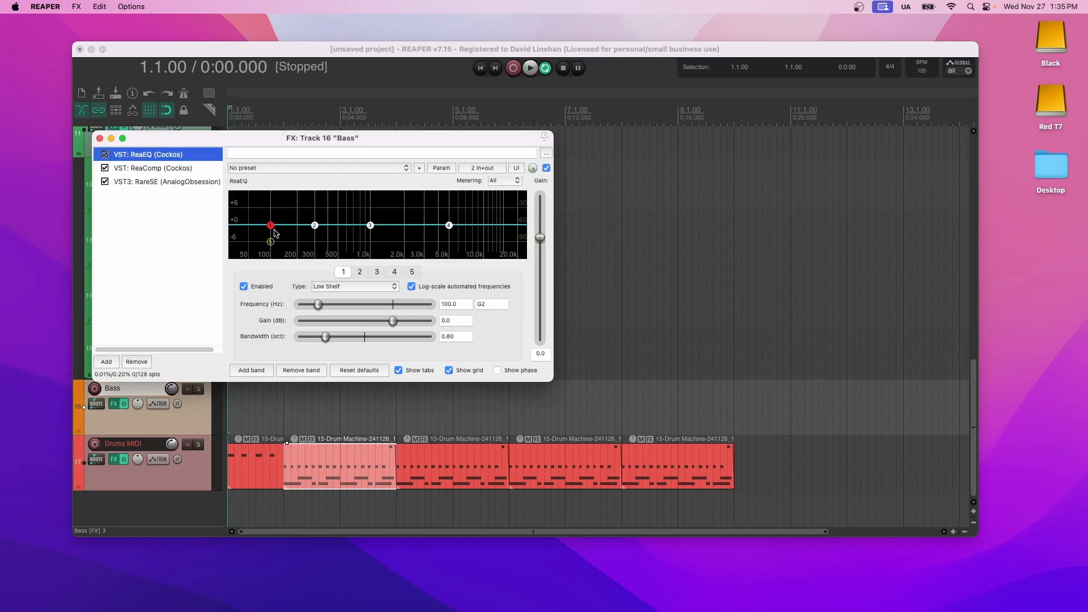
Make ReaEQ band 1 a high-pass near 40 Hz and add band 6 as a 9.7 kHz low-pass.
left_click_drag(270, 225, 248, 226)
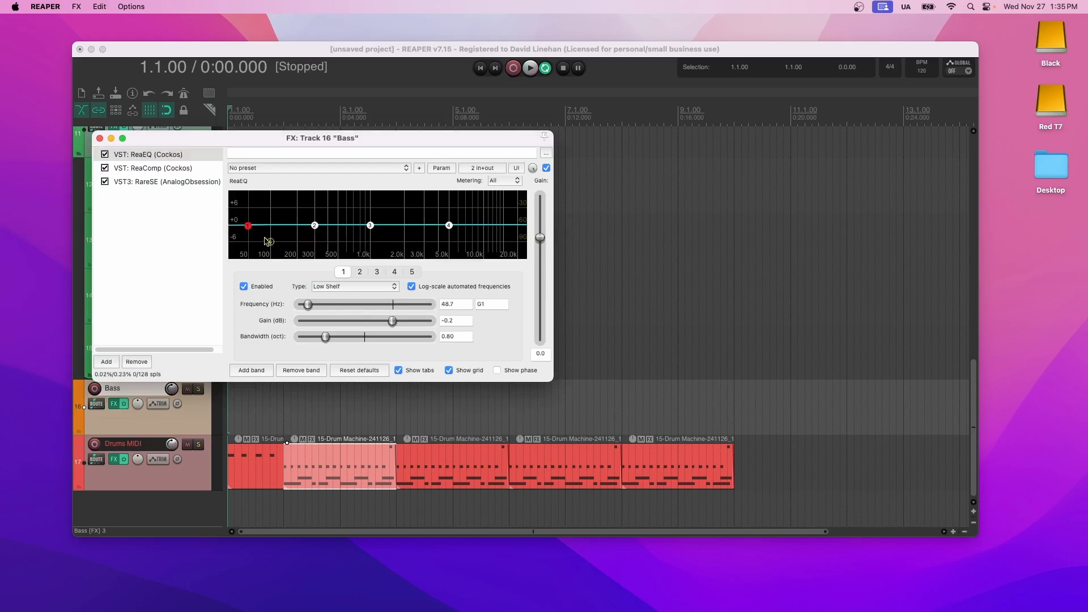
left_click(353, 286)
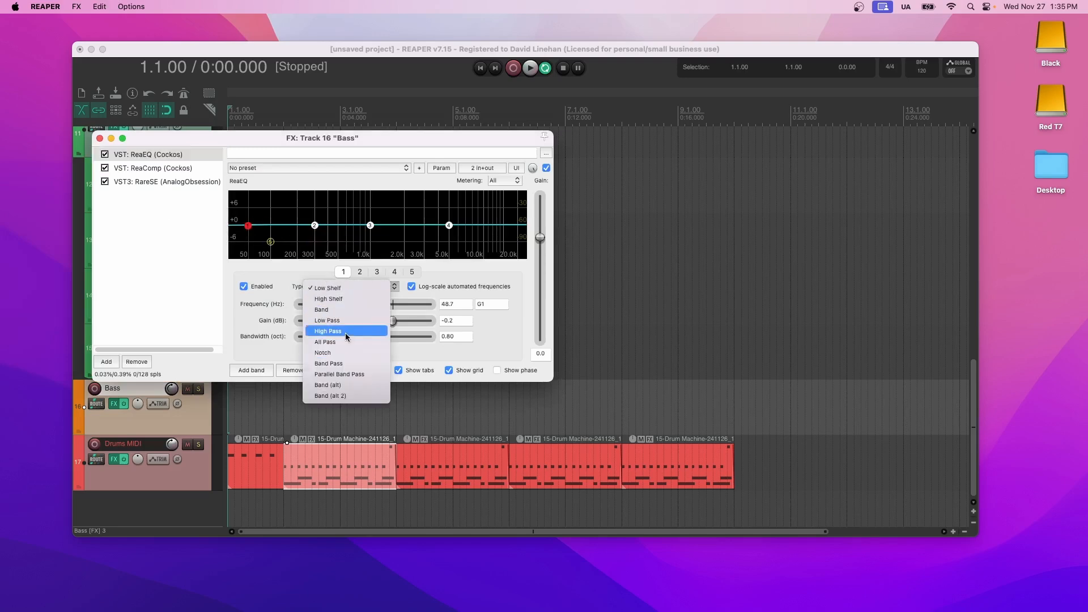
left_click(327, 330)
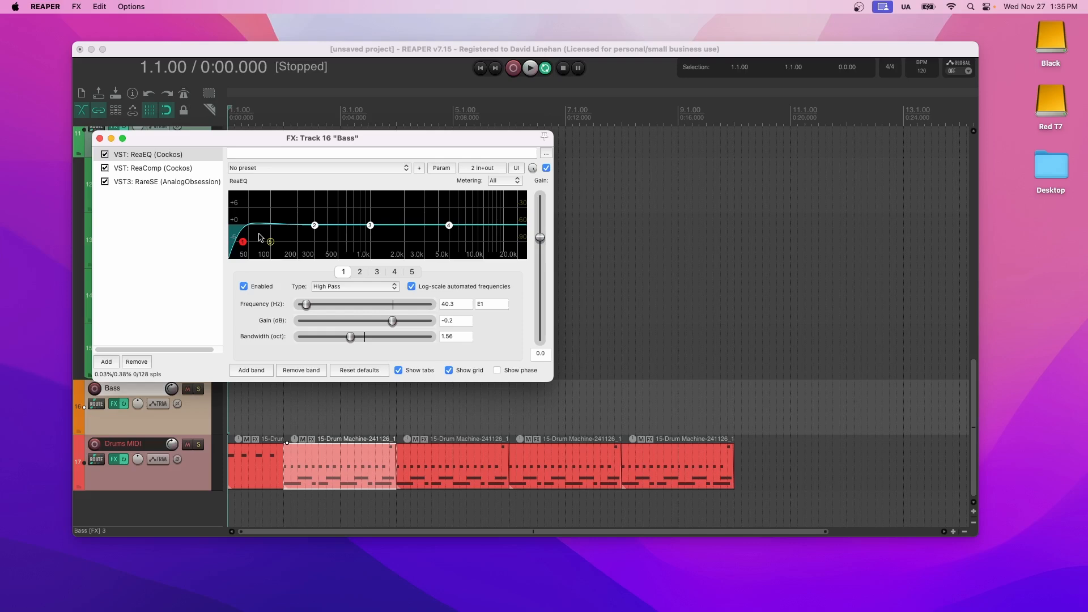
left_click(353, 286)
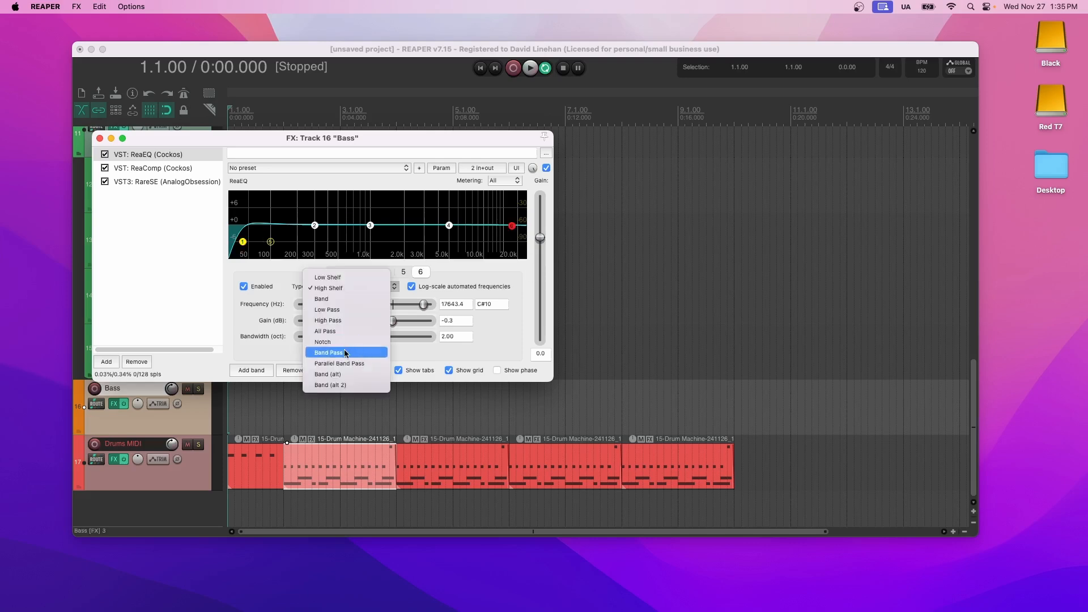
left_click(327, 309)
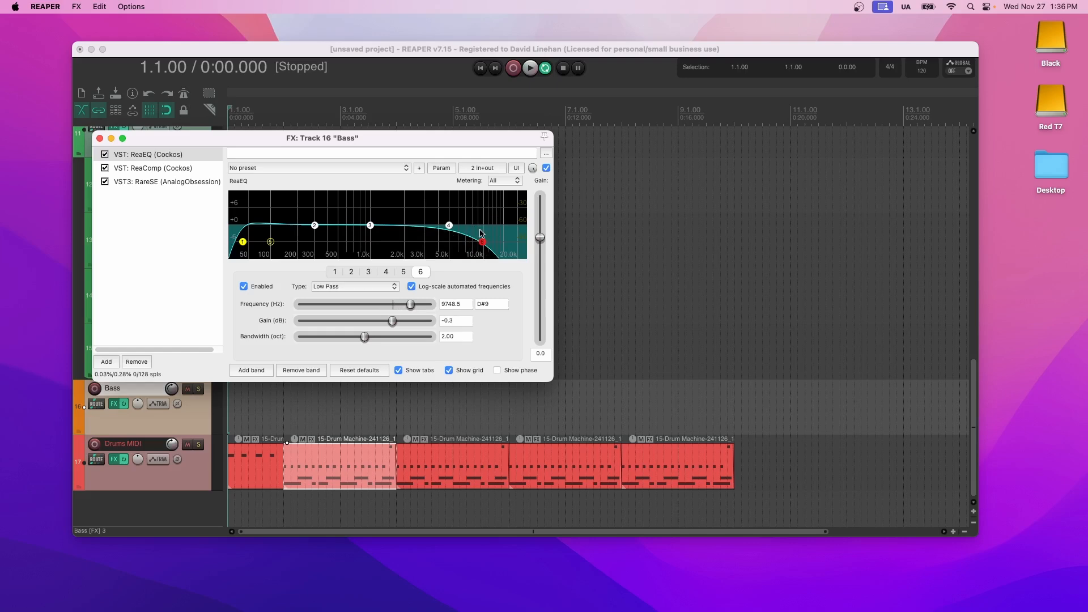
left_click(153, 168)
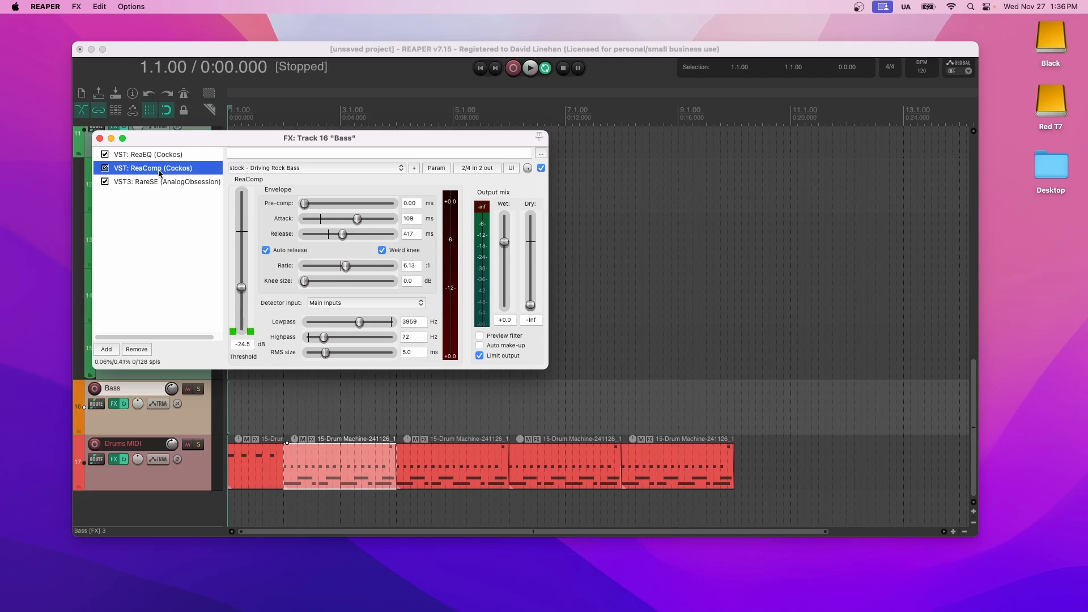
mouse_move(340, 216)
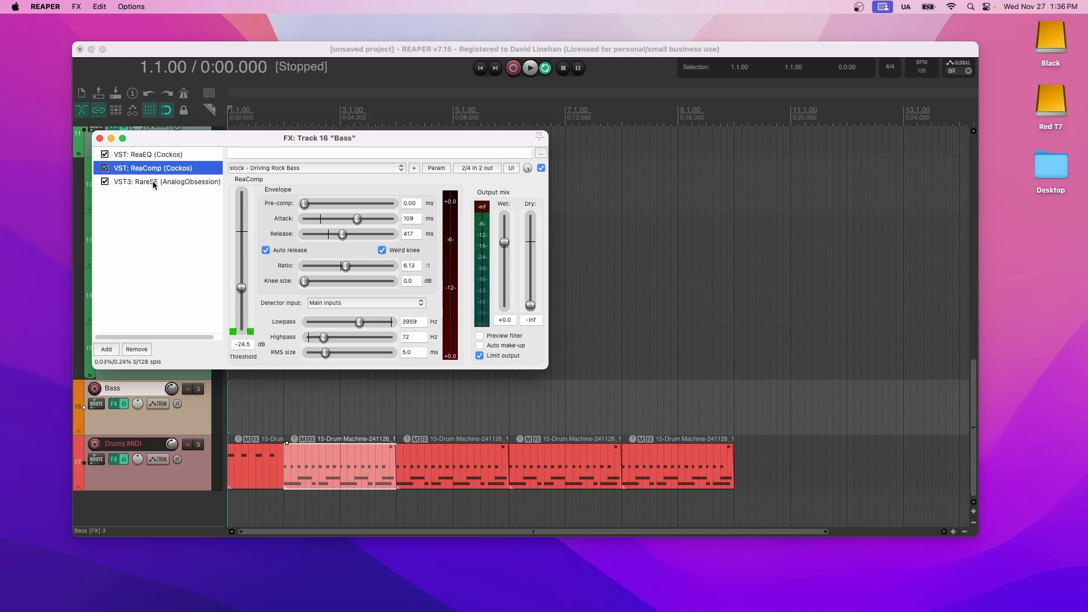
Display the RareSE Pultec-style equalizer, third in the Bass chain.
left_click(166, 182)
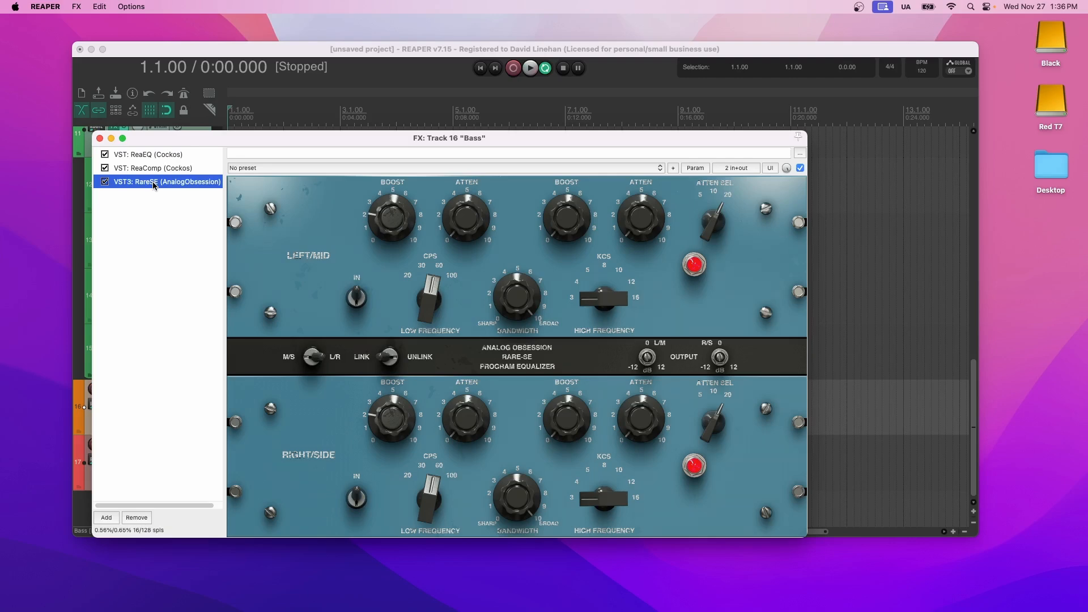
mouse_move(440, 267)
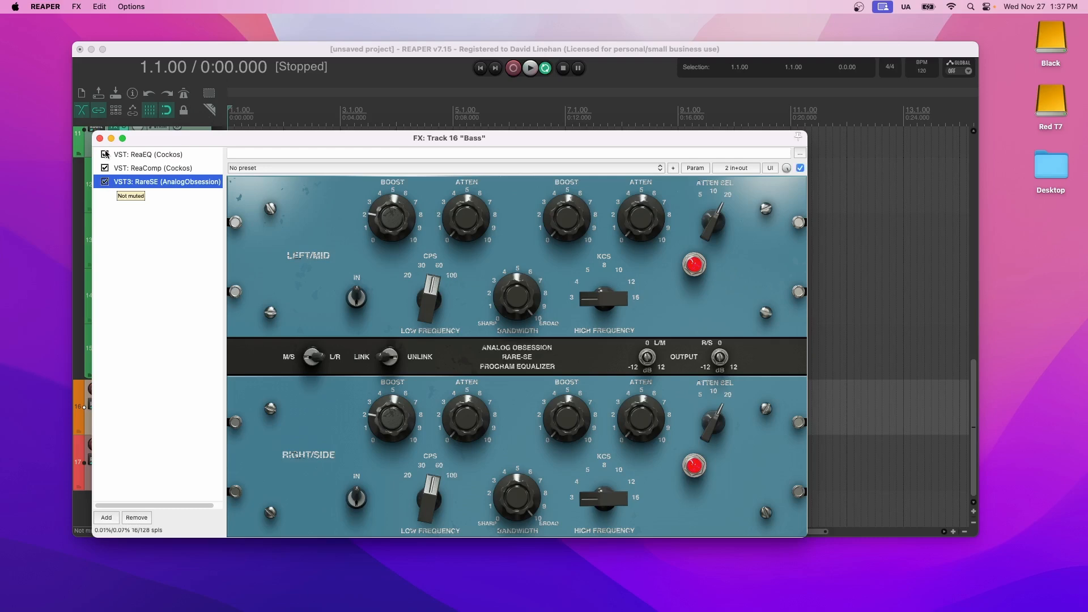
Close the FX: Track 16 'Bass' window to return to the arrangement.
left_click(99, 137)
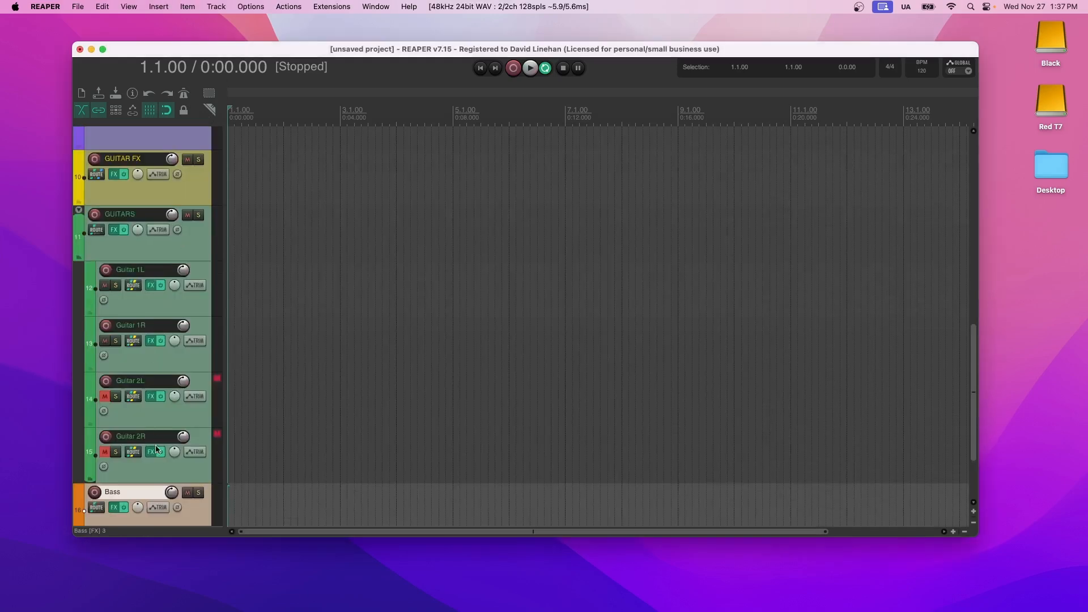
mouse_move(126, 368)
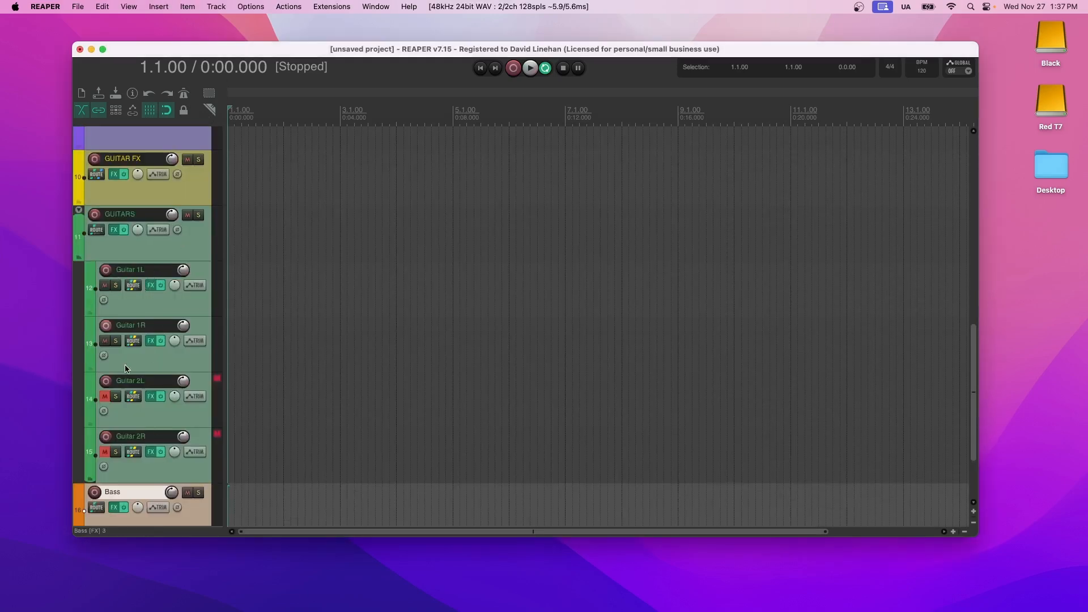
mouse_move(132, 285)
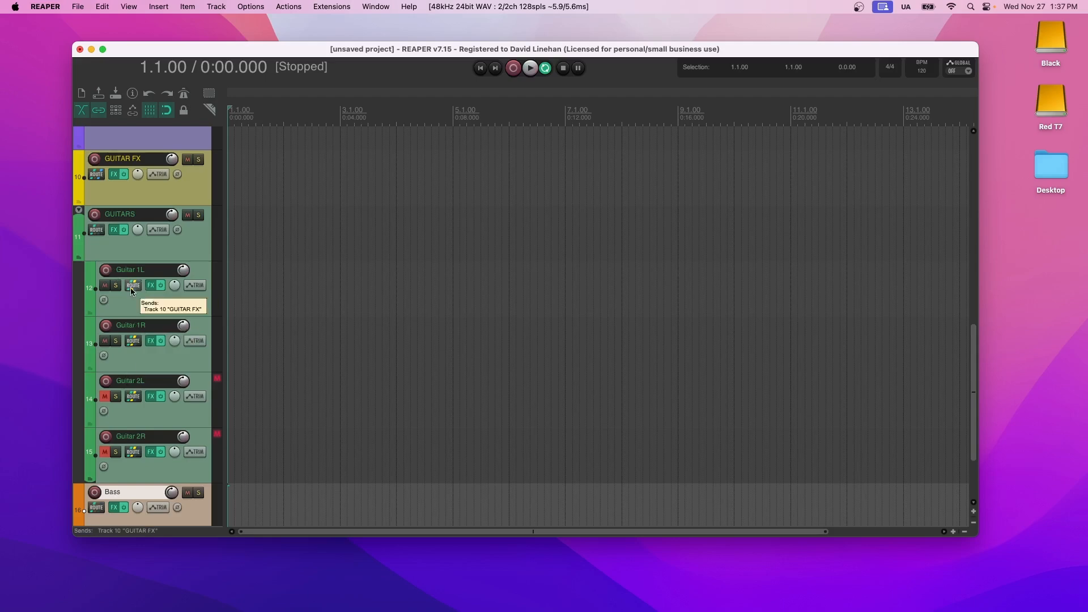
Open Guitar 1L's chain, showing ReEQ and ReaComp with the Acoustic Guitar preset.
left_click(105, 270)
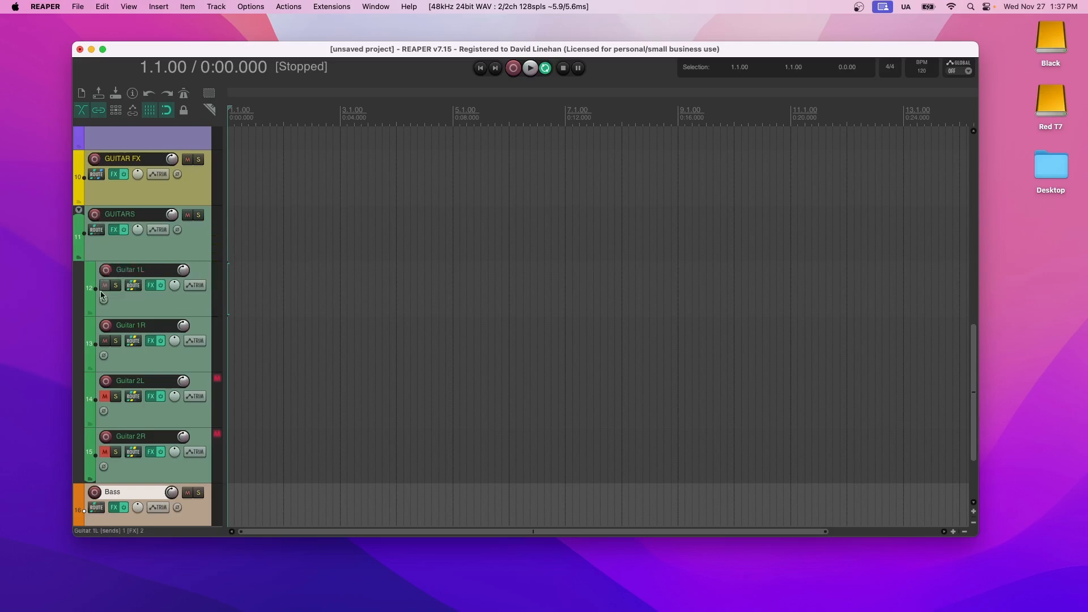
left_click(105, 325)
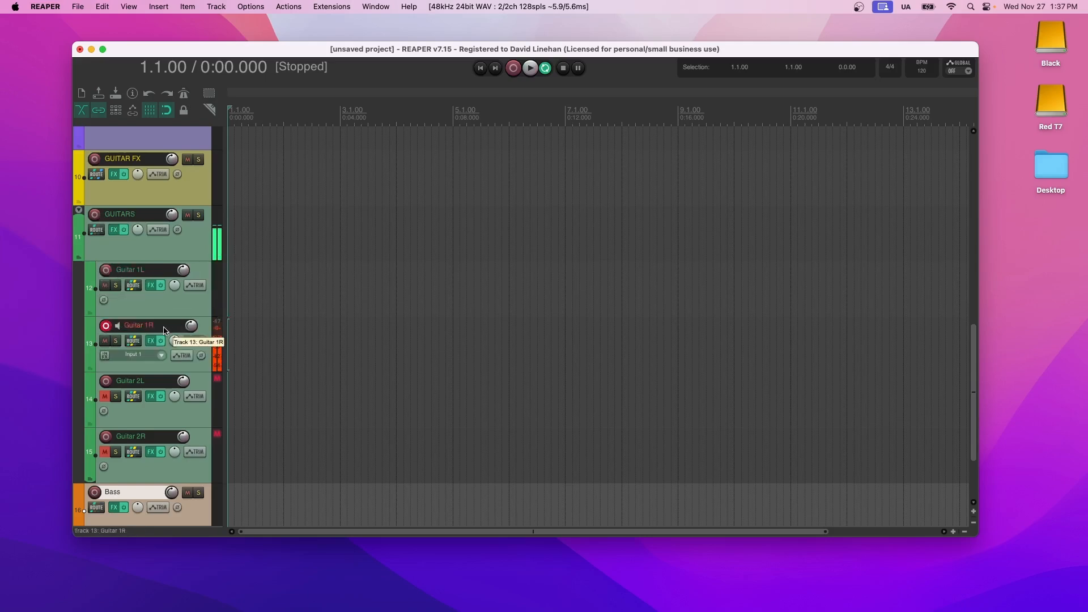
left_click(106, 325)
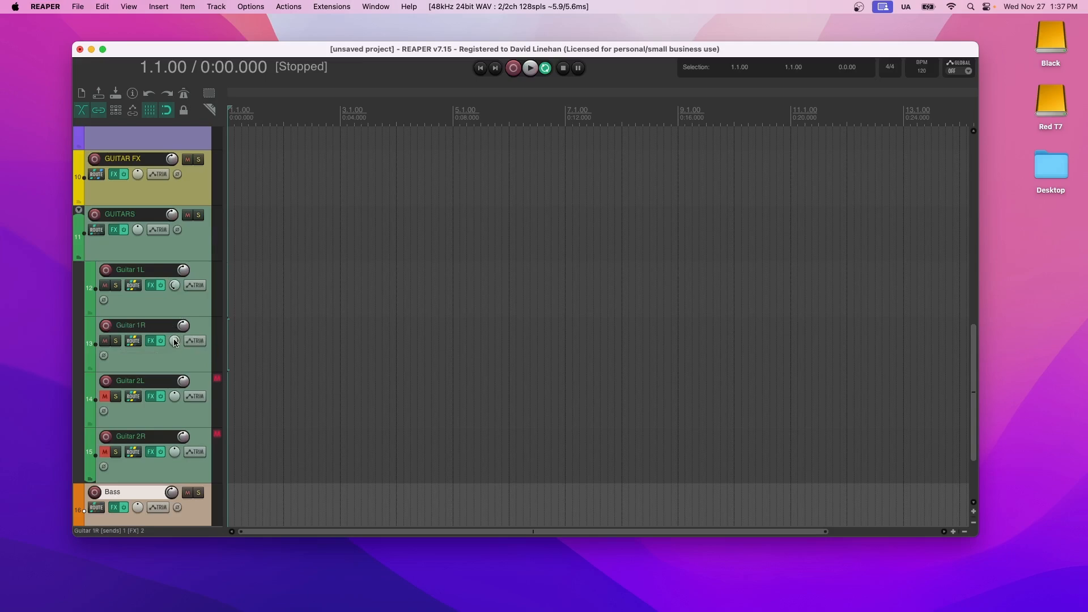
mouse_move(176, 307)
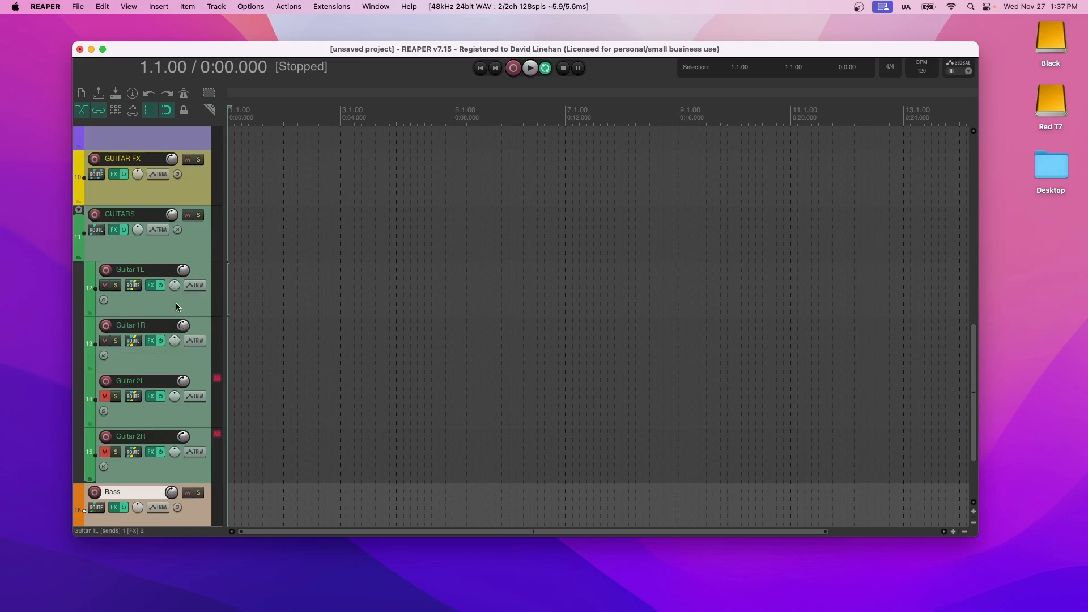
left_click(150, 284)
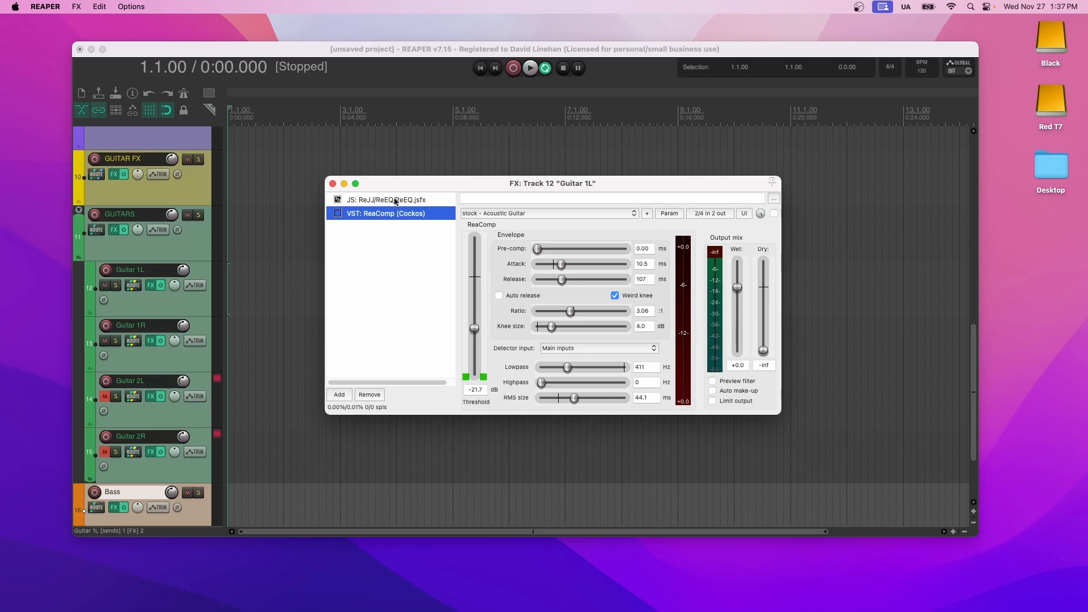
View Guitar 1L's ReaEQ and ReaComp entries, then close its effects window.
left_click(388, 200)
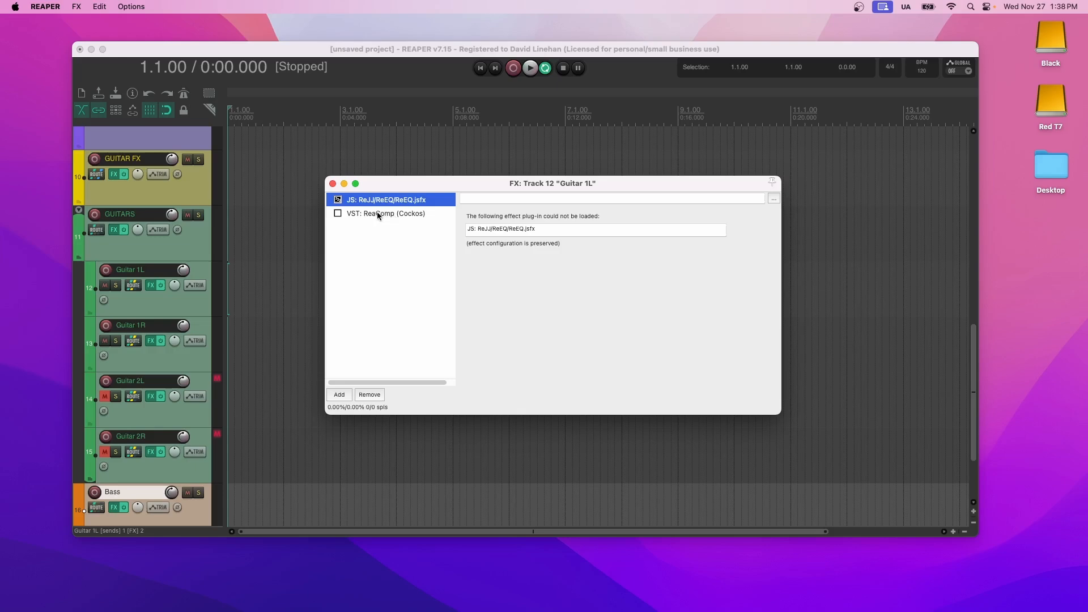
left_click(386, 213)
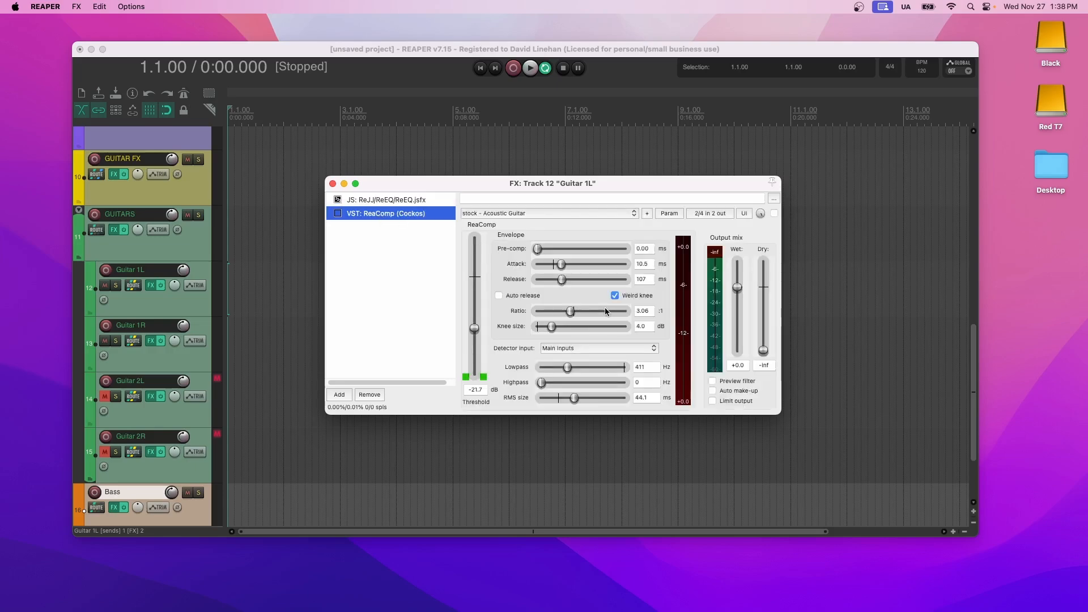
mouse_move(560, 276)
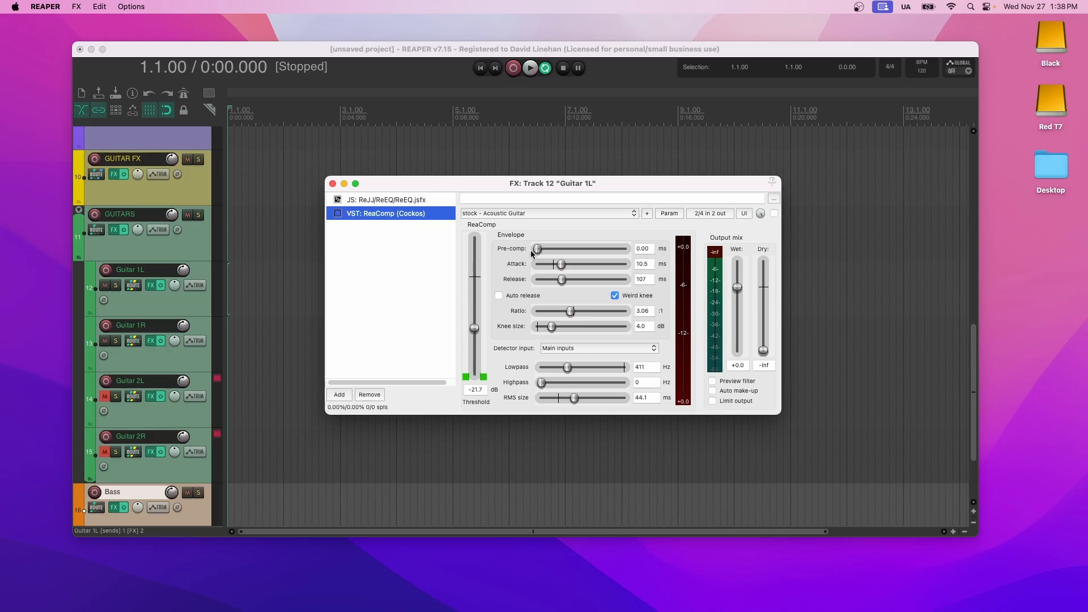
mouse_move(562, 280)
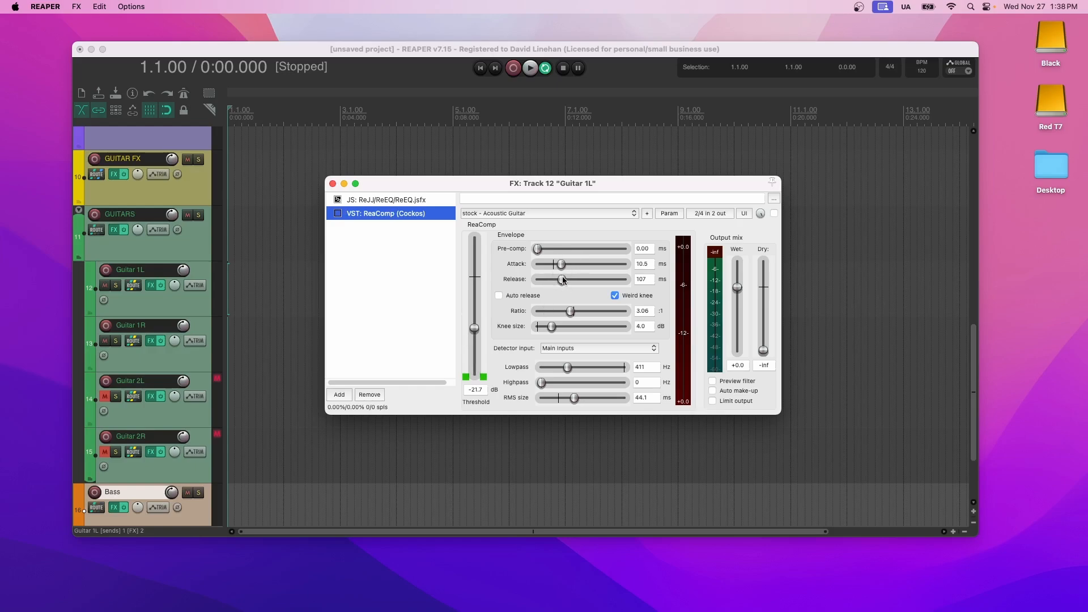
left_click(333, 183)
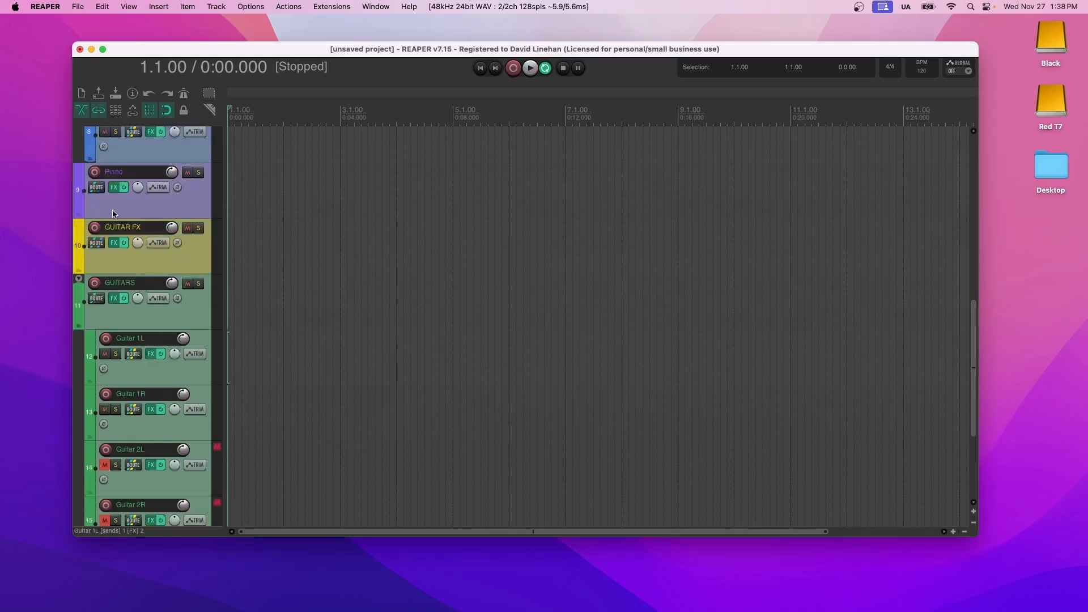
Open GUITAR FX's chain, showing Valhalla Supermassive on the Bright Scorpio Hall preset.
left_click(114, 242)
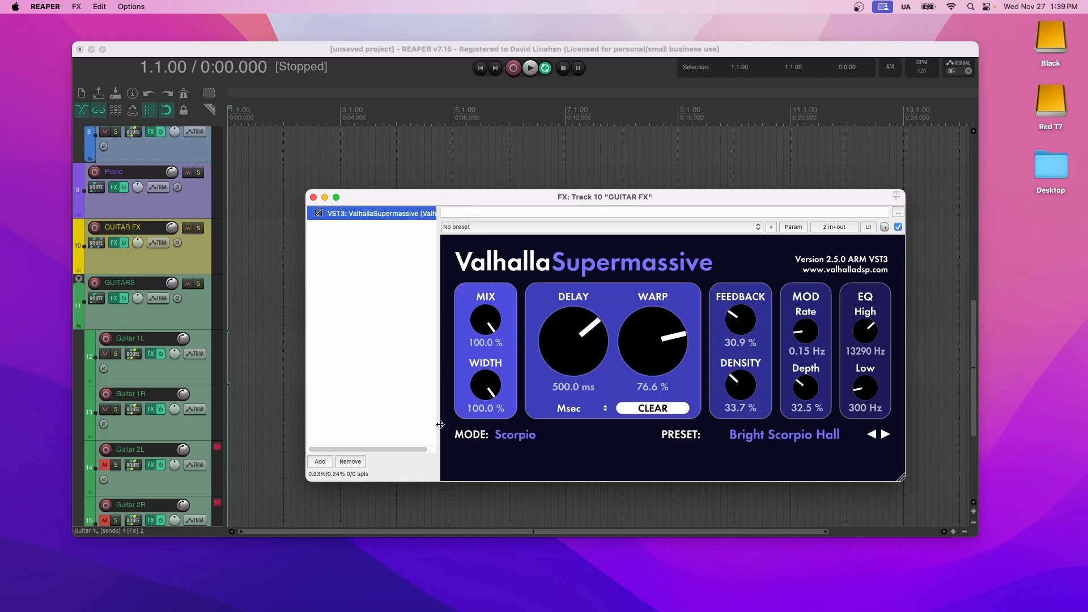
mouse_move(784, 435)
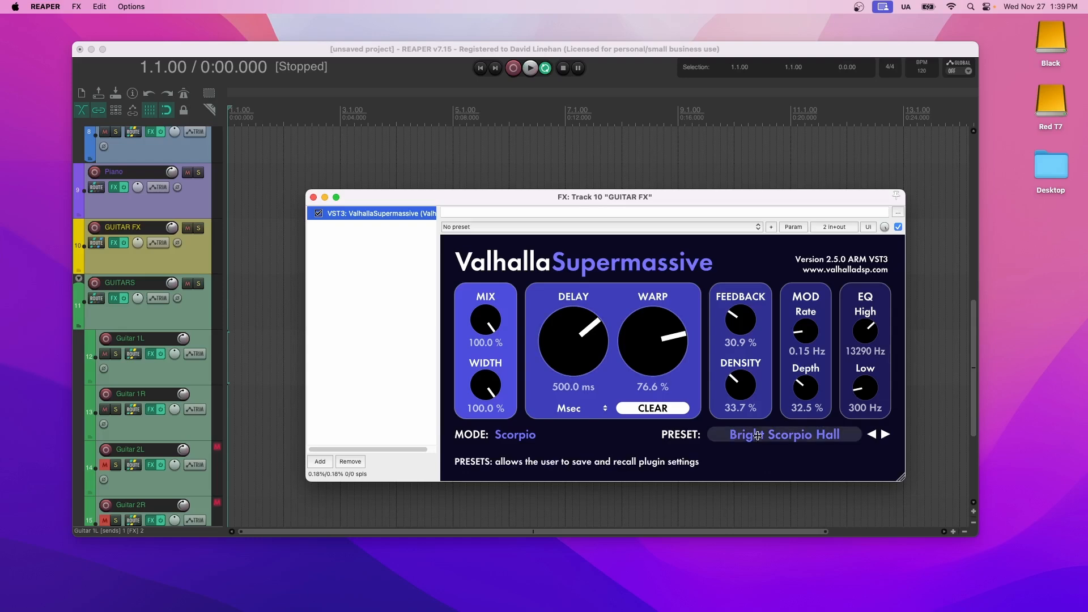
mouse_move(572, 341)
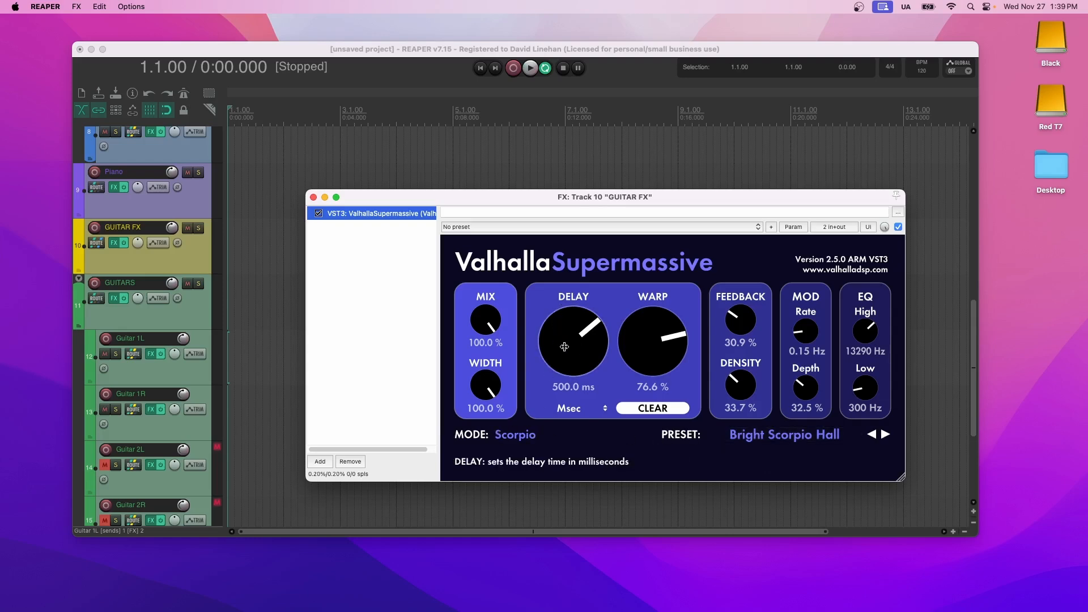
mouse_move(723, 349)
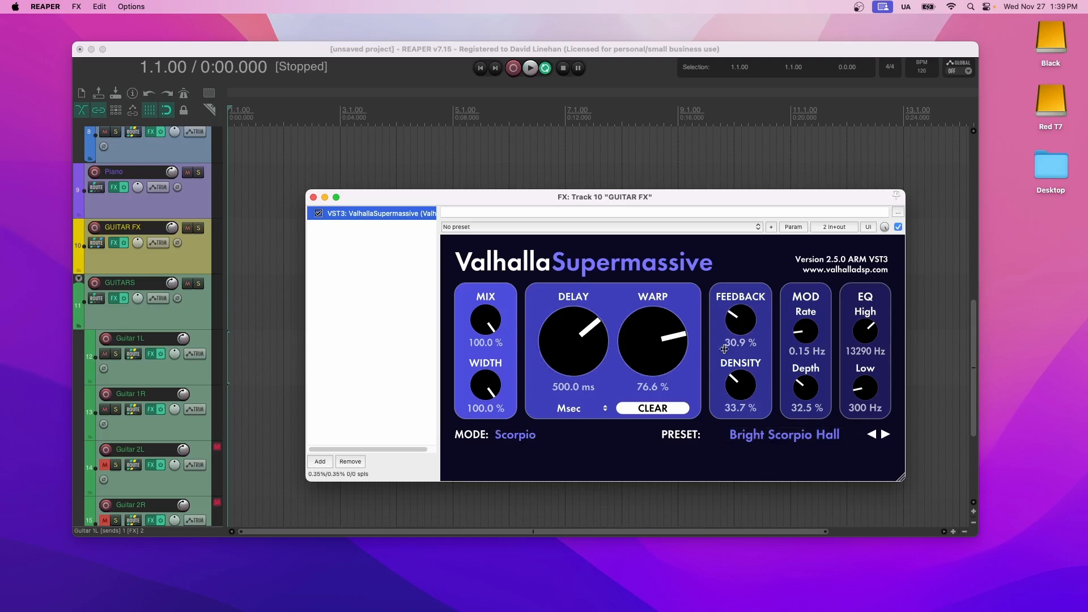
mouse_move(652, 345)
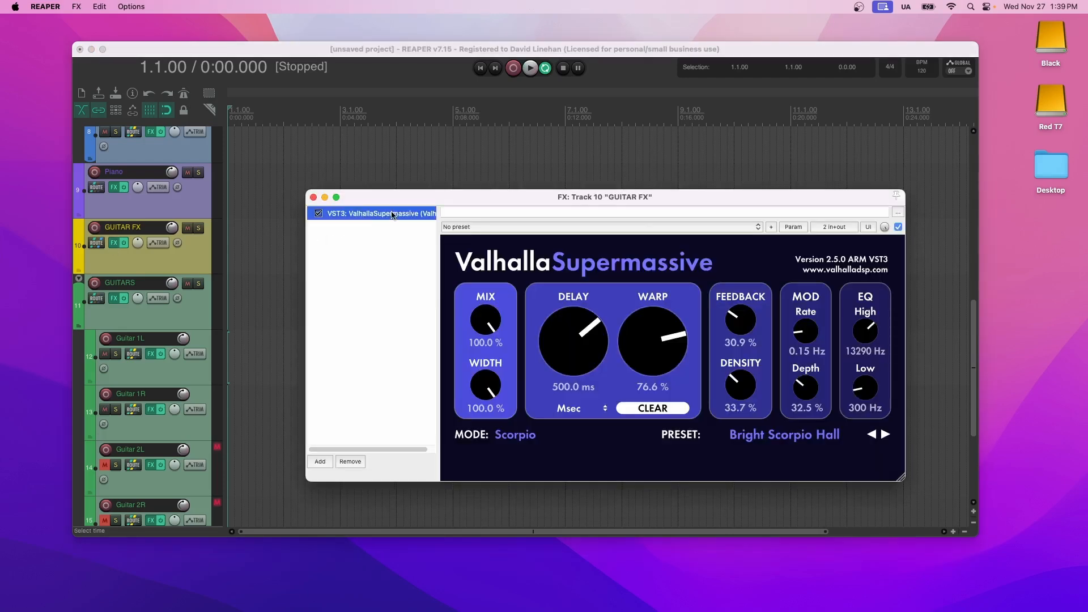
Start replacing Supermassive with ReaVerb, cancel to keep it, and close the window.
right_click(380, 213)
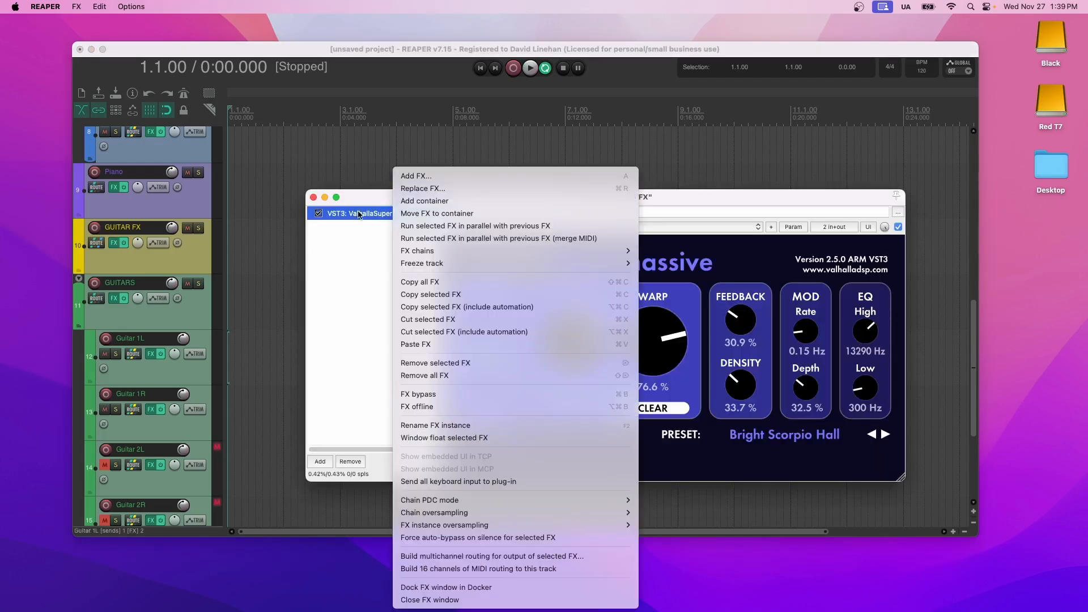
left_click(422, 188)
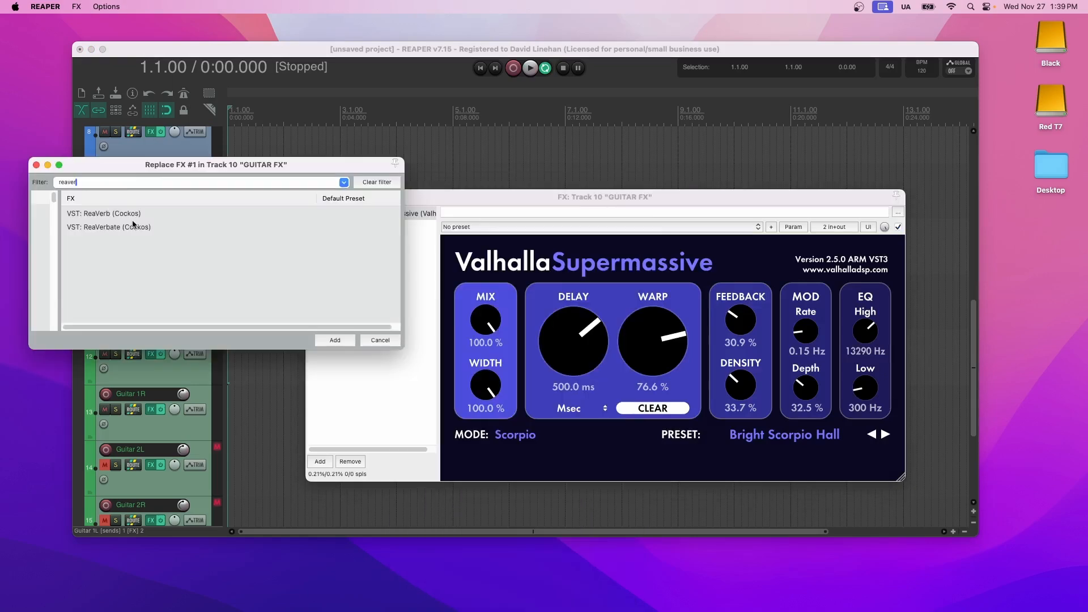
mouse_move(133, 223)
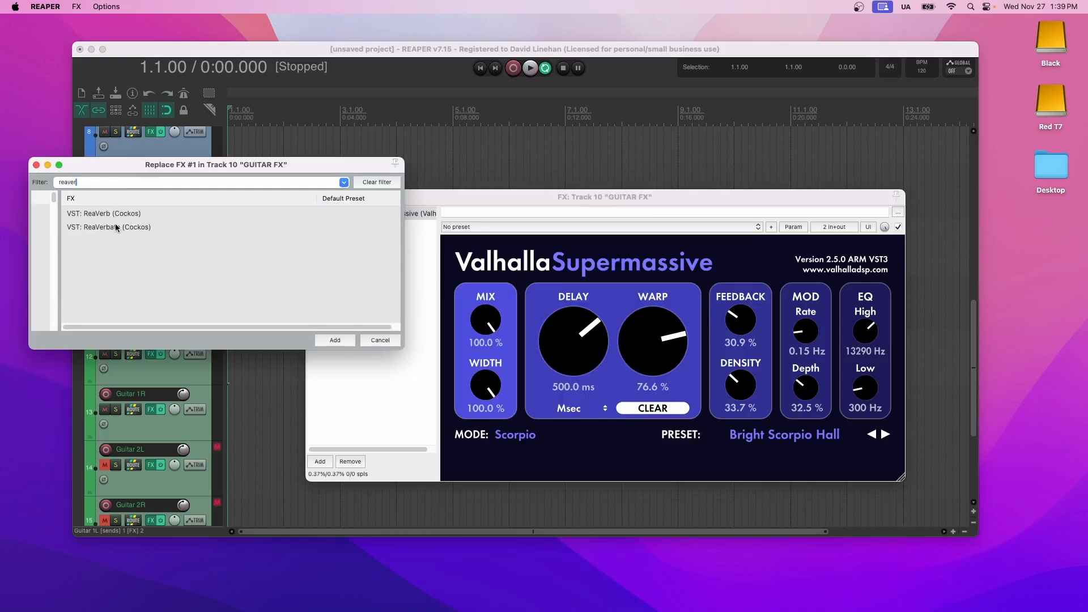
left_click(380, 339)
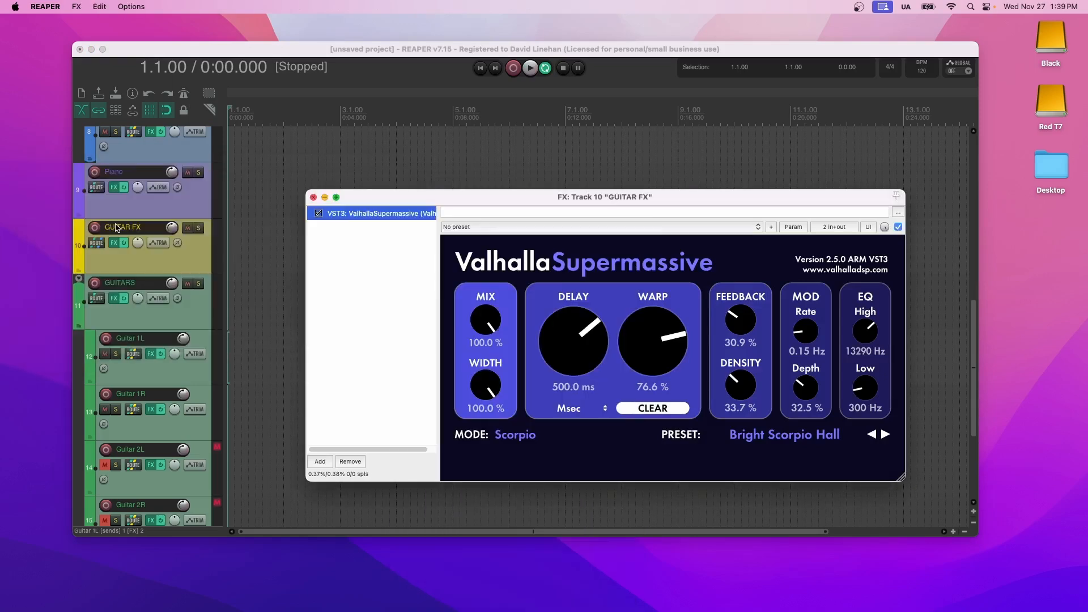
mouse_move(241, 235)
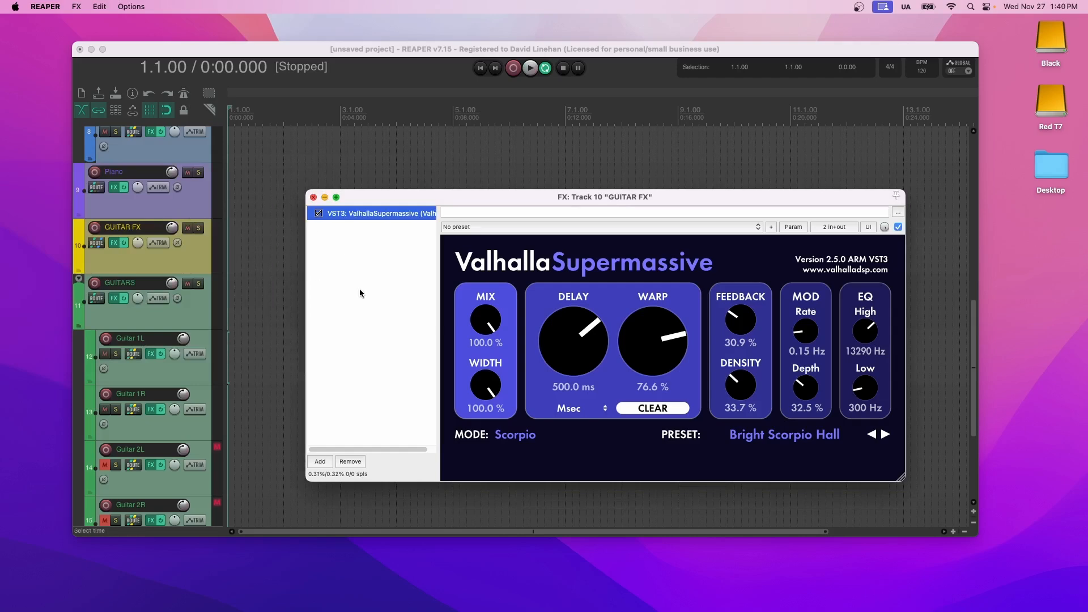
left_click(313, 197)
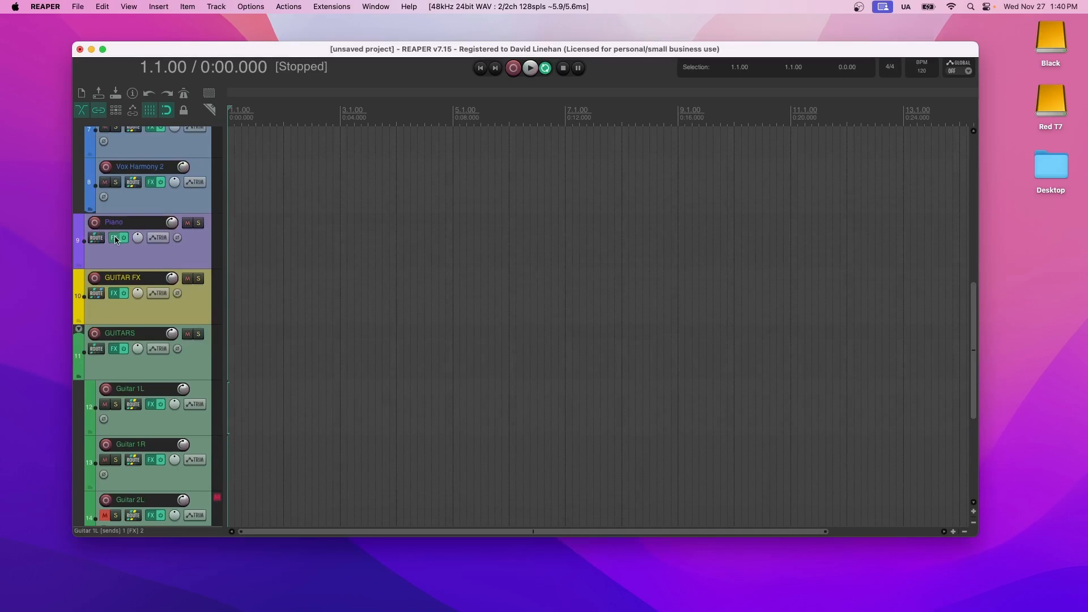
Select the Vox Lead track in the VOCALS folder.
left_click(118, 237)
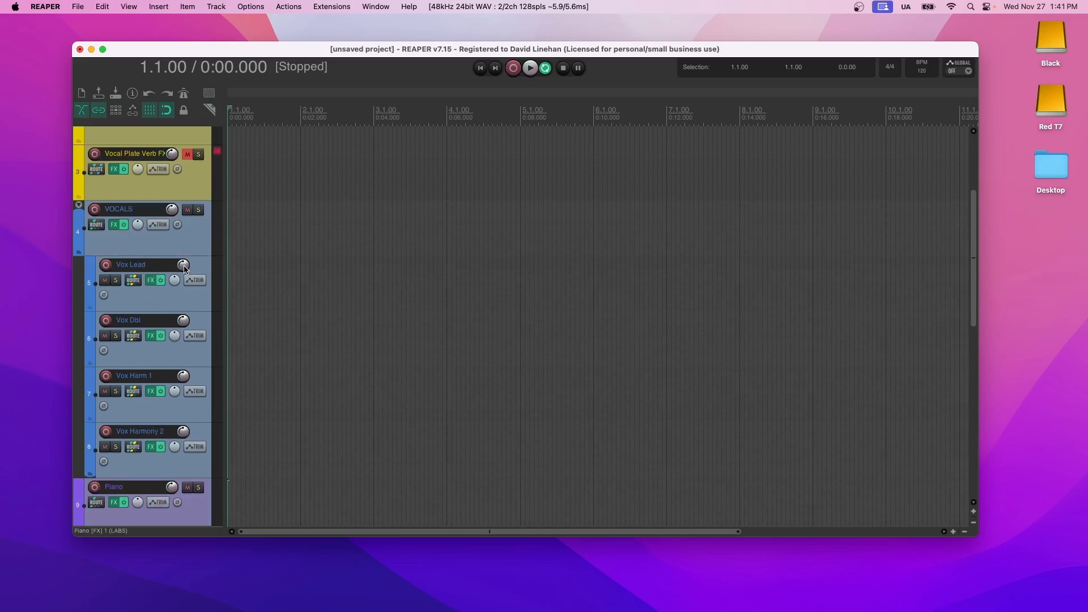
mouse_move(183, 263)
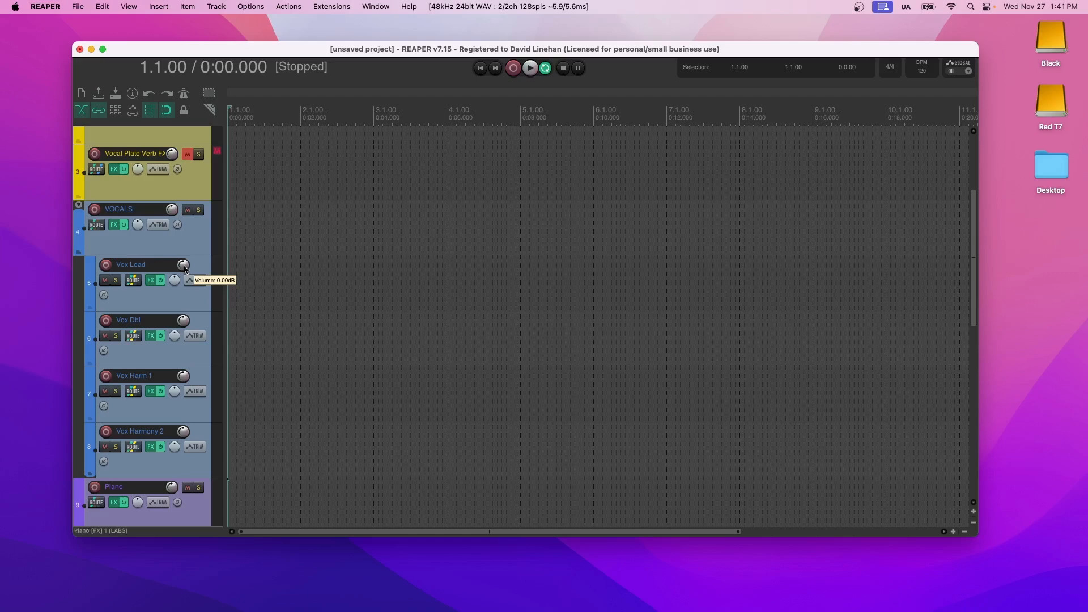
mouse_move(143, 316)
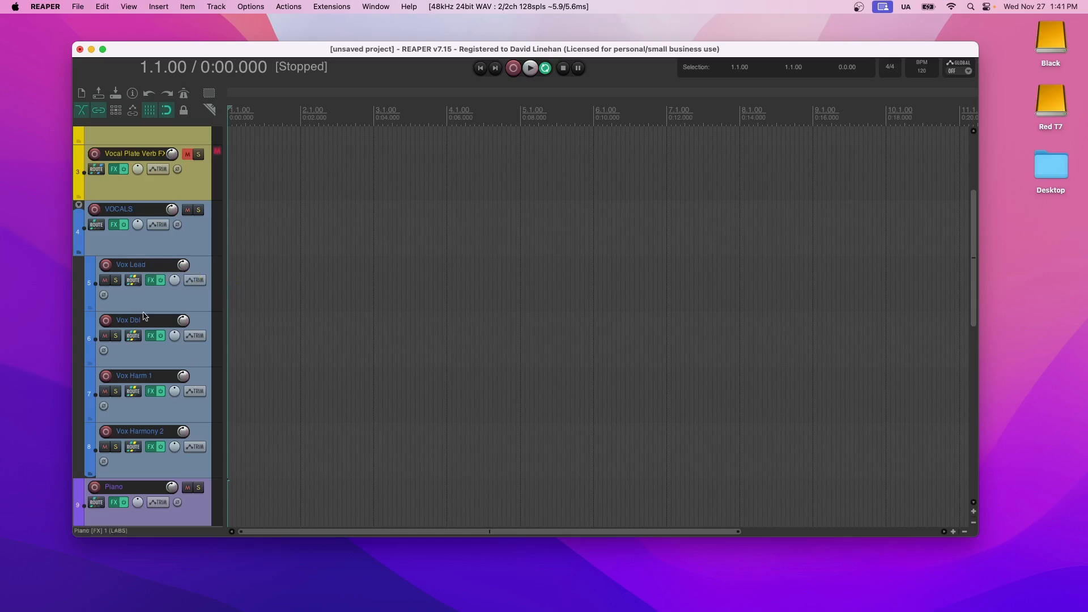
mouse_move(186, 303)
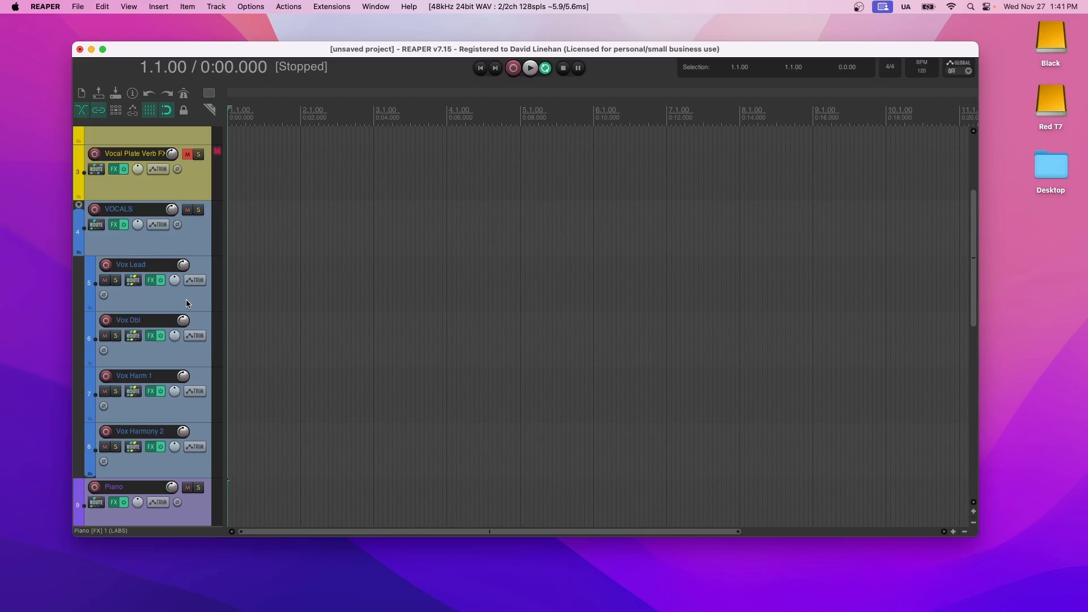
mouse_move(157, 267)
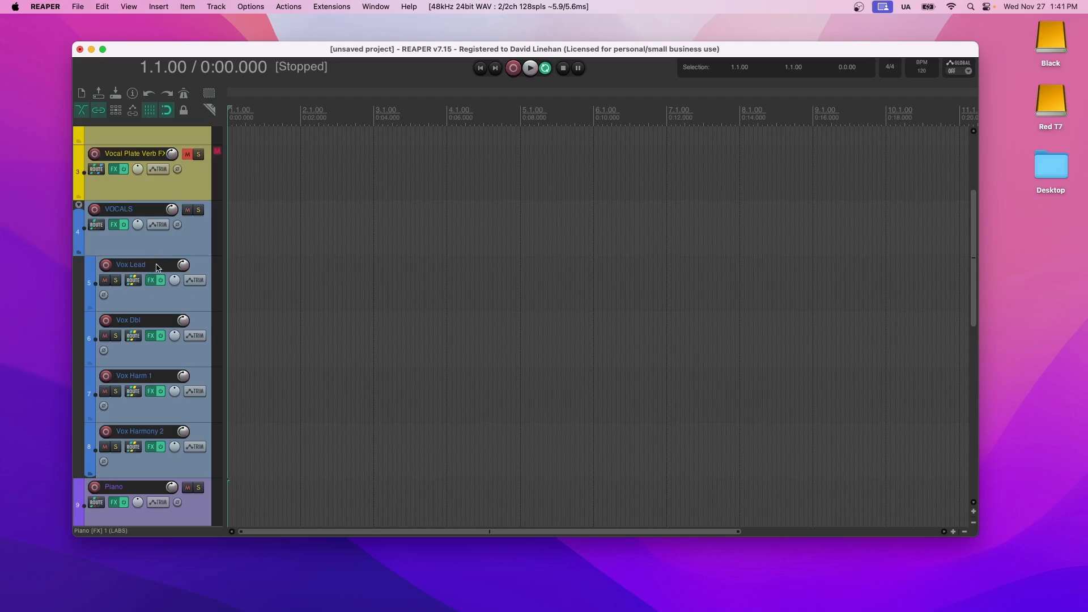
mouse_move(159, 306)
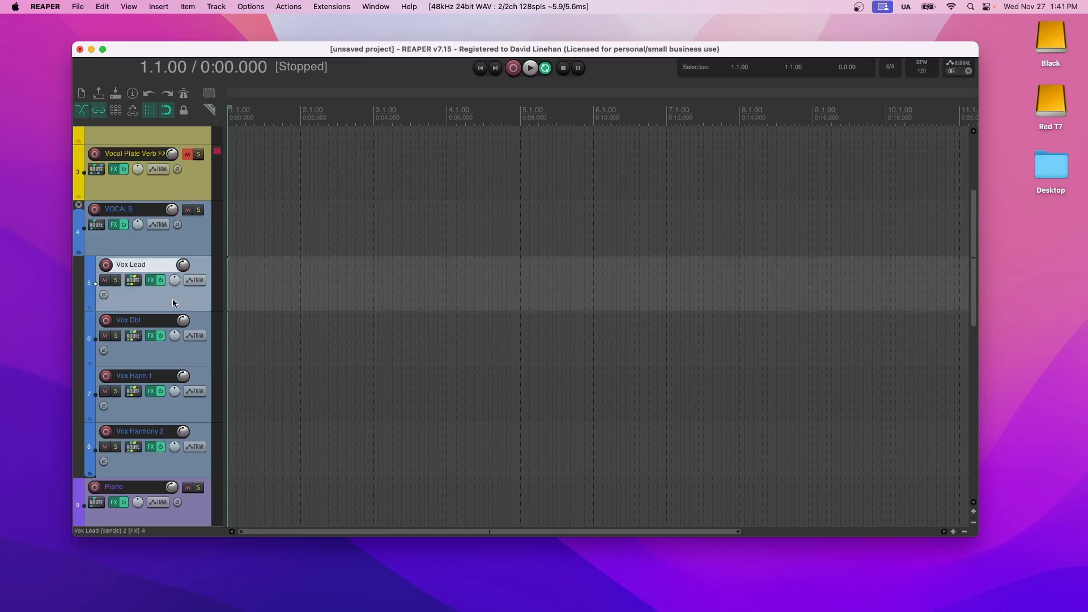
right_click(172, 302)
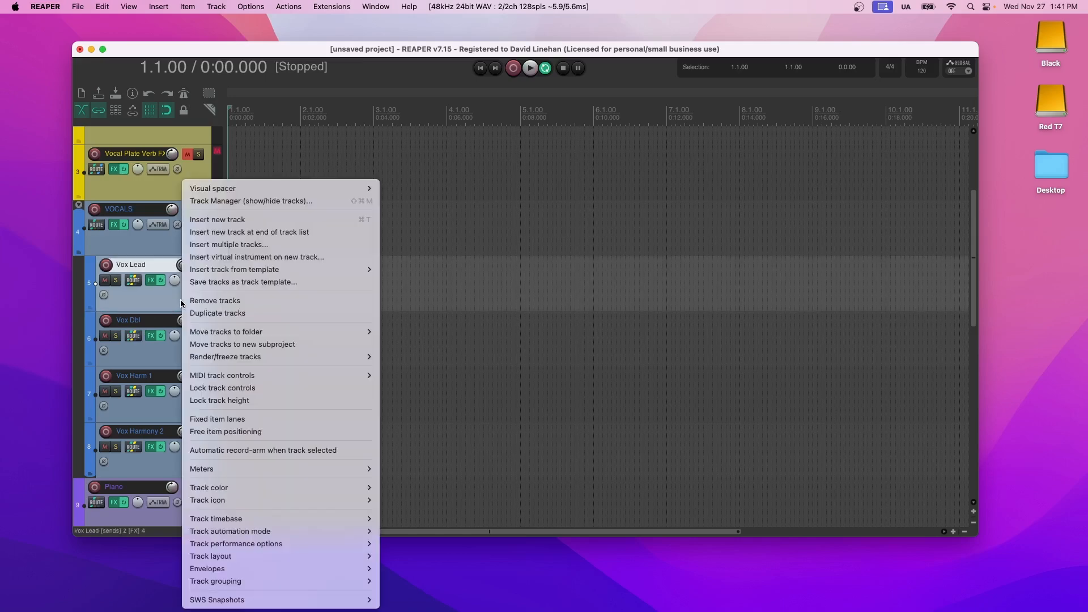
mouse_move(174, 297)
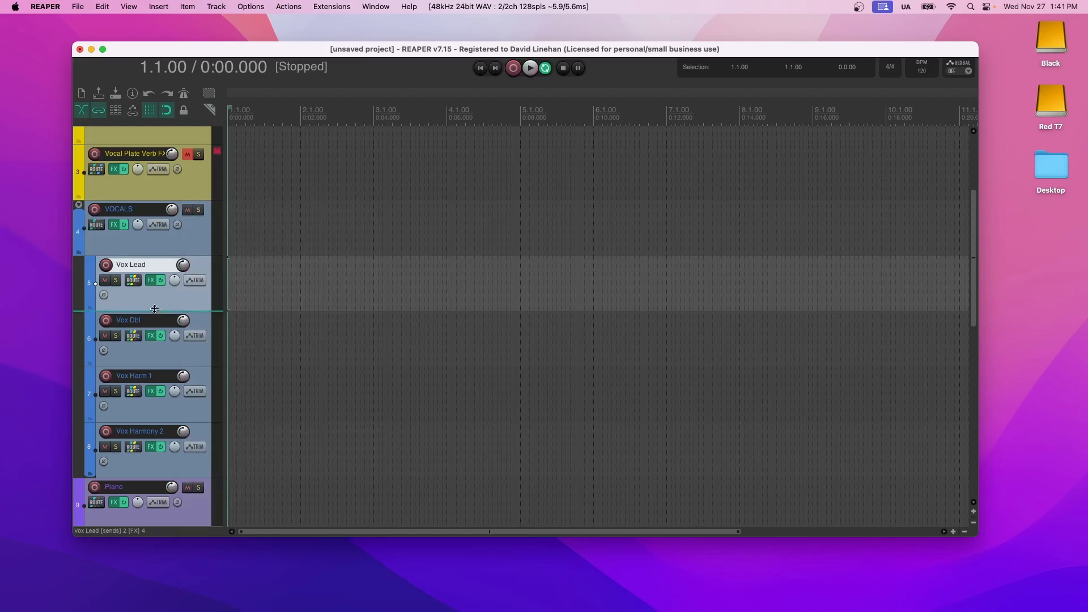
mouse_move(165, 303)
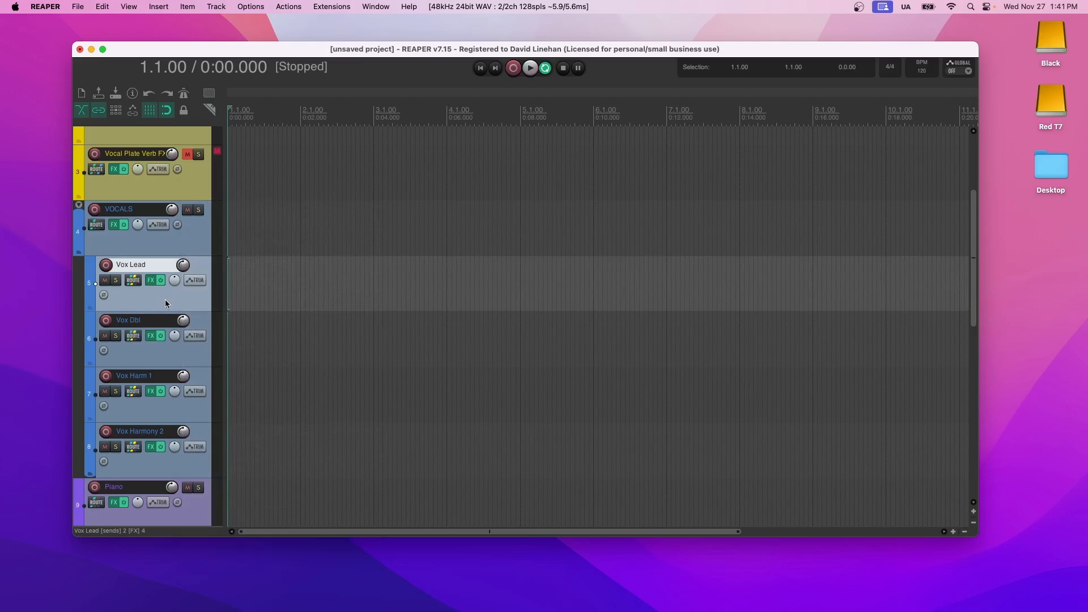
mouse_move(123, 290)
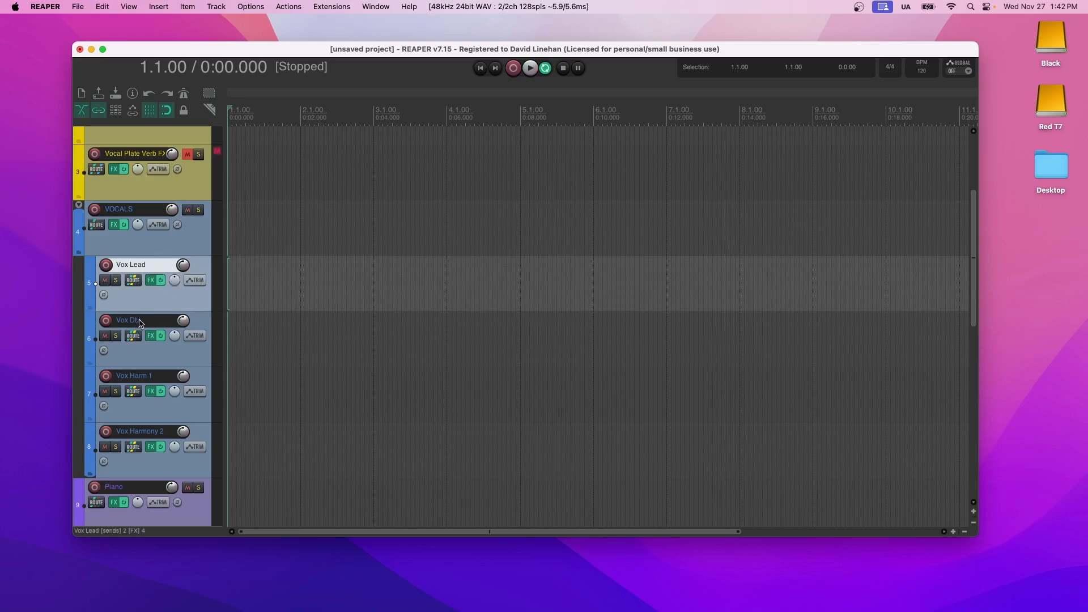
mouse_move(143, 309)
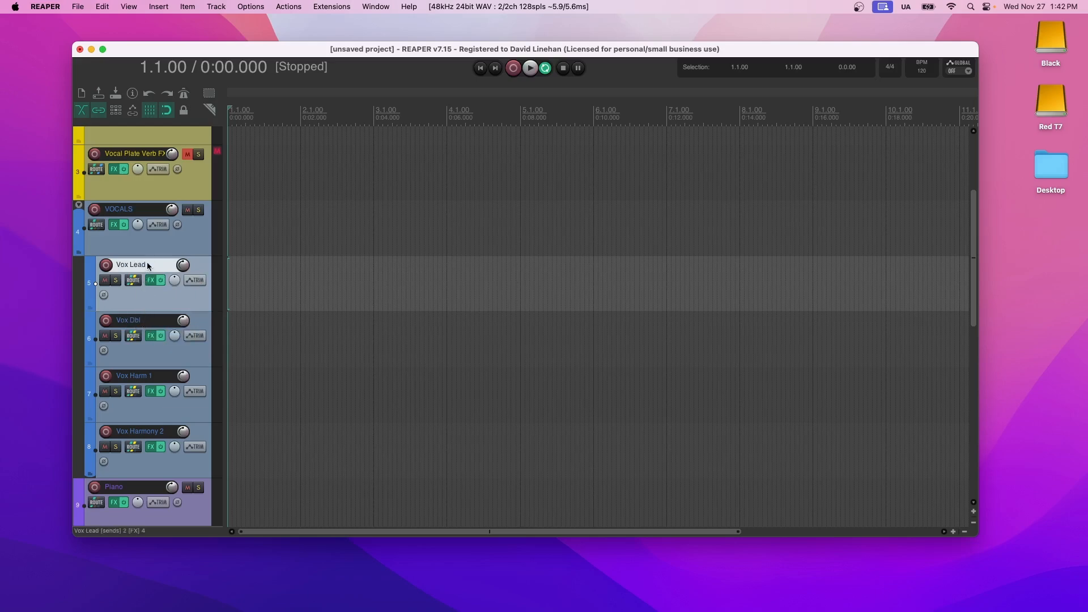
mouse_move(139, 265)
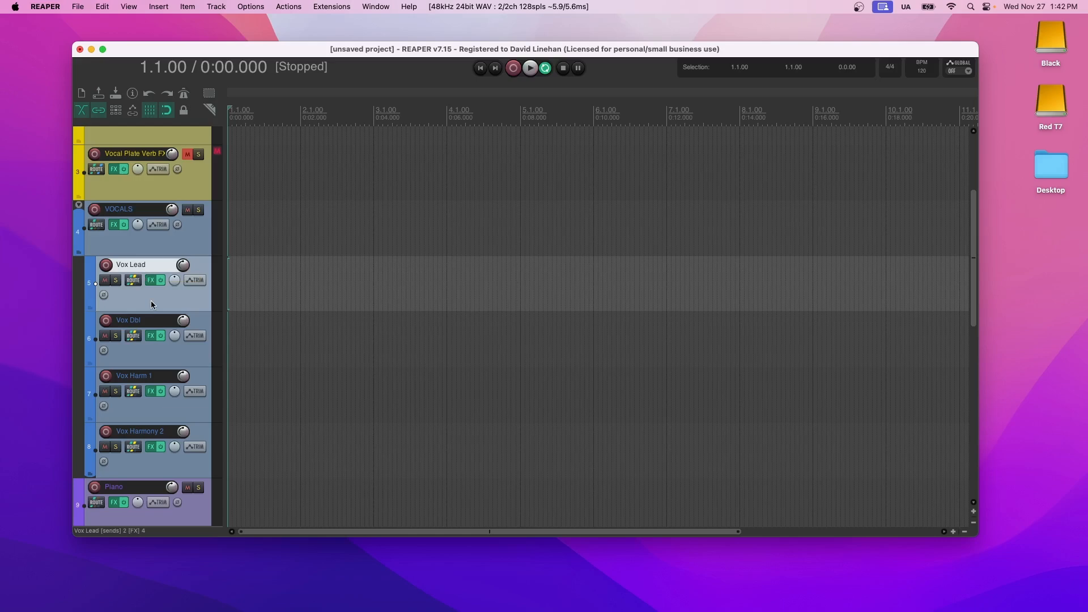
mouse_move(203, 322)
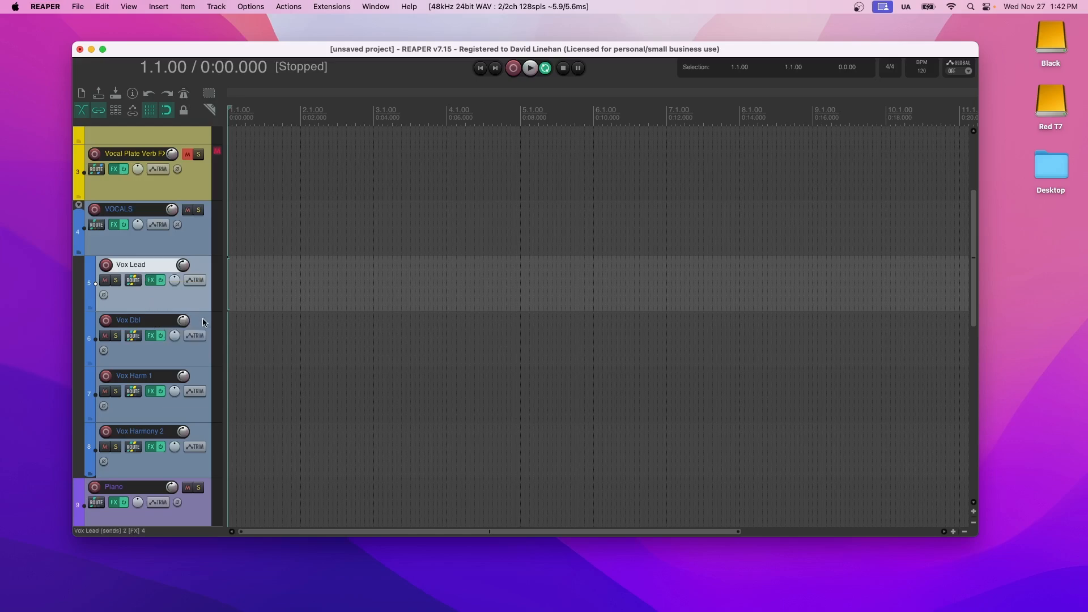
mouse_move(139, 323)
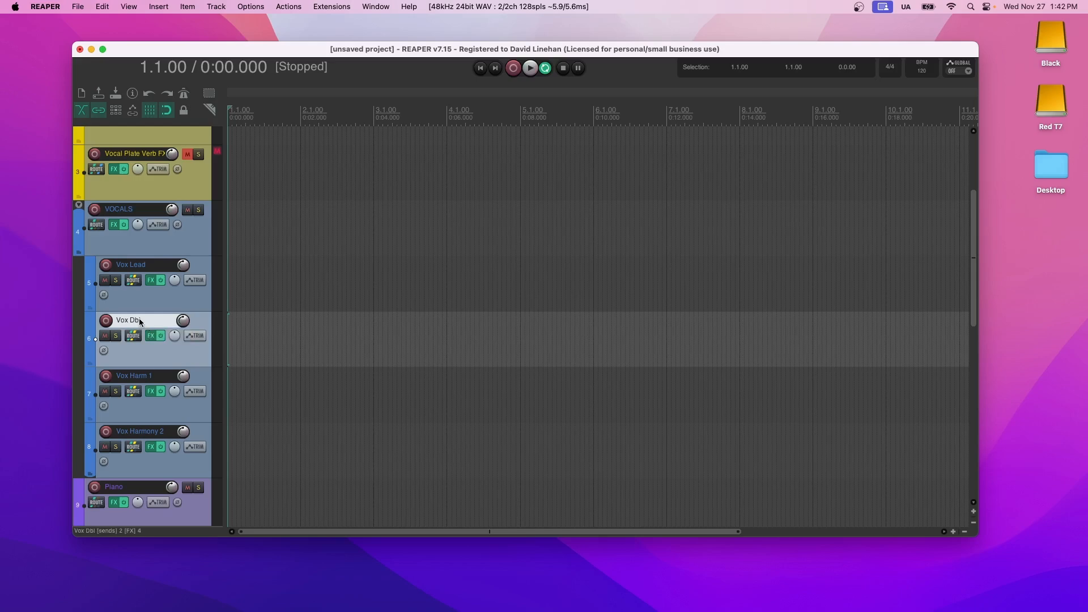
Open Vox Lead's effects chain: ReEQ, TB DeEsser, 1175 Compressor and LALA.
scroll("up", 3)
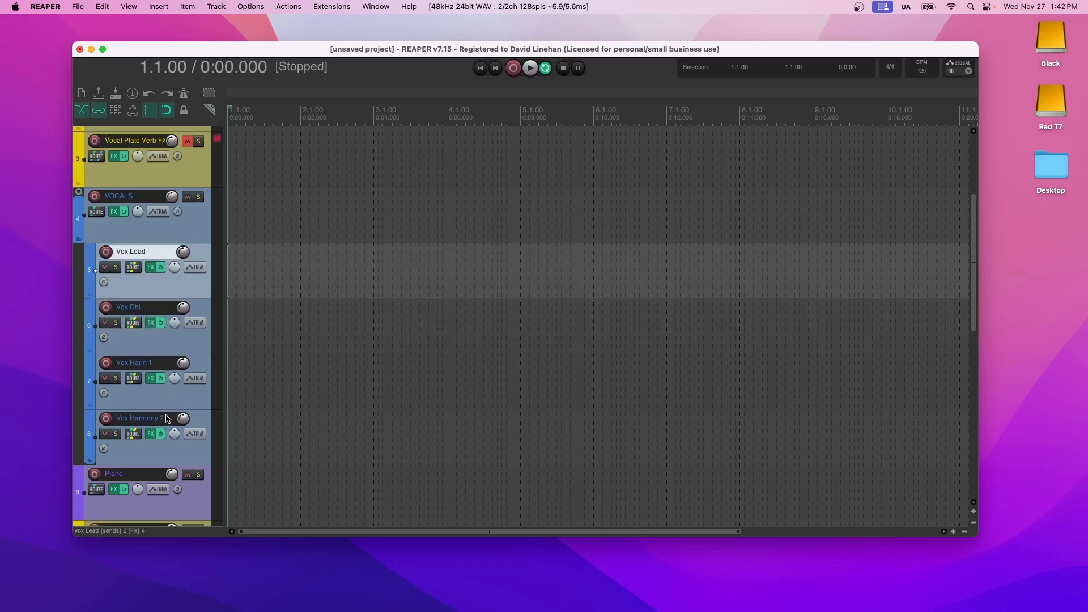
mouse_move(183, 362)
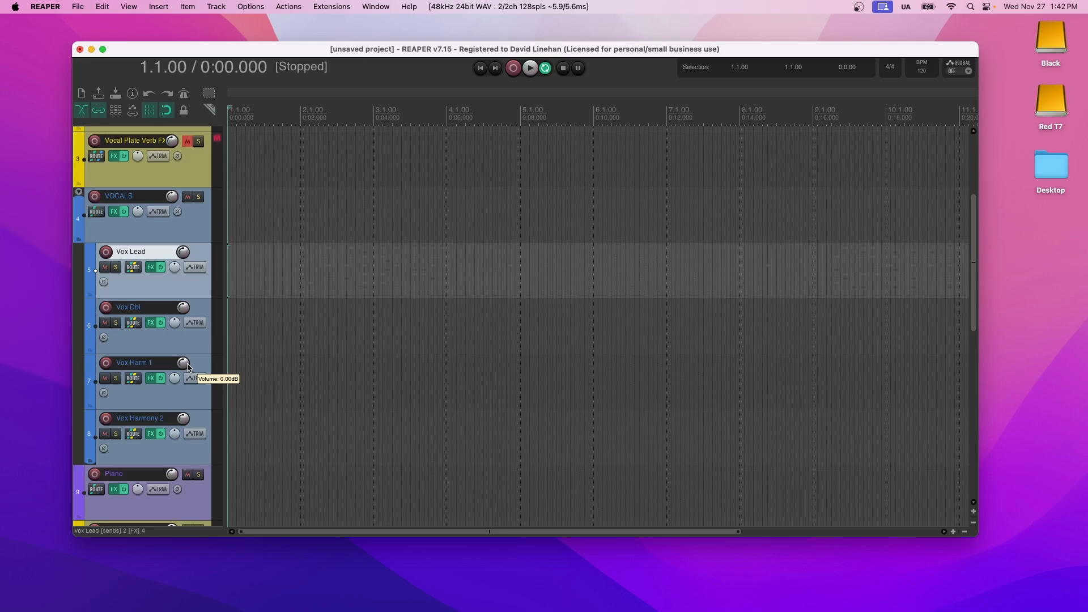
mouse_move(189, 366)
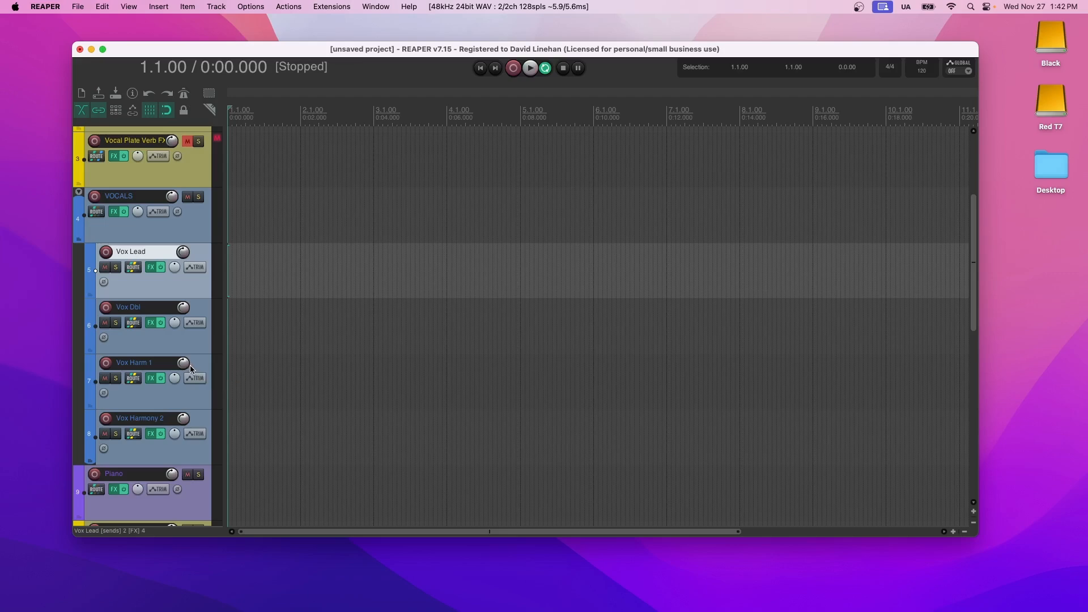
mouse_move(151, 365)
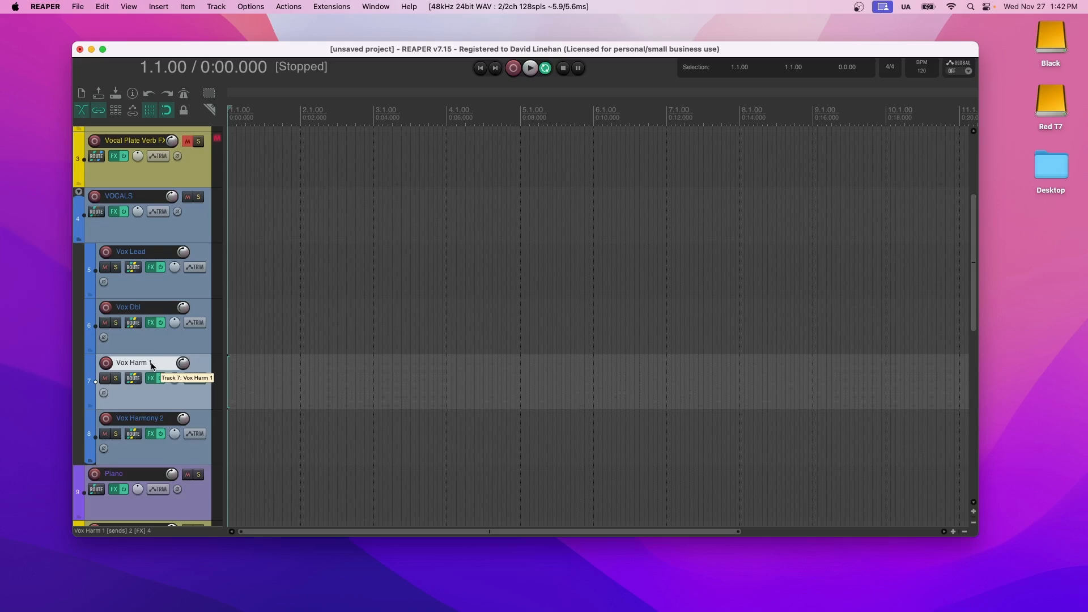
left_click(133, 267)
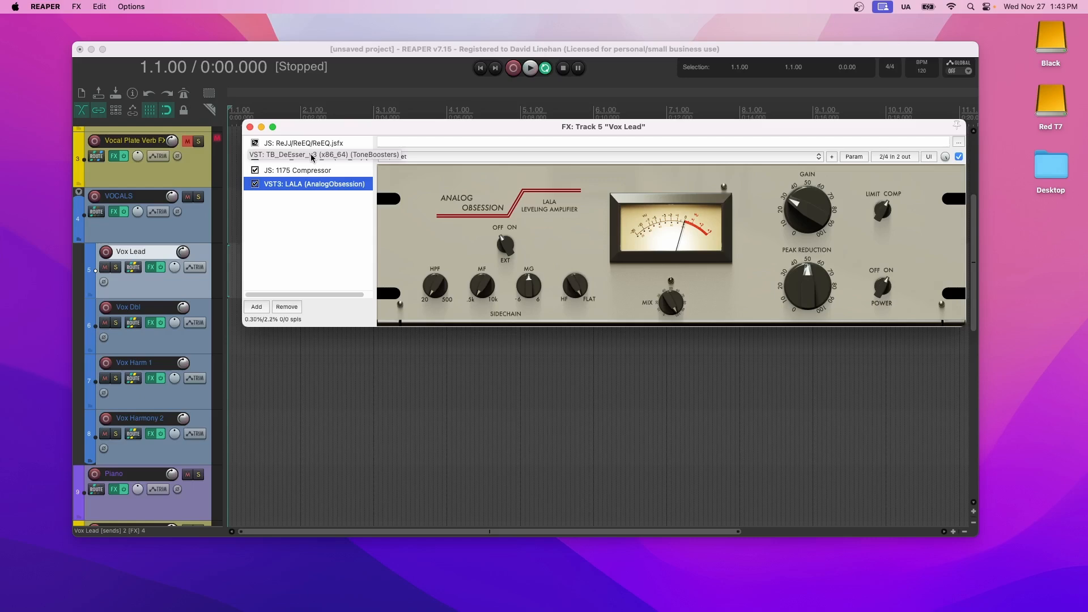
Float and review the Vox Lead TB_DeEsser_v3 window, then close it.
left_click(312, 154)
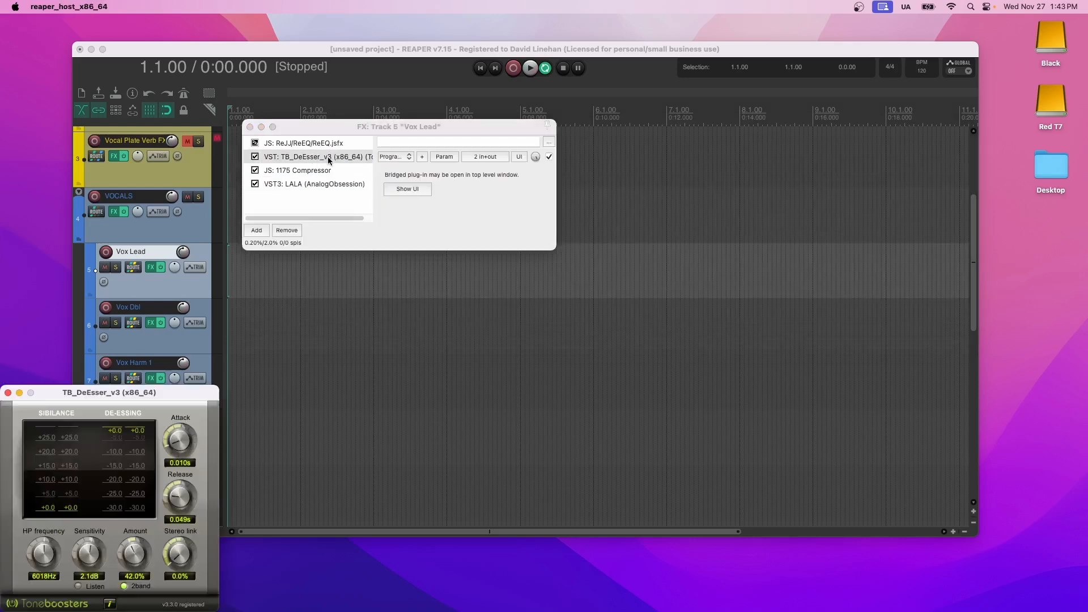
left_click(407, 188)
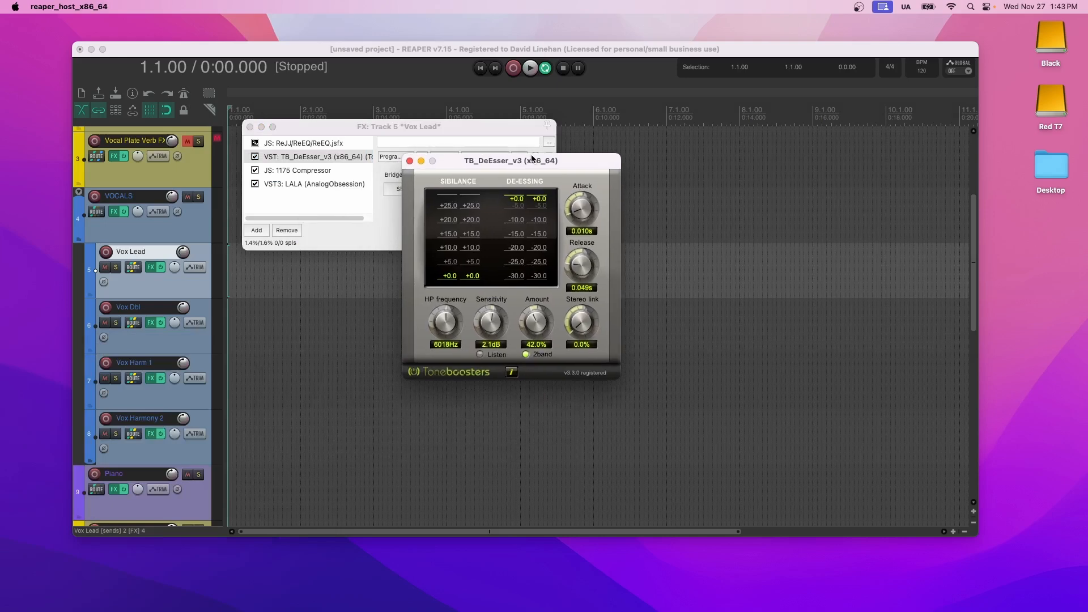
mouse_move(539, 172)
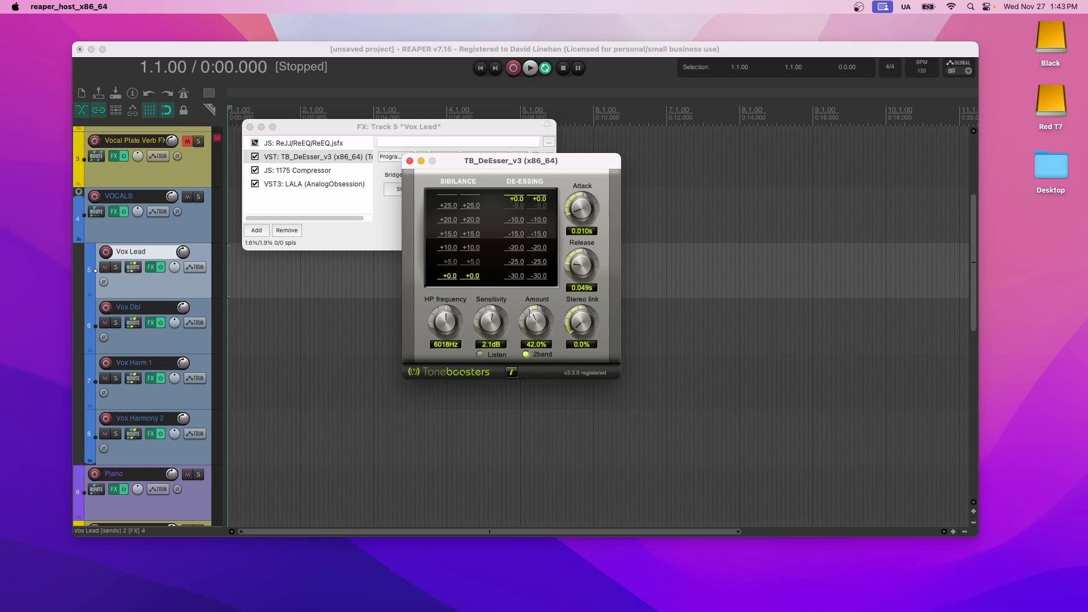
left_click(297, 170)
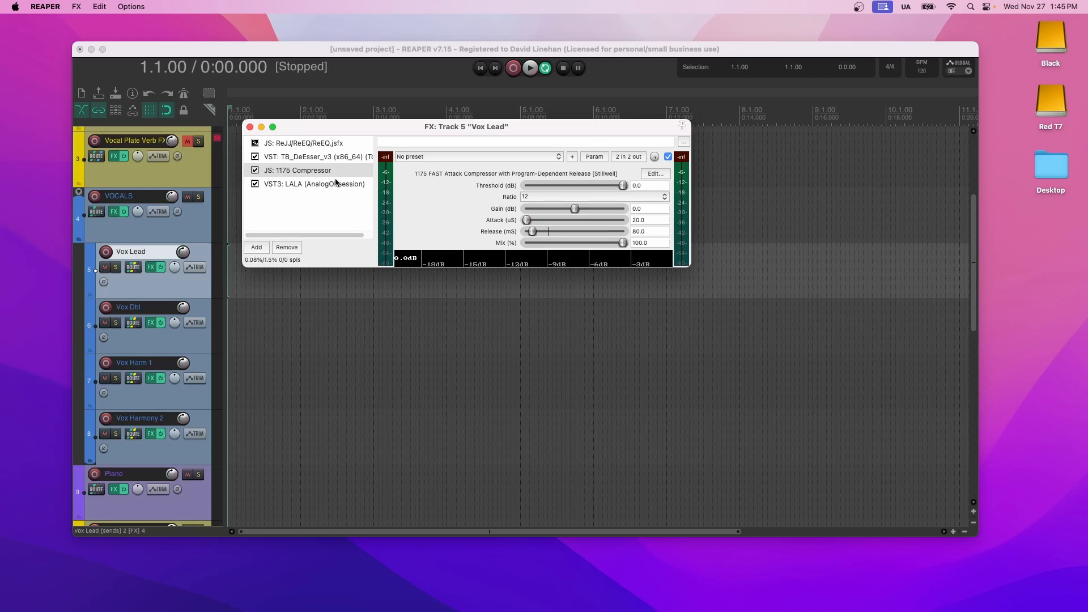
Compare Vox Lead's LALA leveler and 1175 Compressor settings, then close the FX chain.
left_click(314, 184)
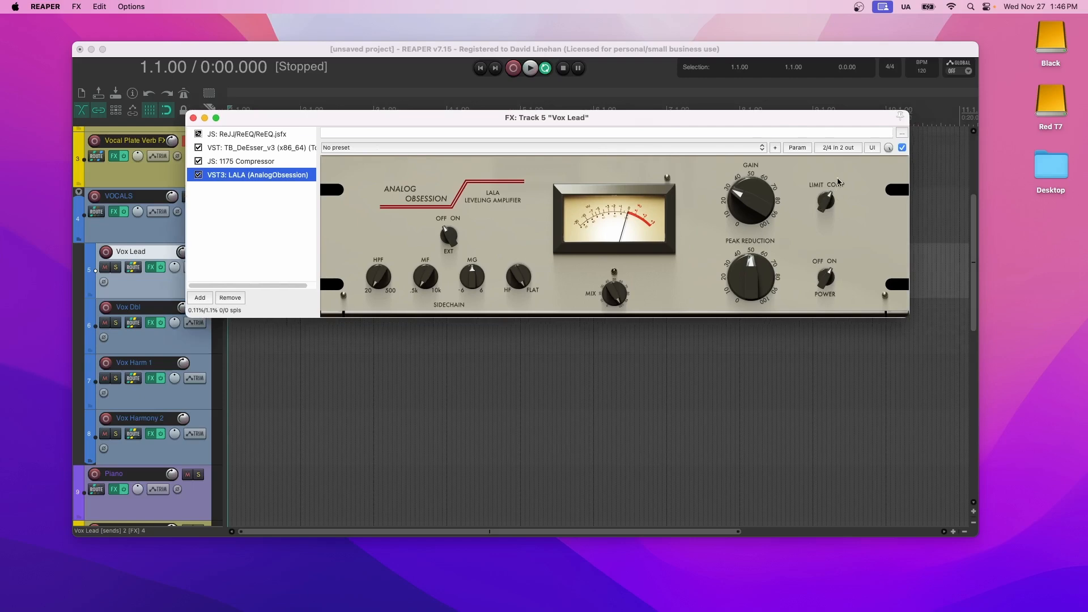
mouse_move(754, 283)
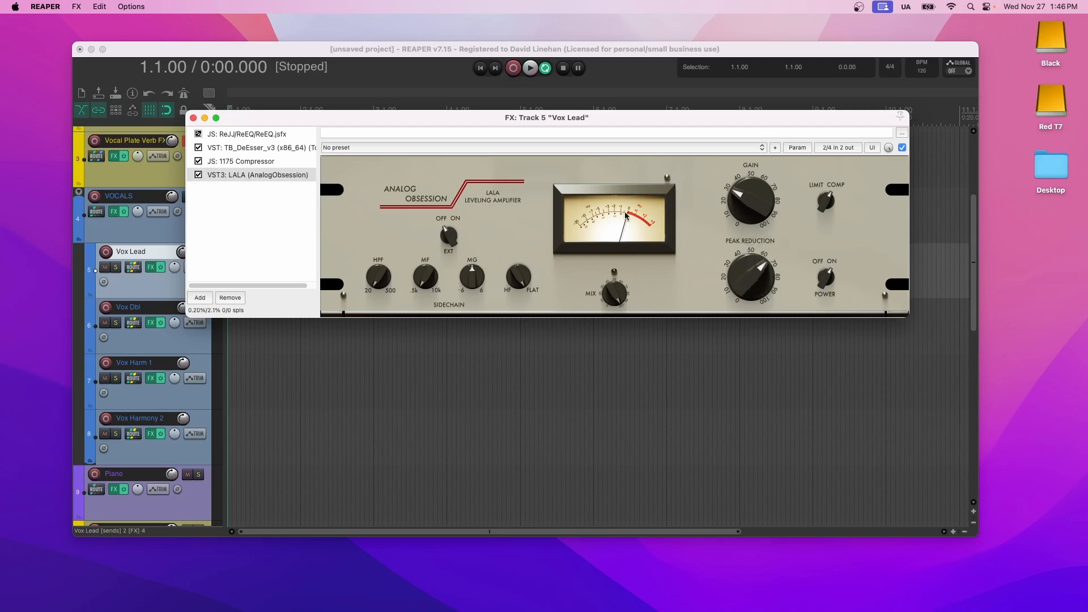
mouse_move(614, 212)
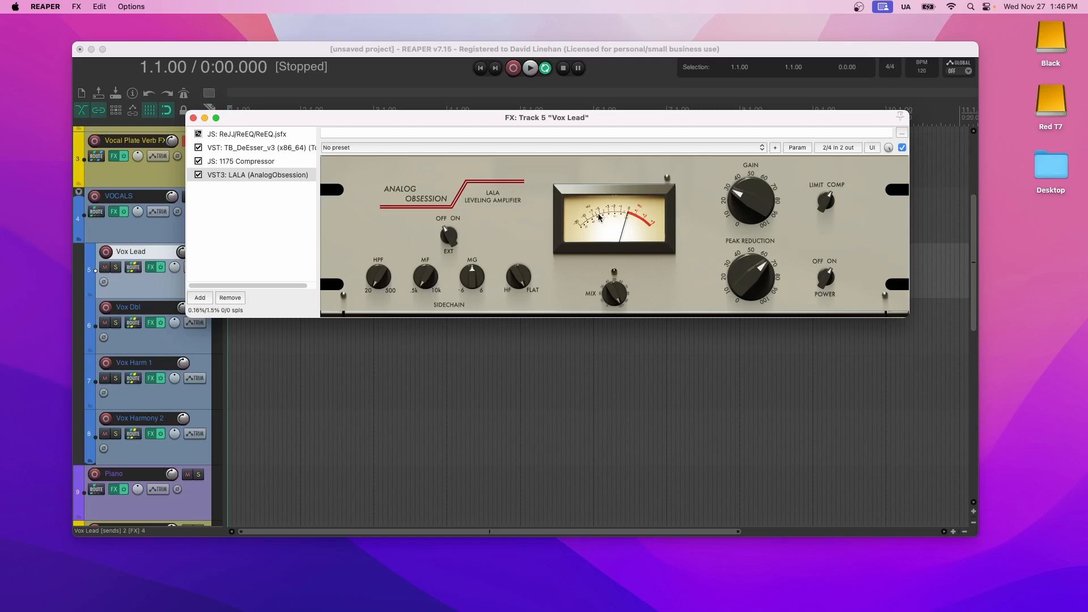
mouse_move(523, 208)
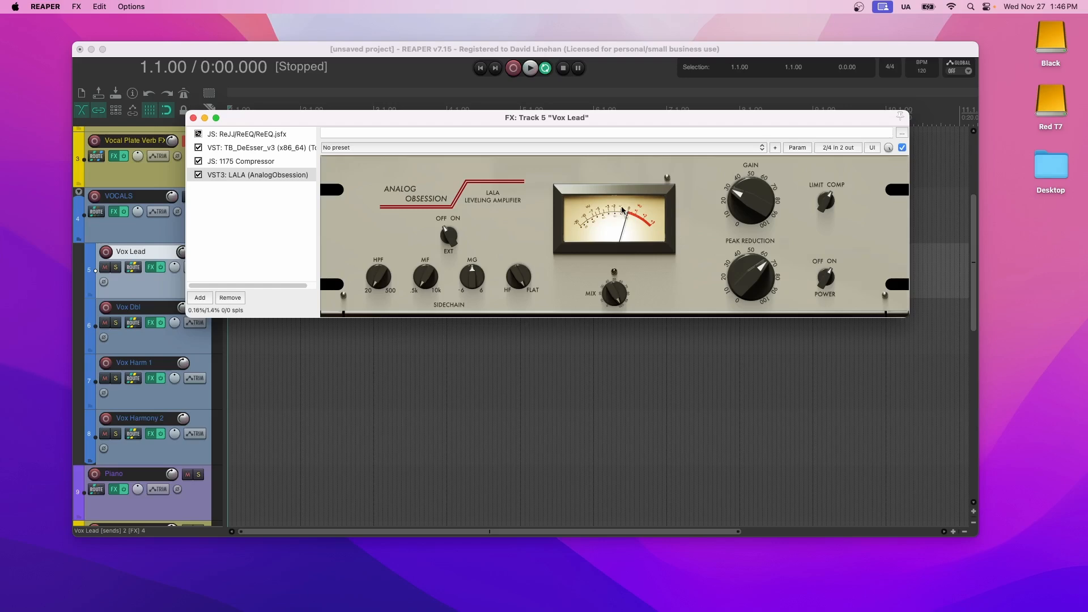
mouse_move(609, 216)
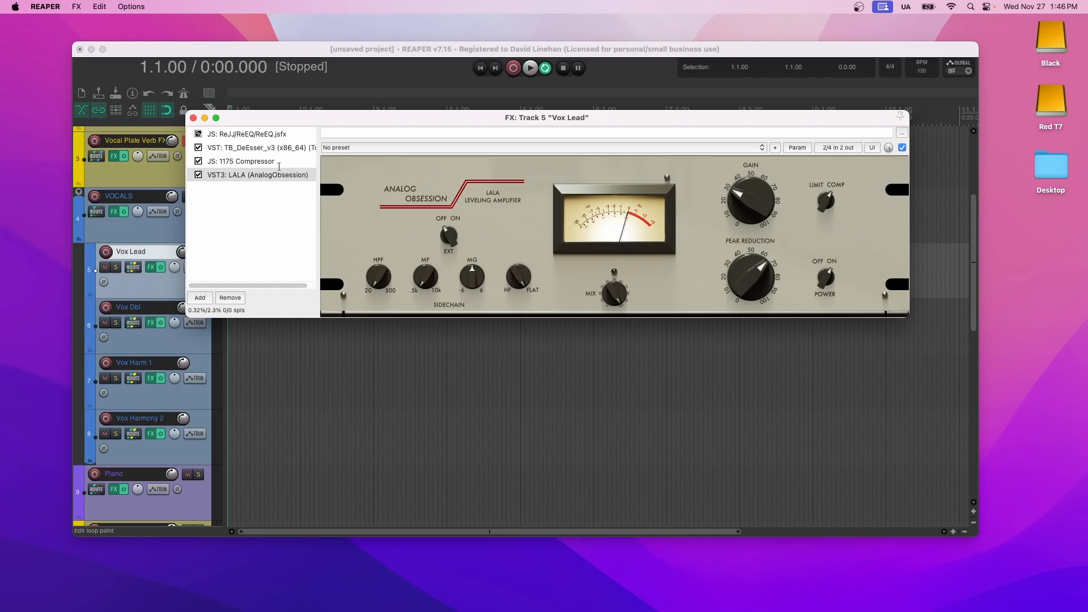
left_click(241, 161)
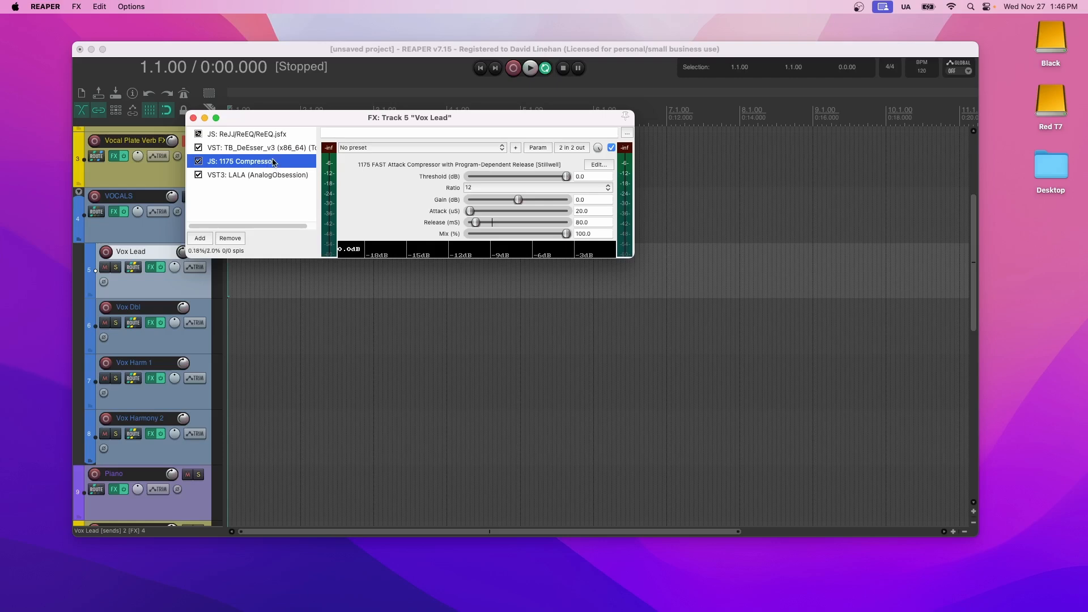
left_click(257, 175)
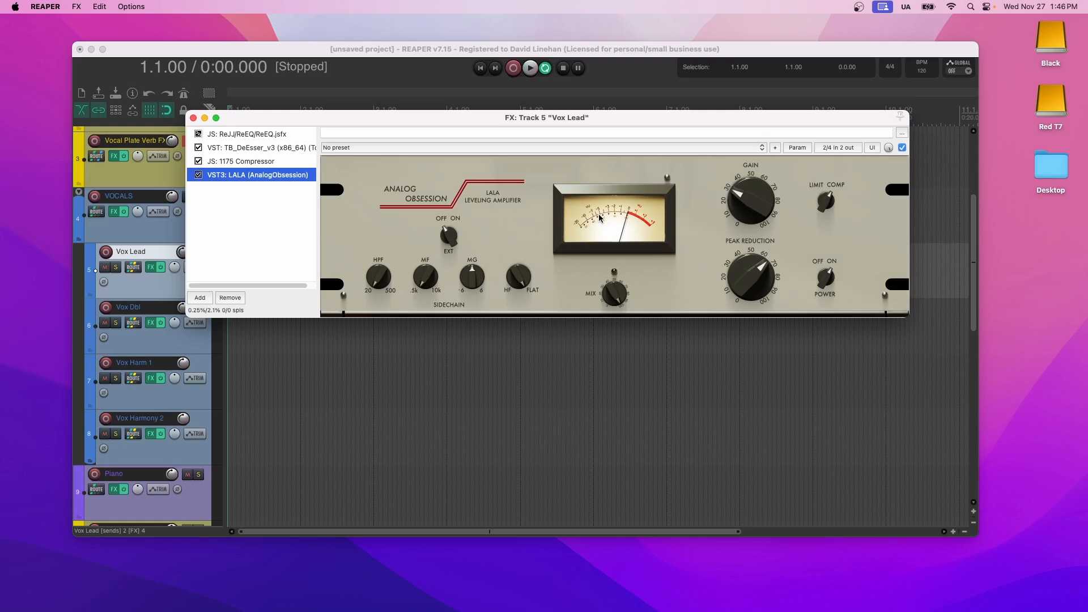
left_click(241, 161)
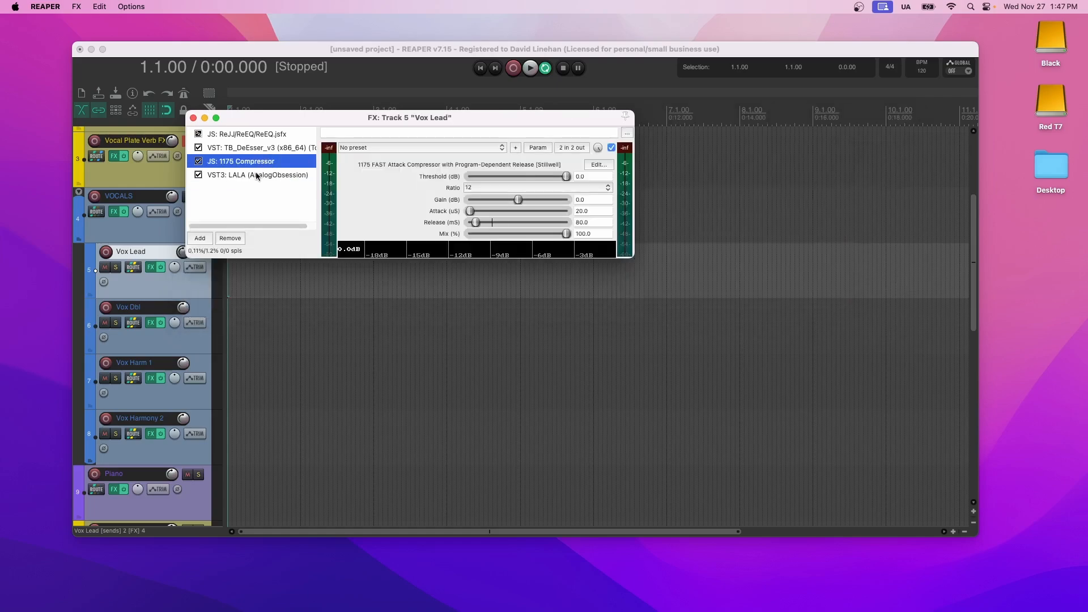
left_click(193, 117)
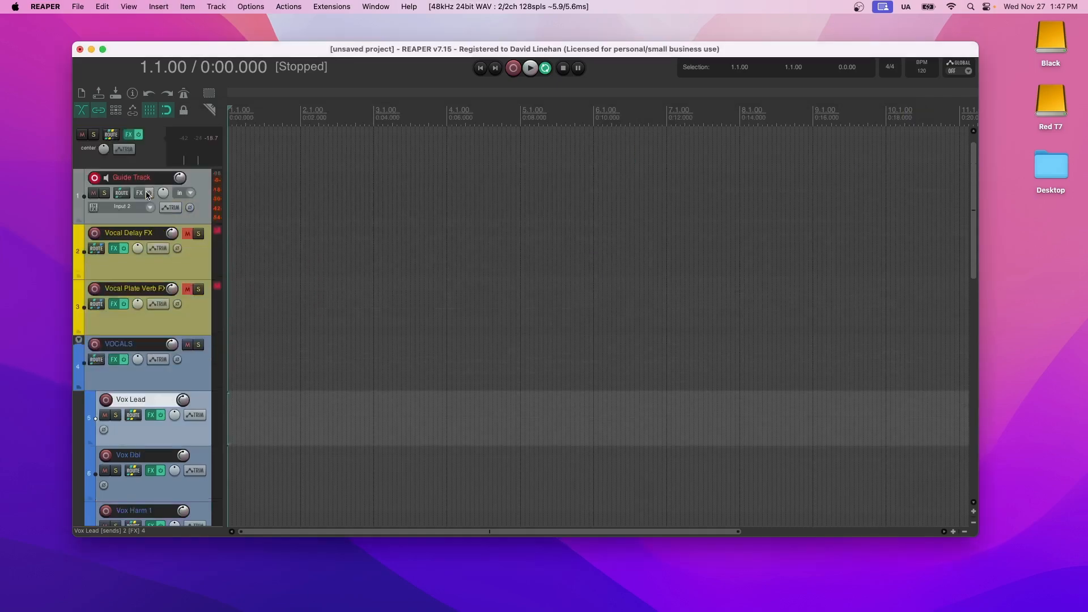
Inspect the VOCALS folder FX chain with ReEQ and ReaComp (Modern Vocal), then close it.
scroll("down", 3)
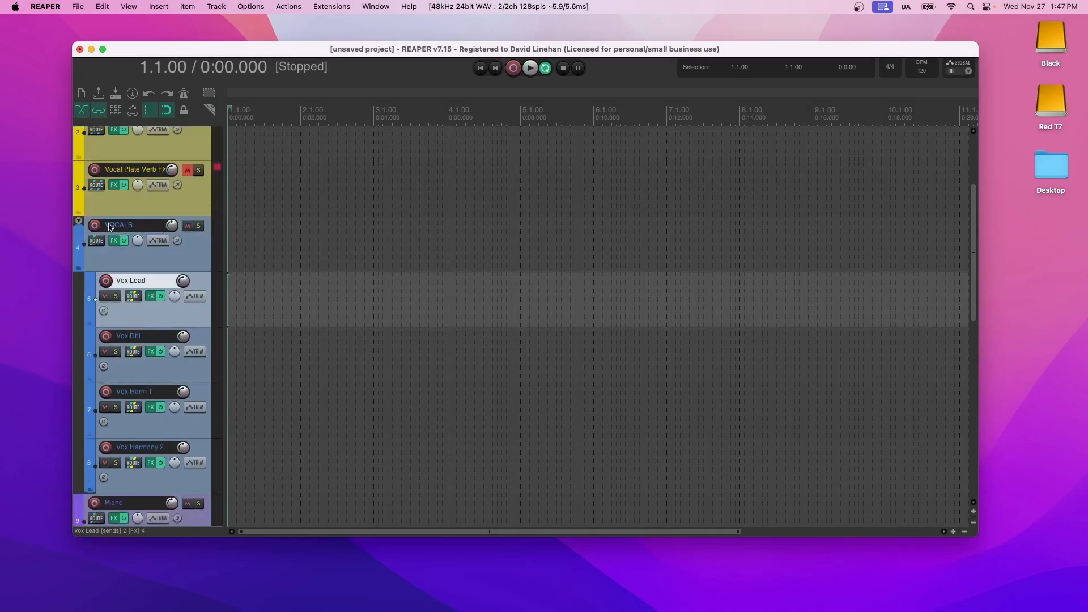
left_click(113, 241)
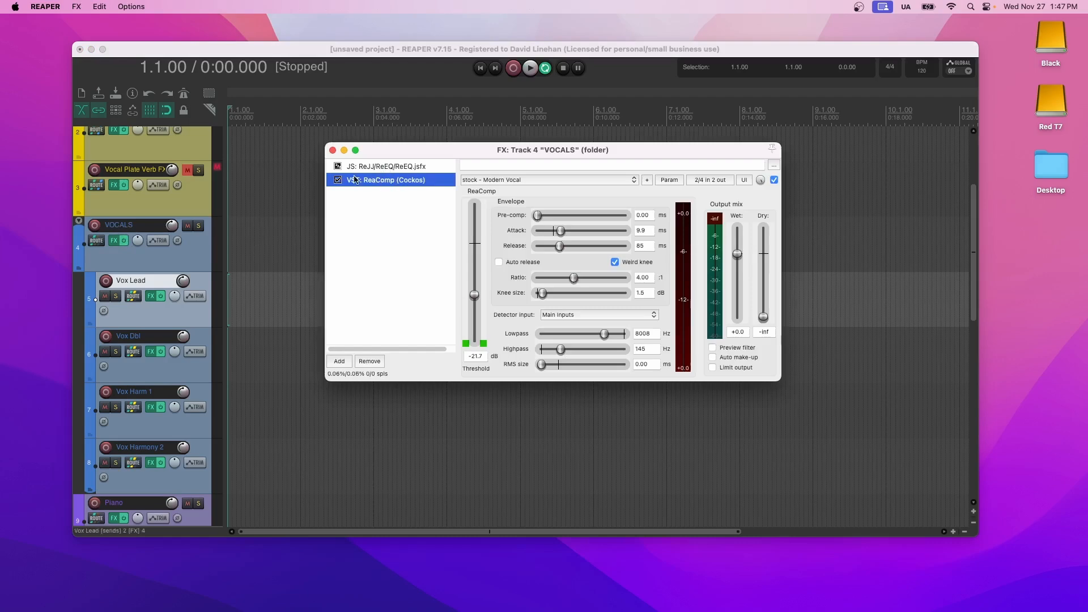
mouse_move(566, 262)
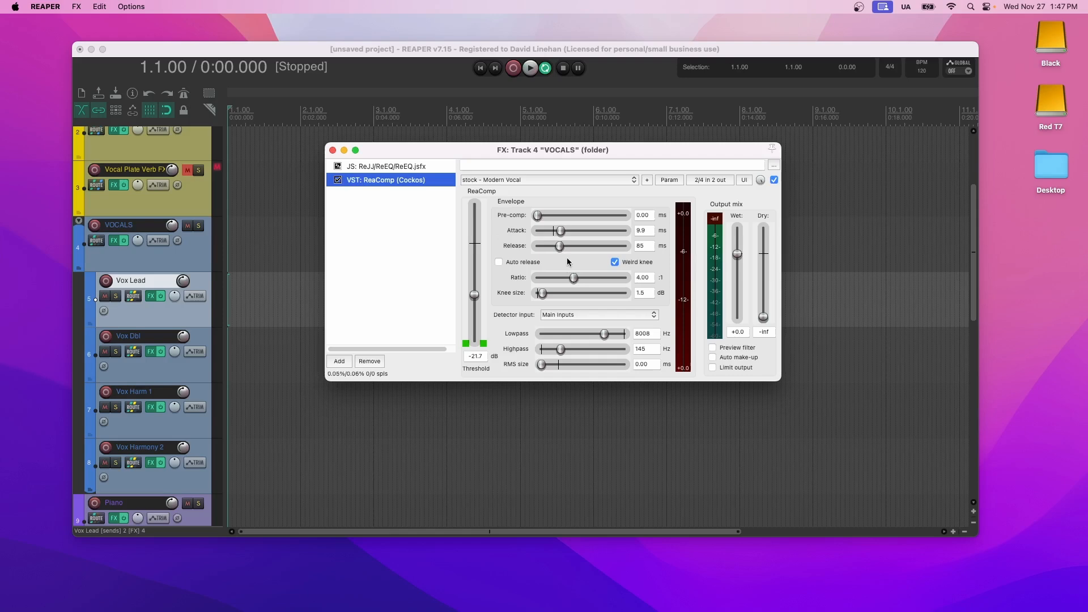
mouse_move(387, 189)
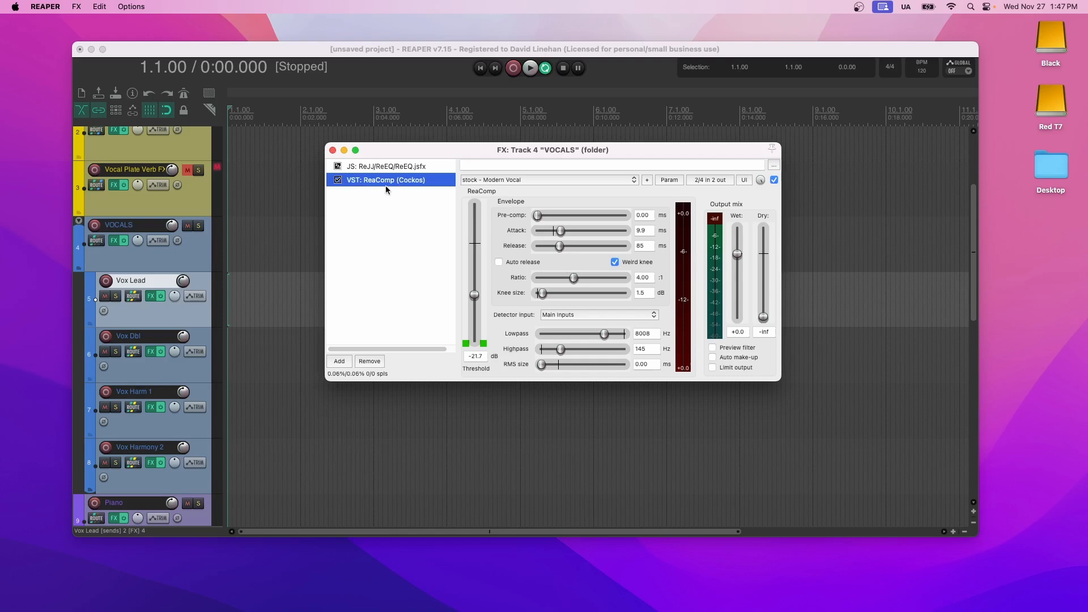
mouse_move(157, 407)
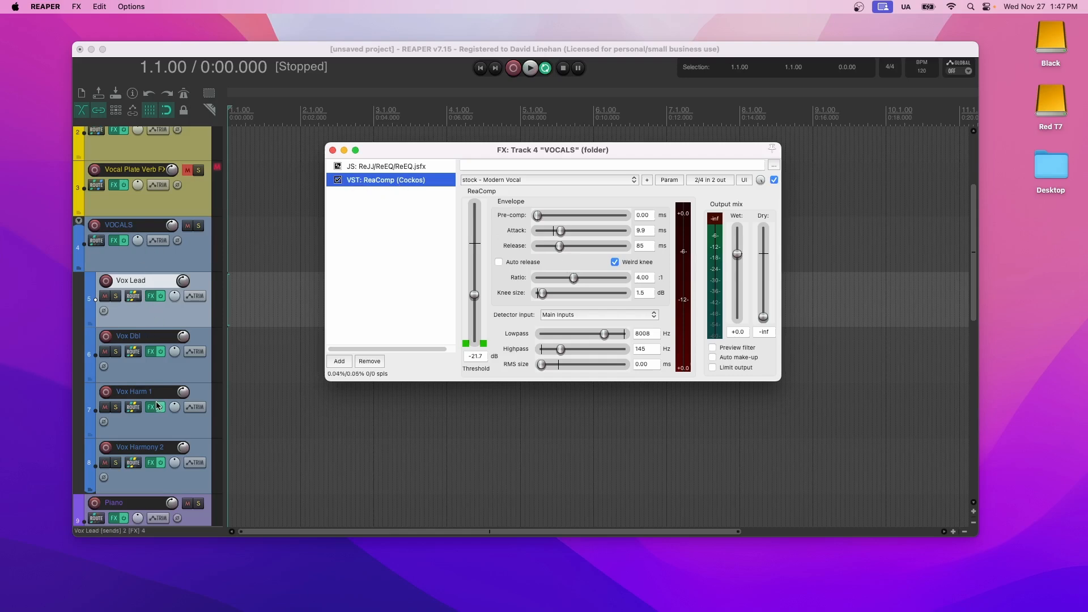
left_click(333, 149)
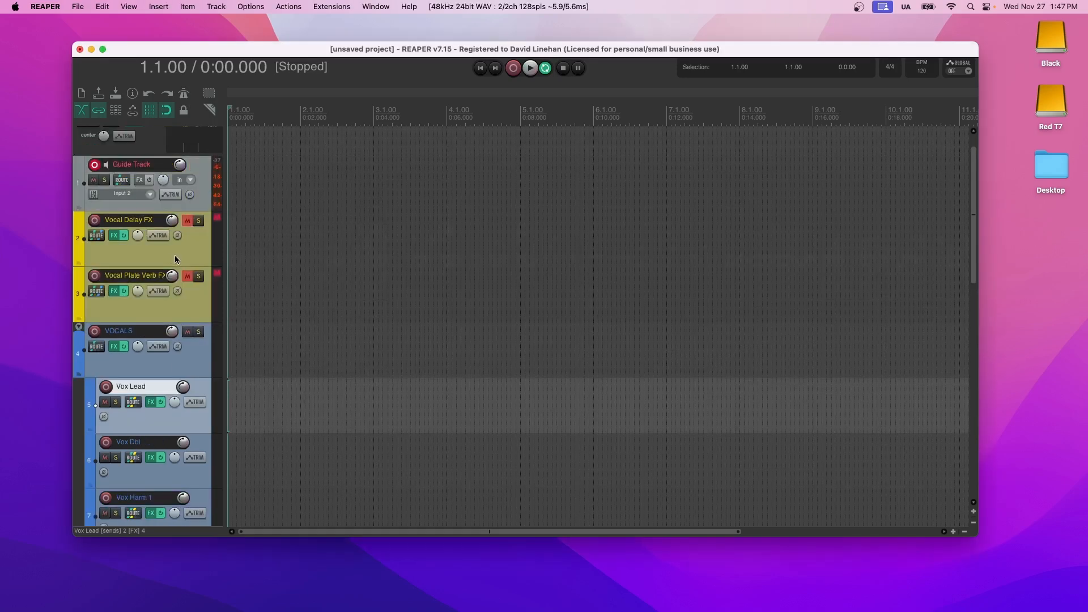
mouse_move(183, 251)
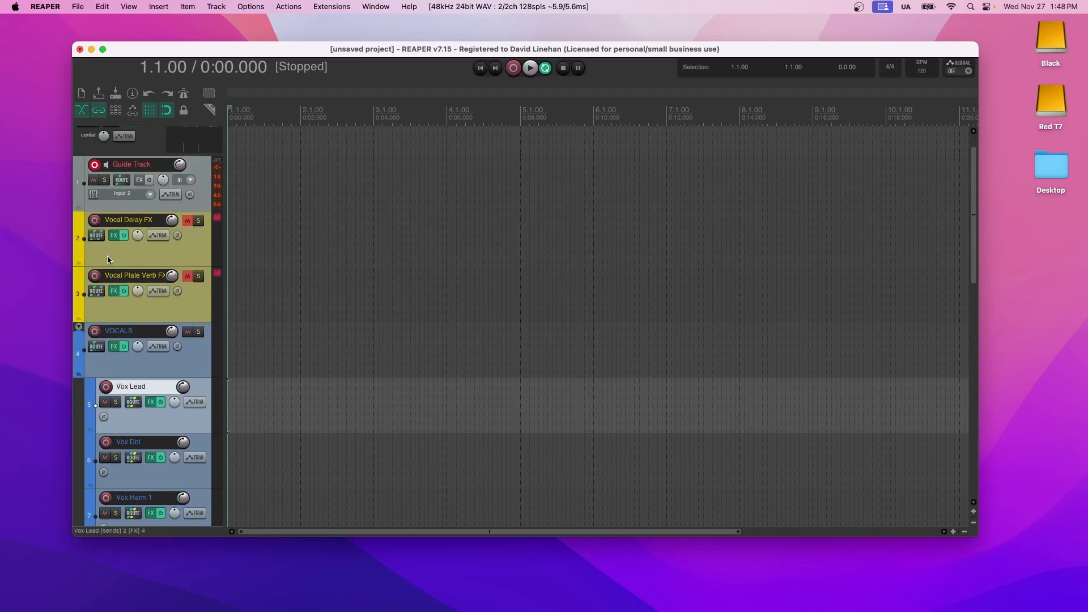
left_click(114, 235)
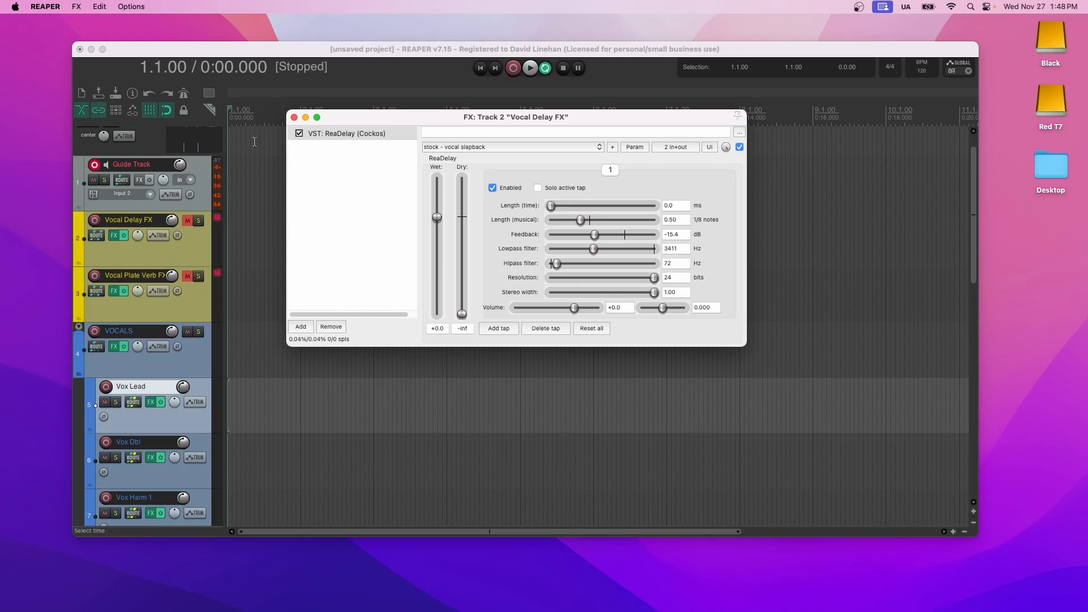
left_click(294, 116)
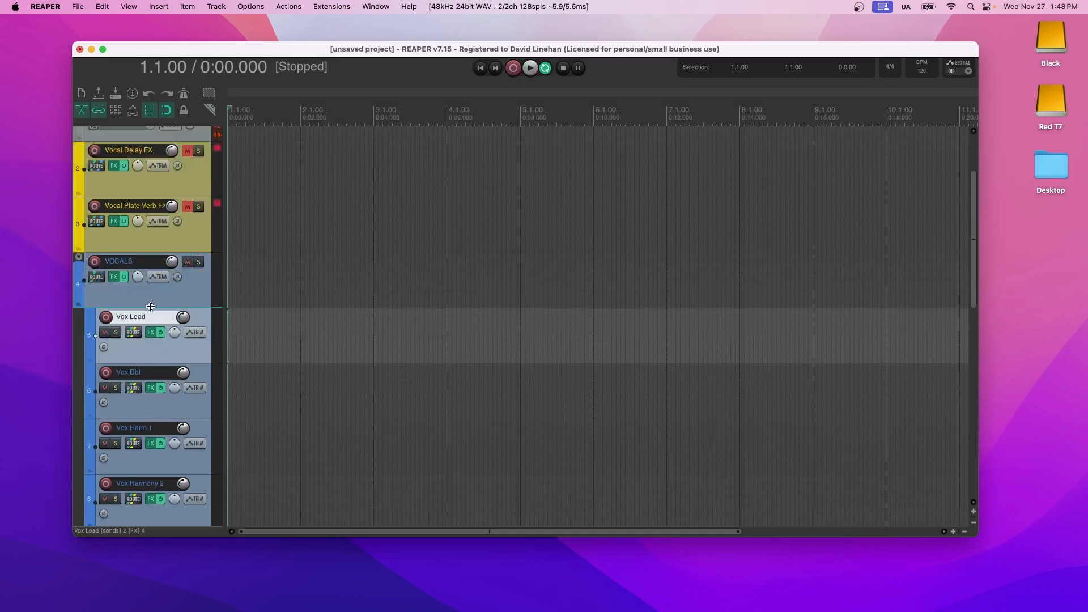
scroll("up", 3)
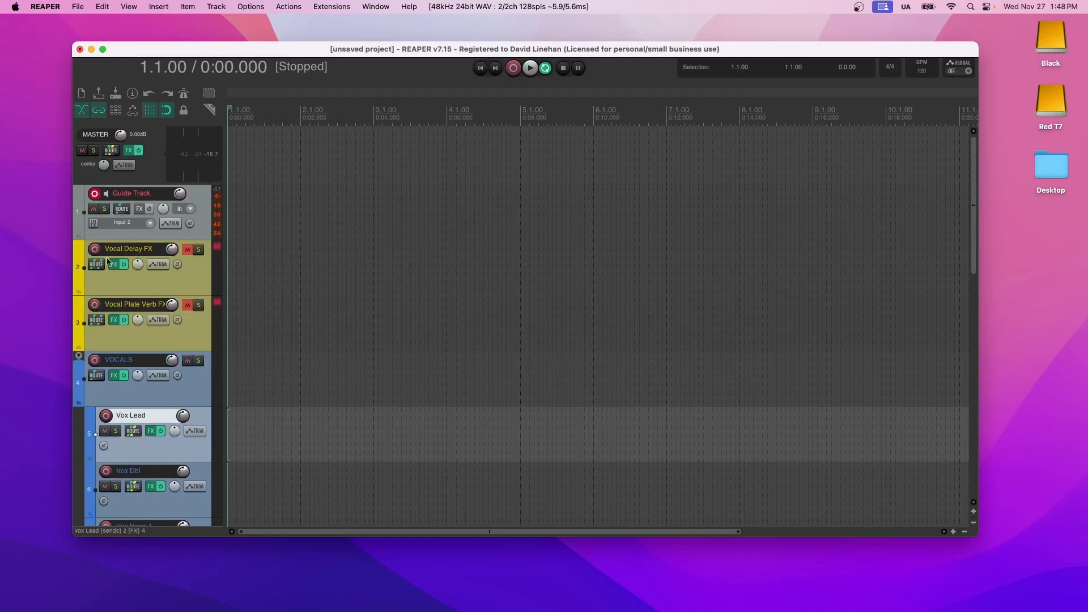
mouse_move(96, 264)
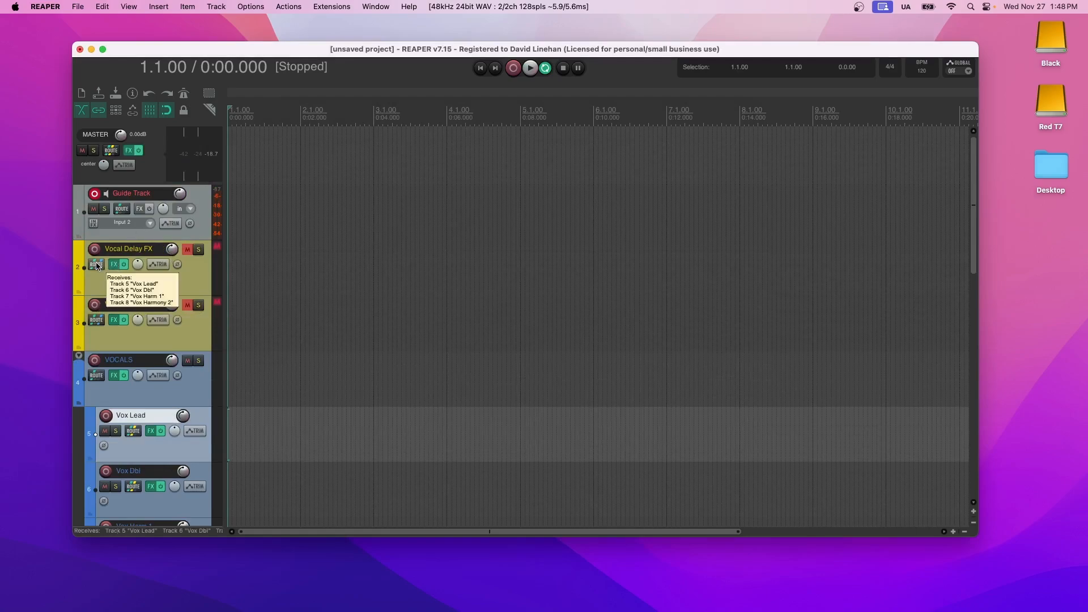
left_click(96, 264)
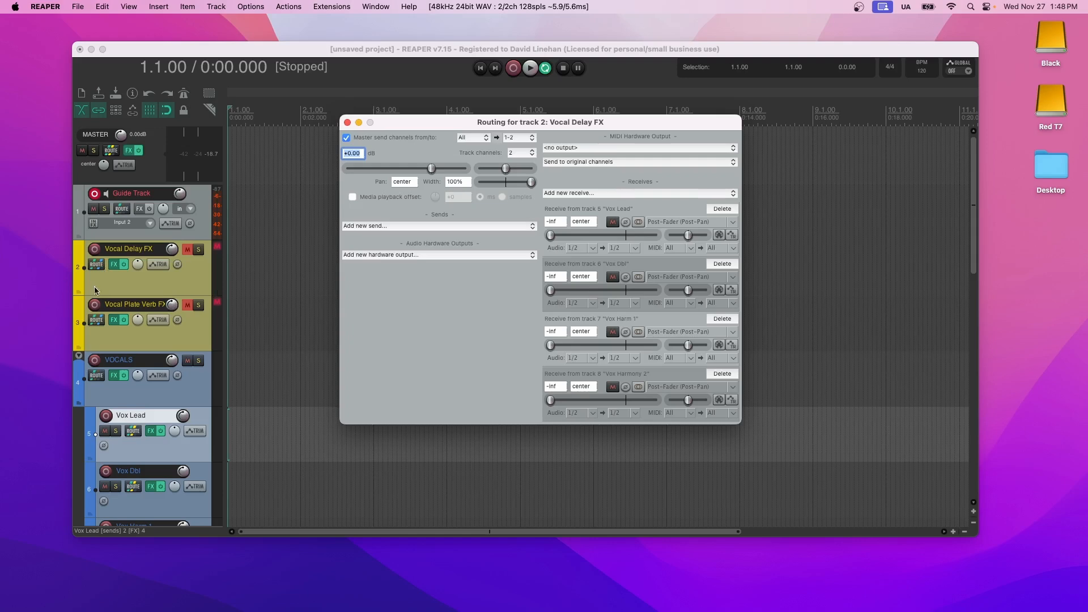
mouse_move(602, 211)
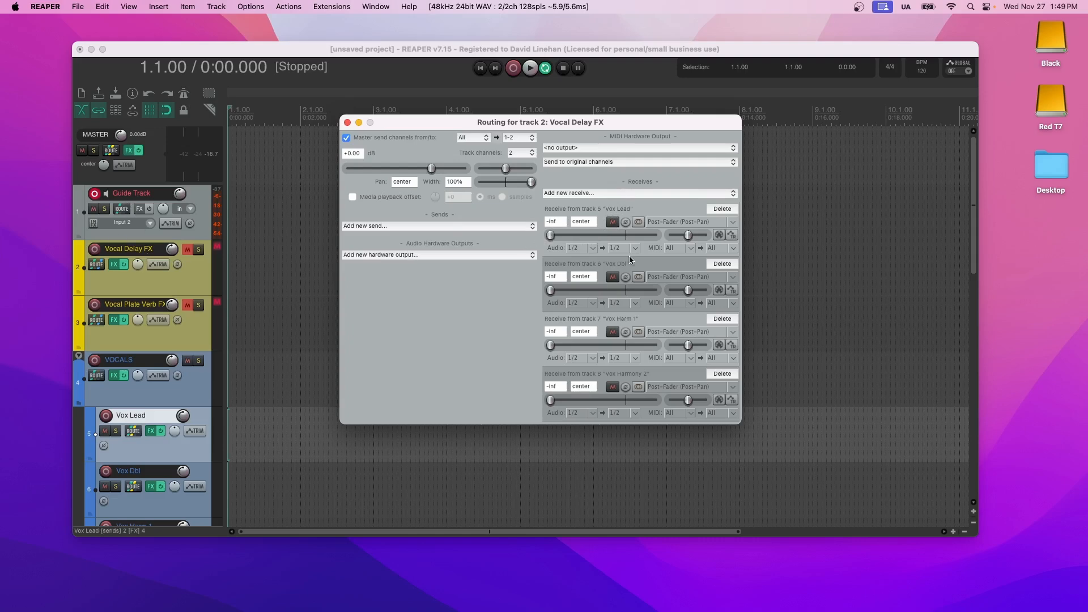
left_click(347, 123)
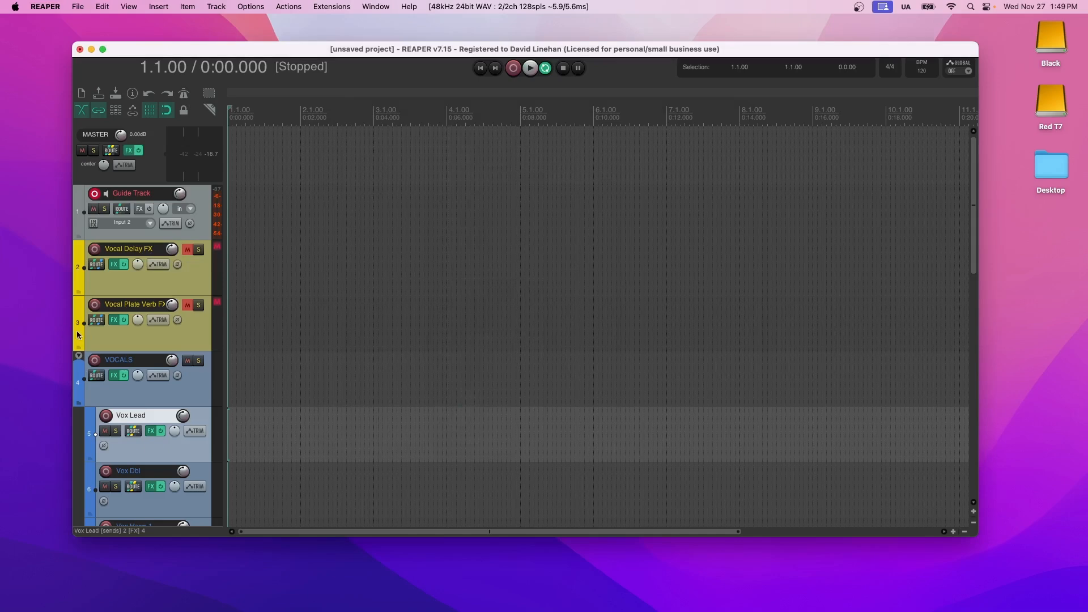
left_click(96, 319)
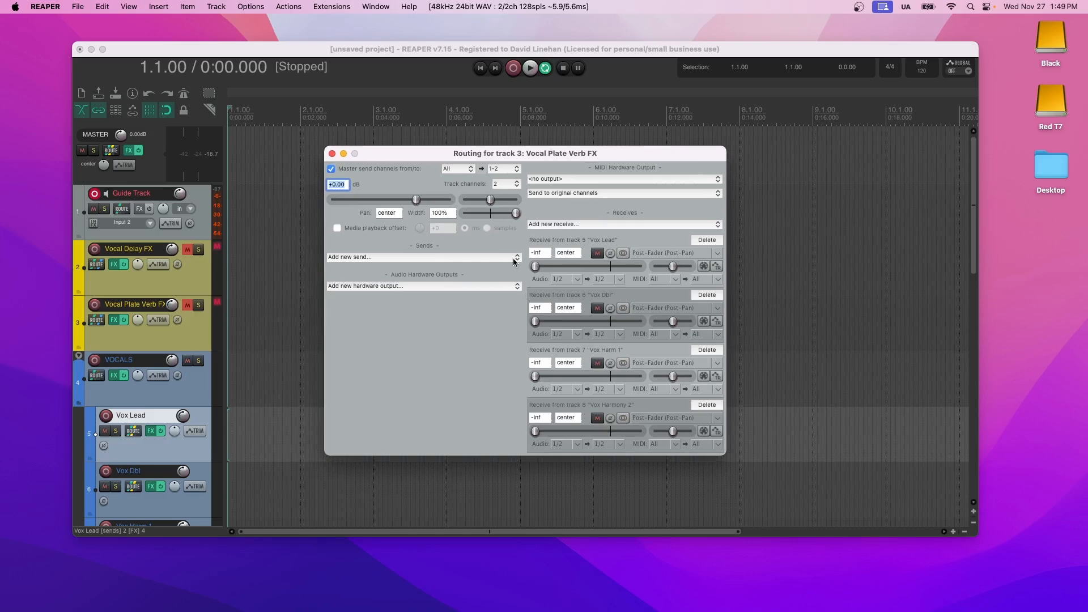
mouse_move(609, 235)
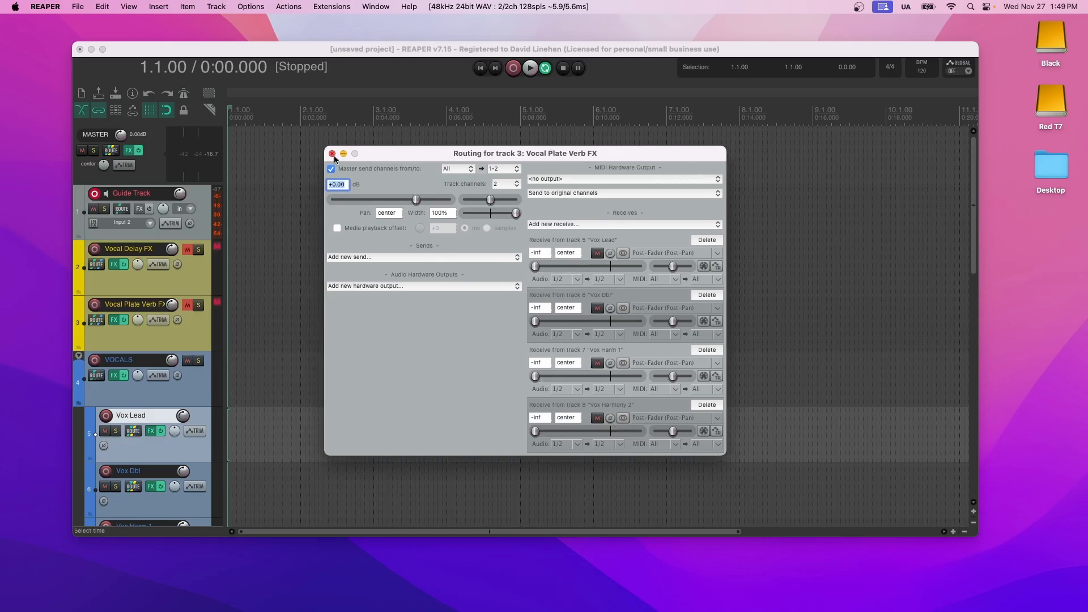
left_click(333, 154)
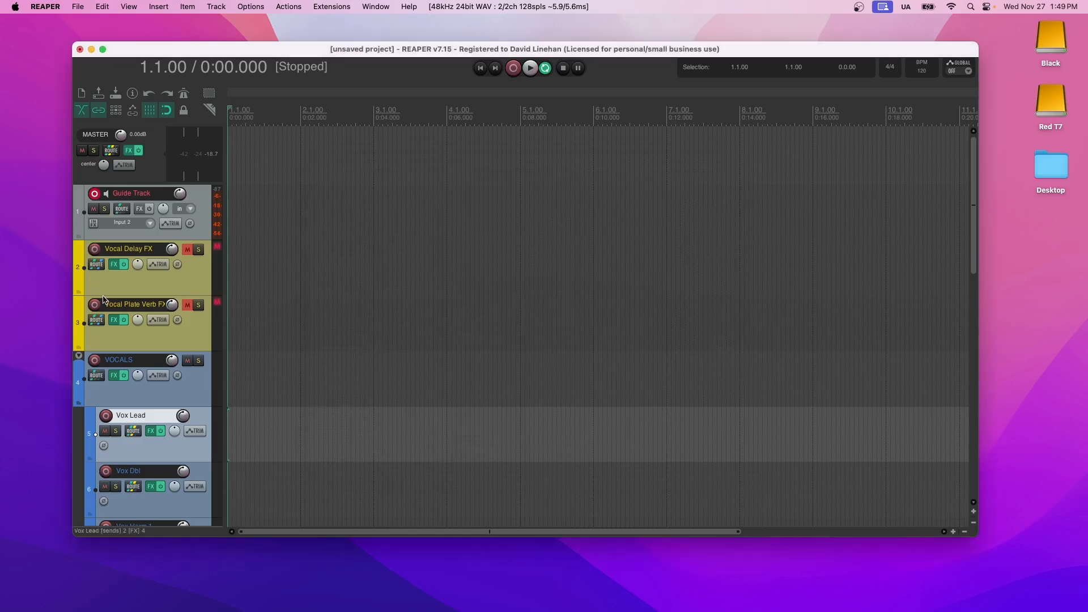
mouse_move(148, 276)
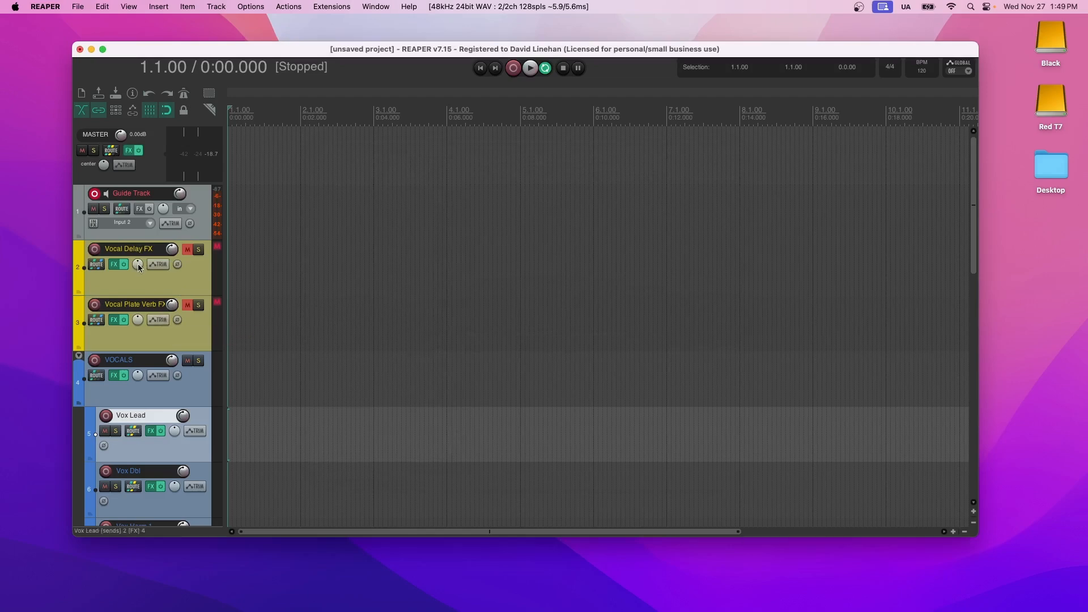
mouse_move(163, 276)
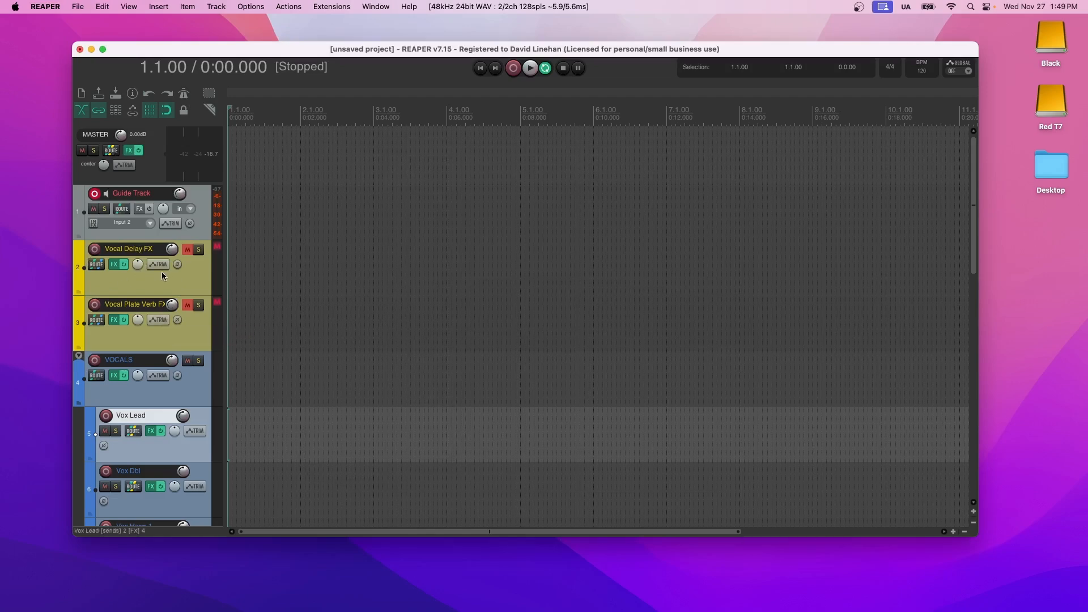
scroll("down", 3)
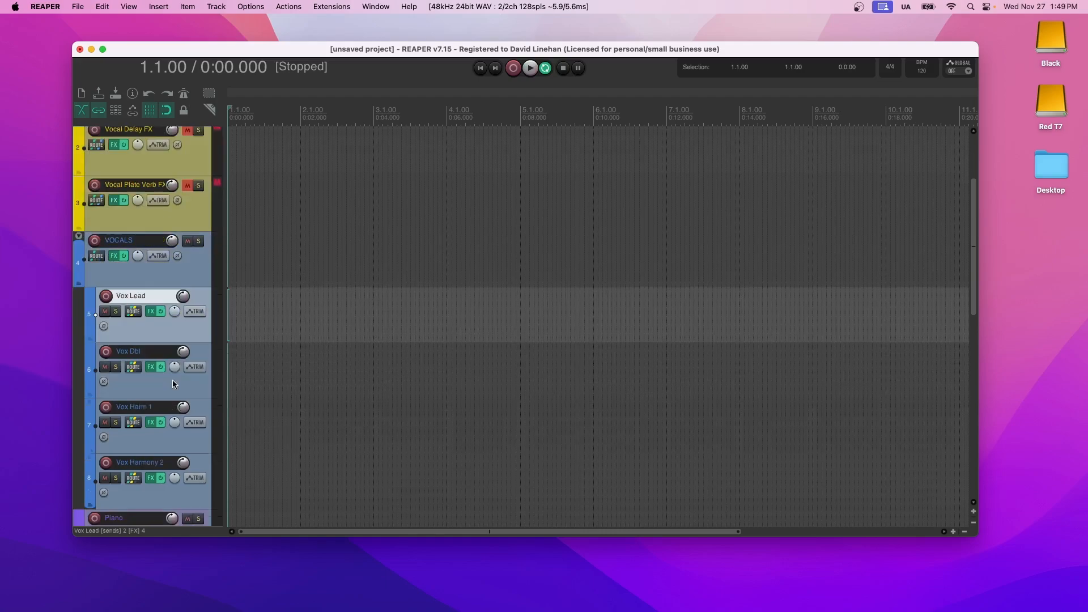
scroll("up", 3)
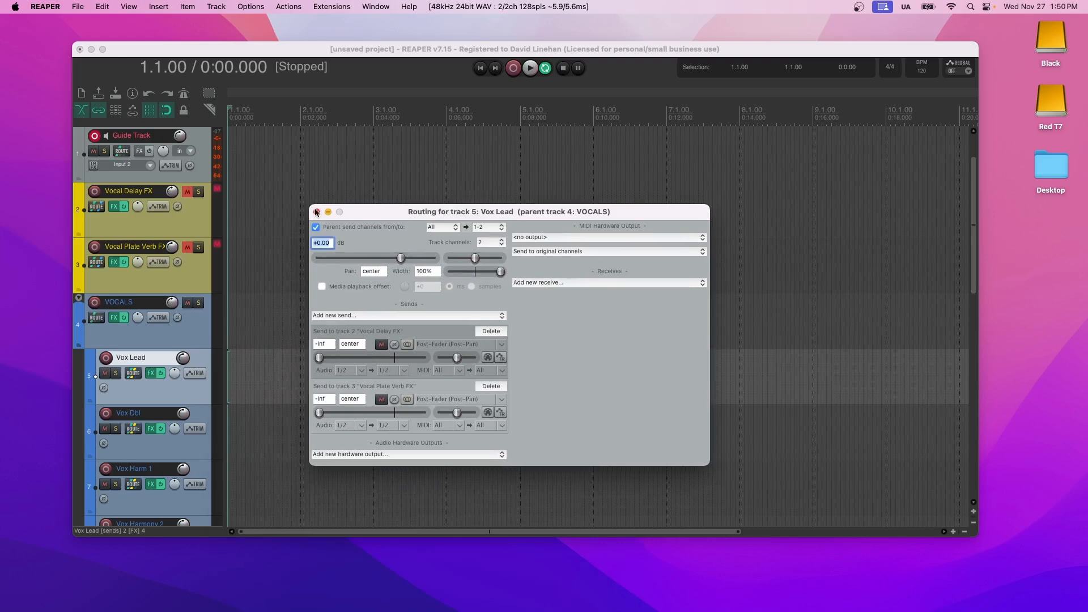
left_click(315, 212)
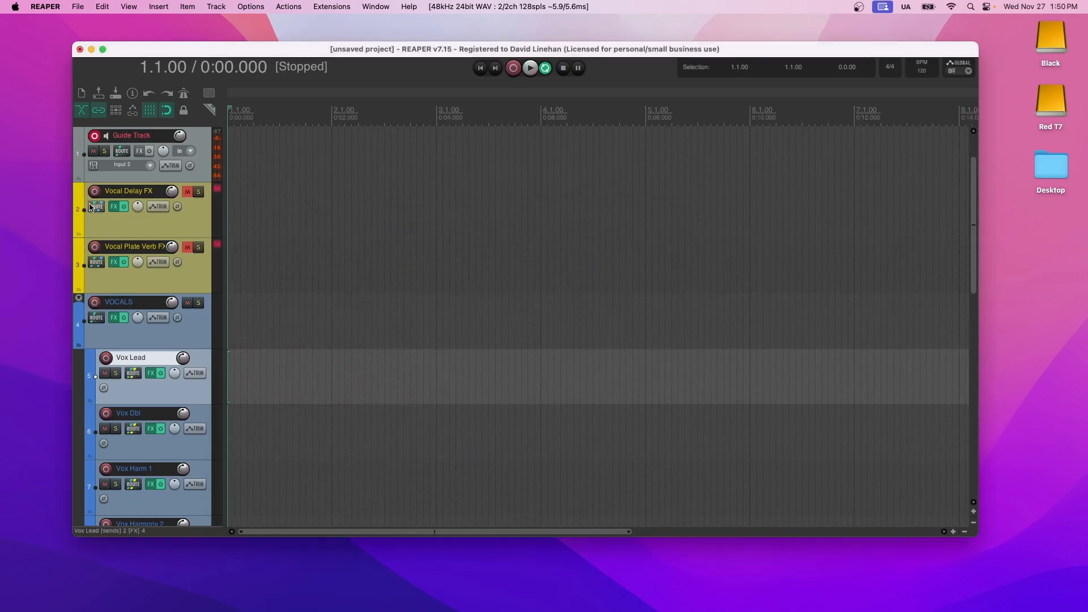
left_click(96, 207)
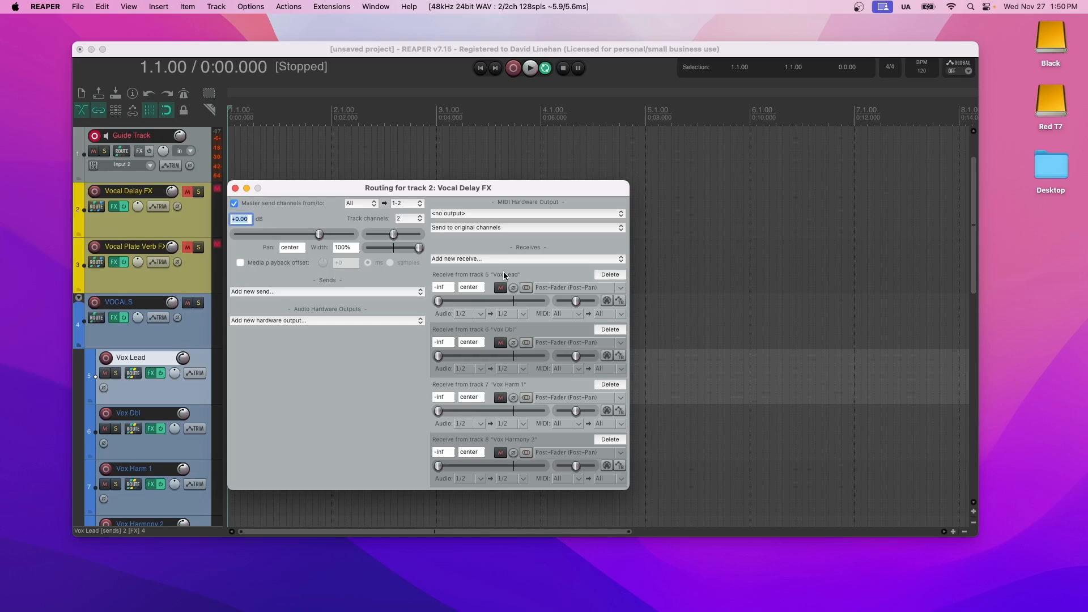
left_click(235, 188)
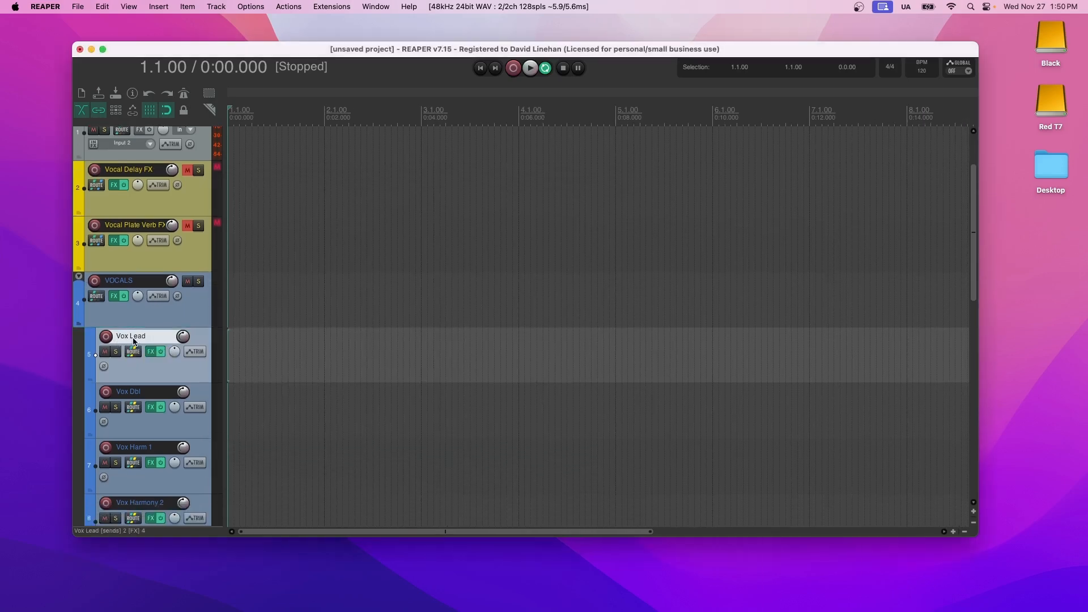
scroll("down", 3)
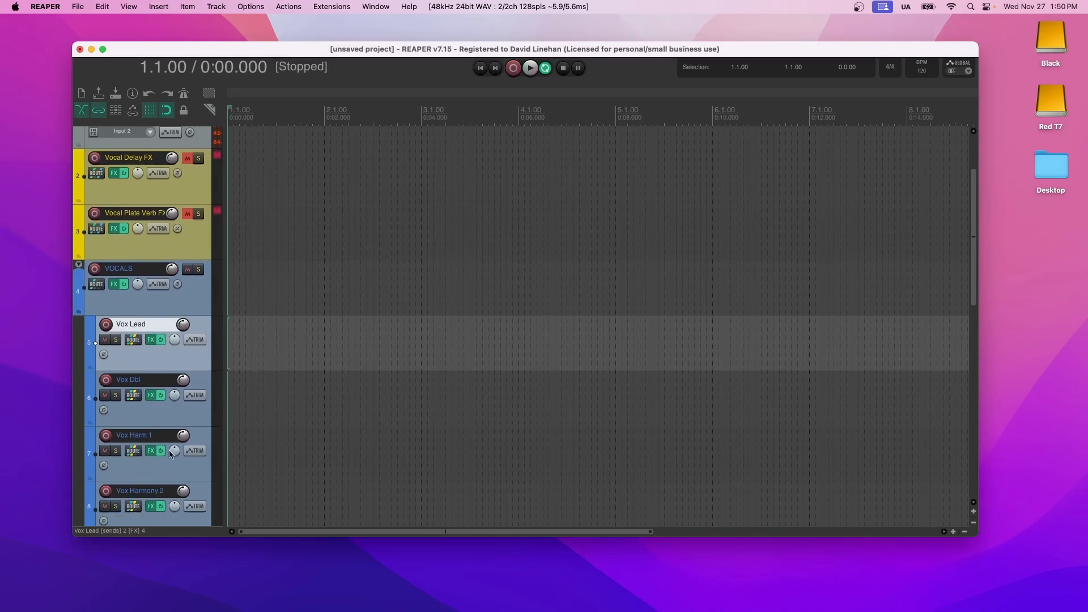
left_click(132, 340)
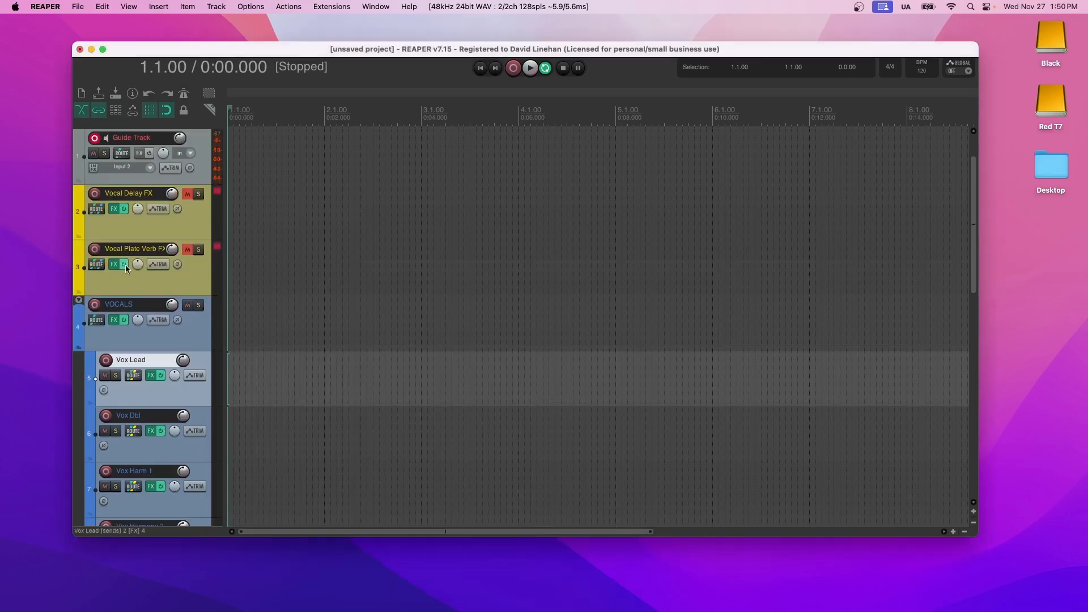
left_click(113, 264)
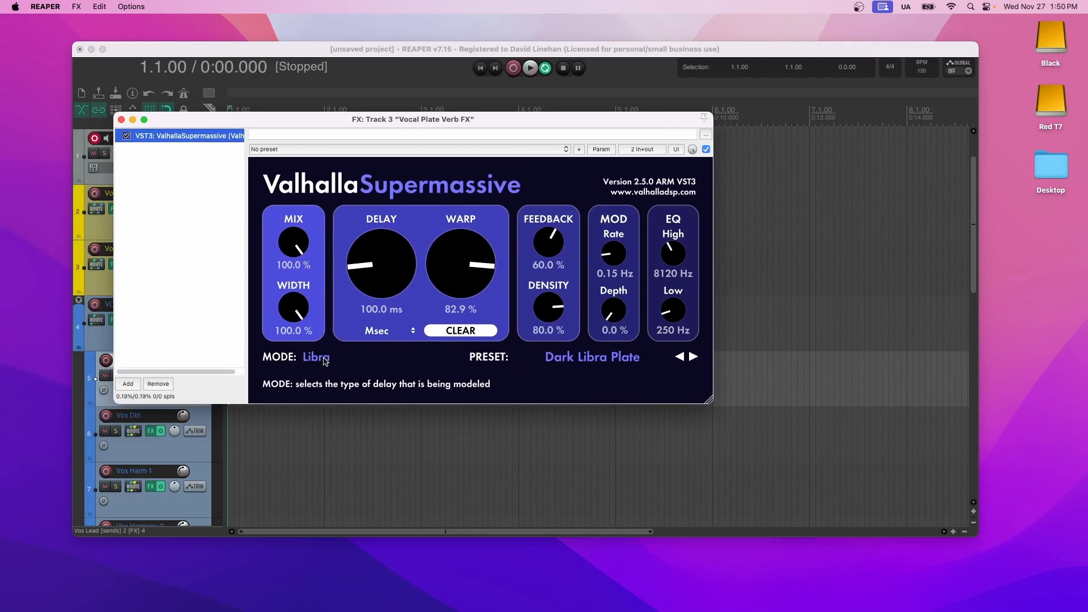
mouse_move(591, 356)
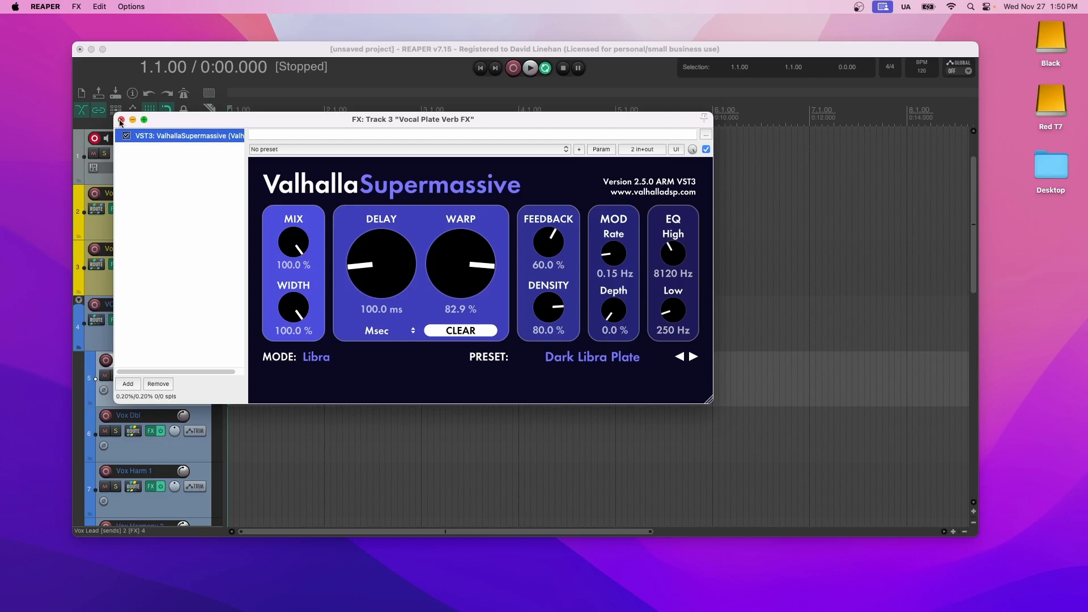
left_click(120, 121)
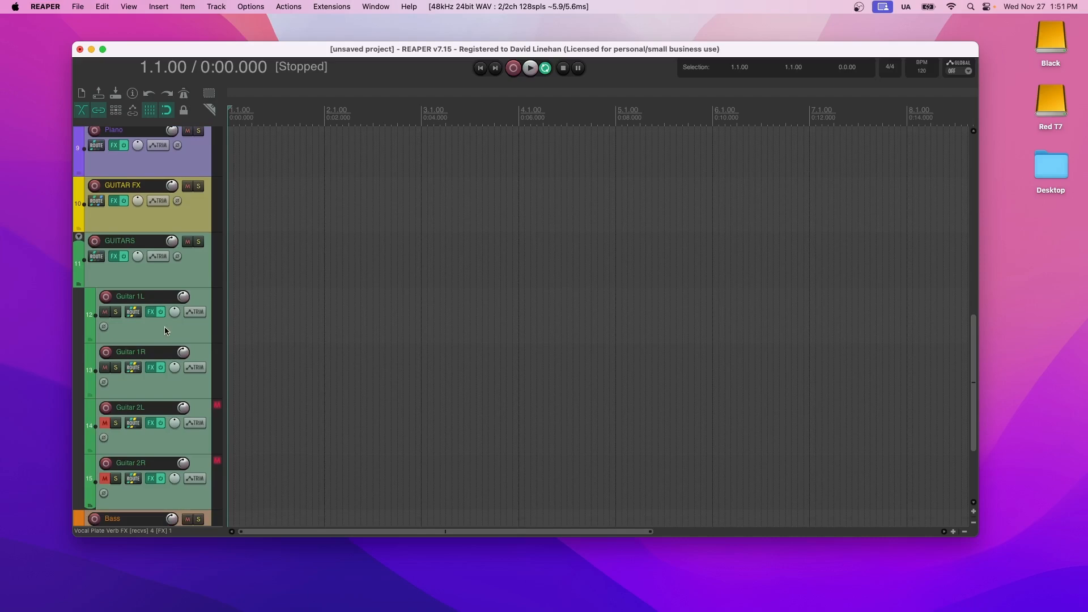
mouse_move(129, 473)
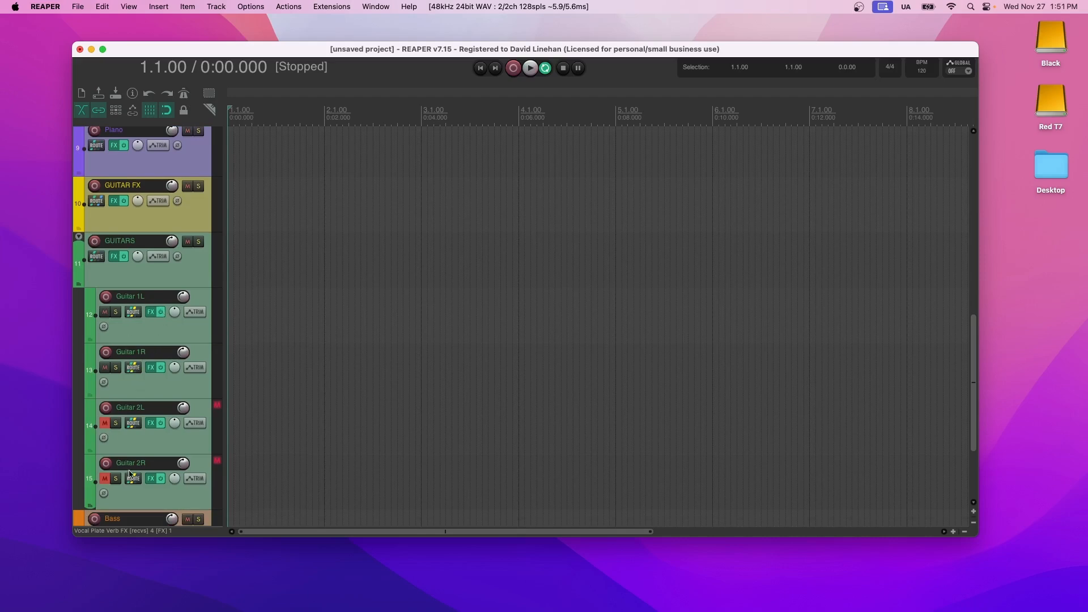
Open Guitar 1L's routing window showing its parent send and GUITAR FX send.
left_click(114, 200)
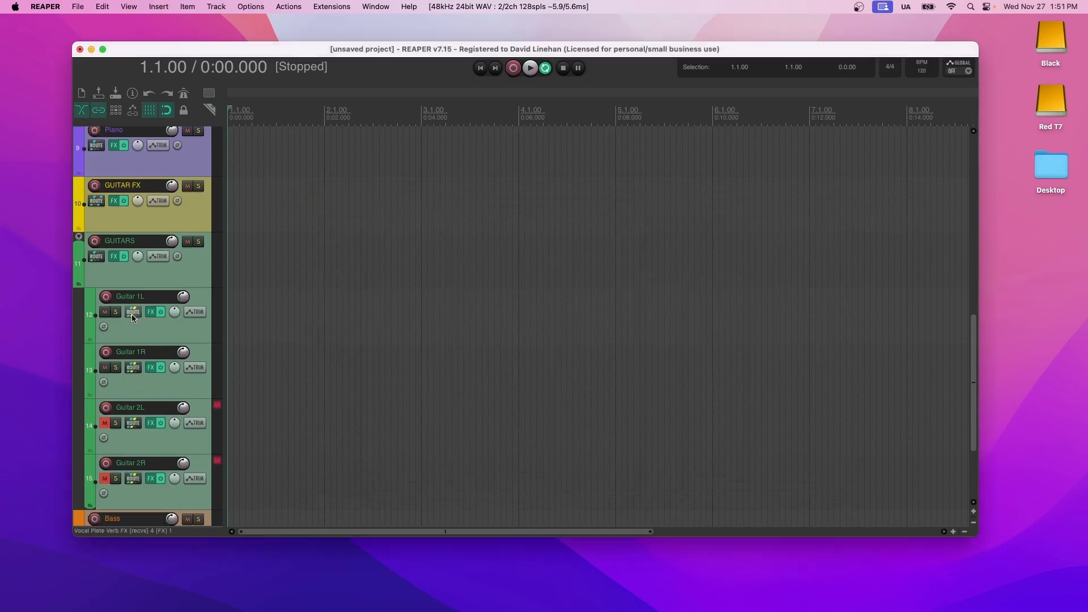
left_click(132, 312)
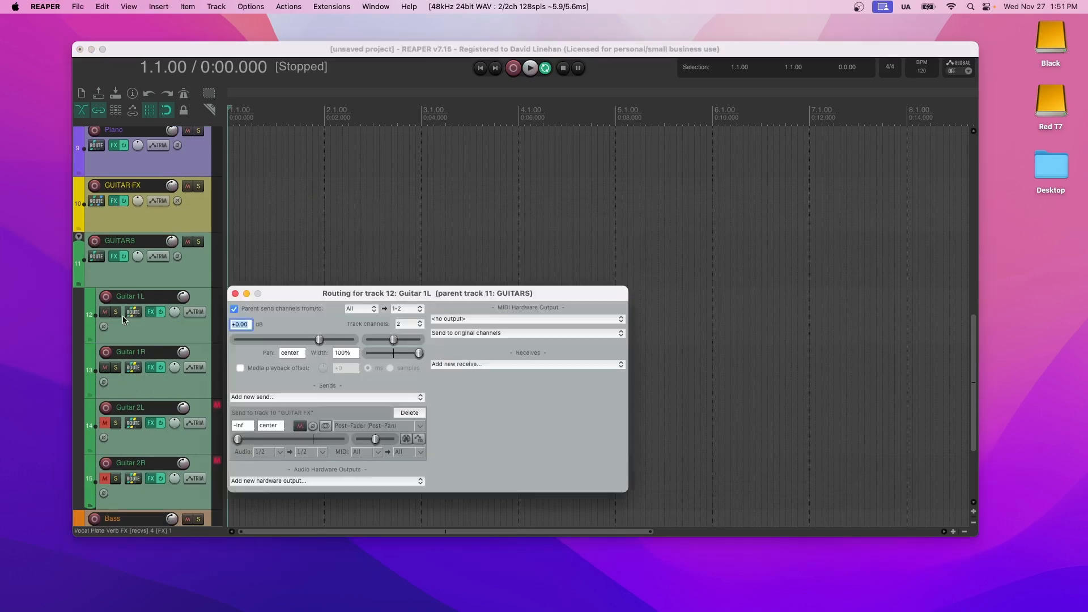